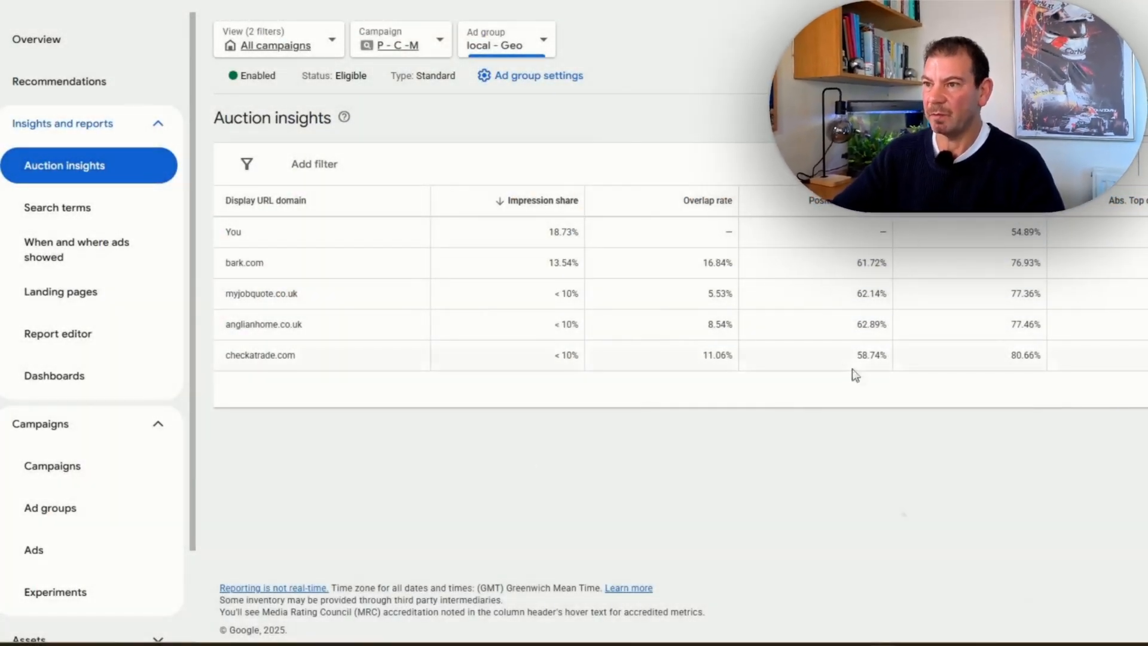
mouse_move(84, 165)
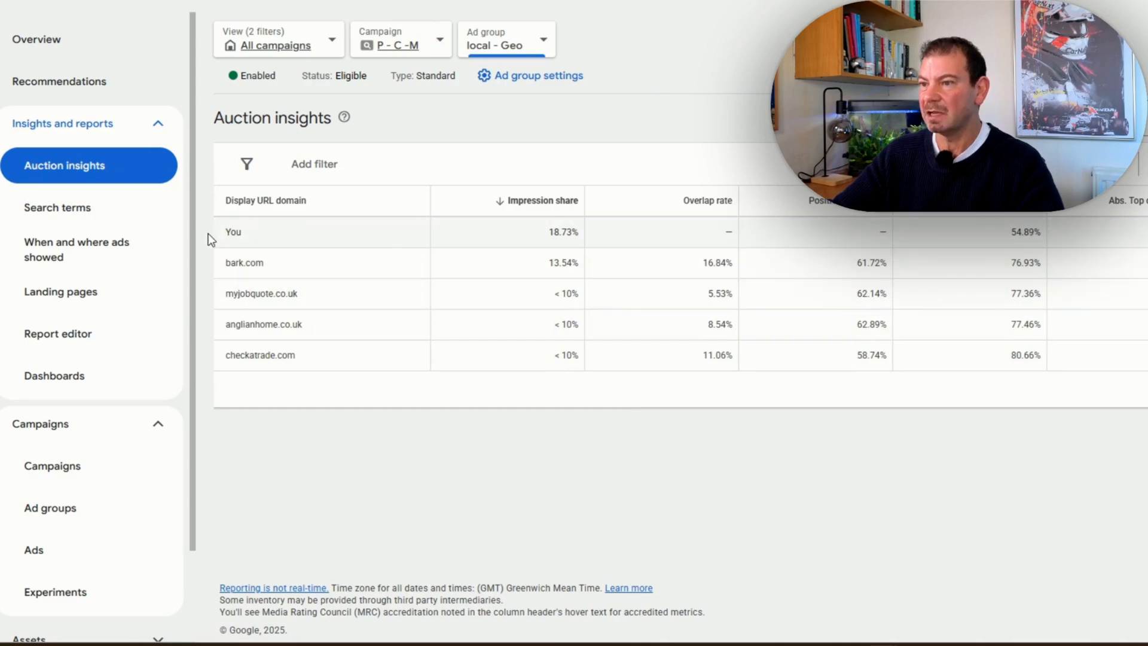
mouse_move(319, 254)
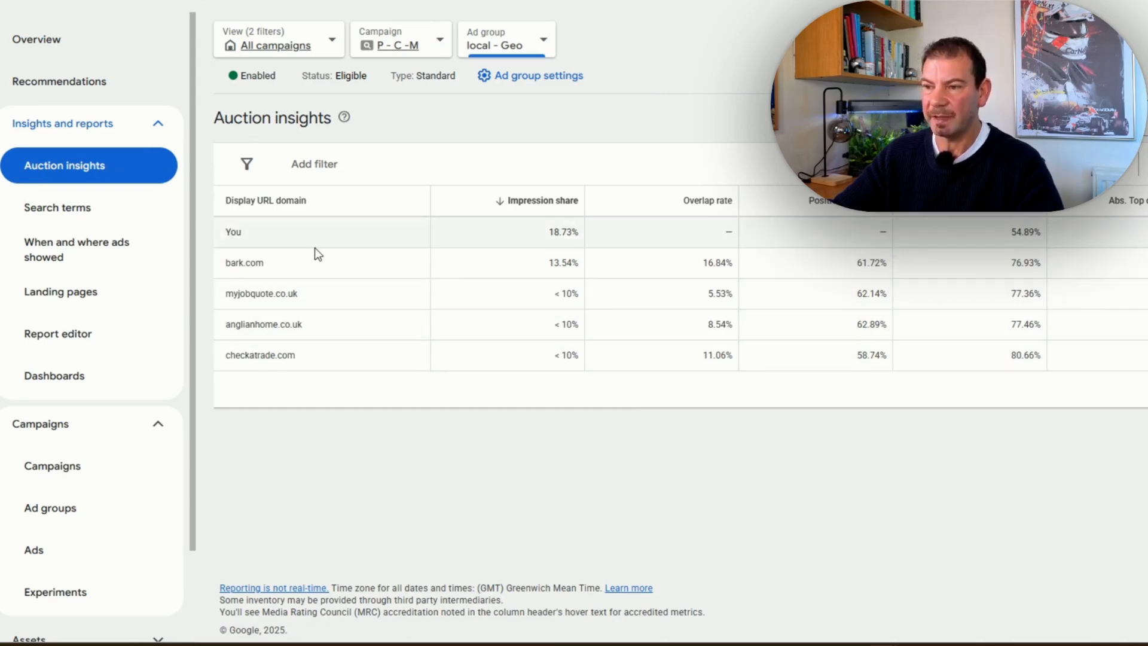
mouse_move(266, 235)
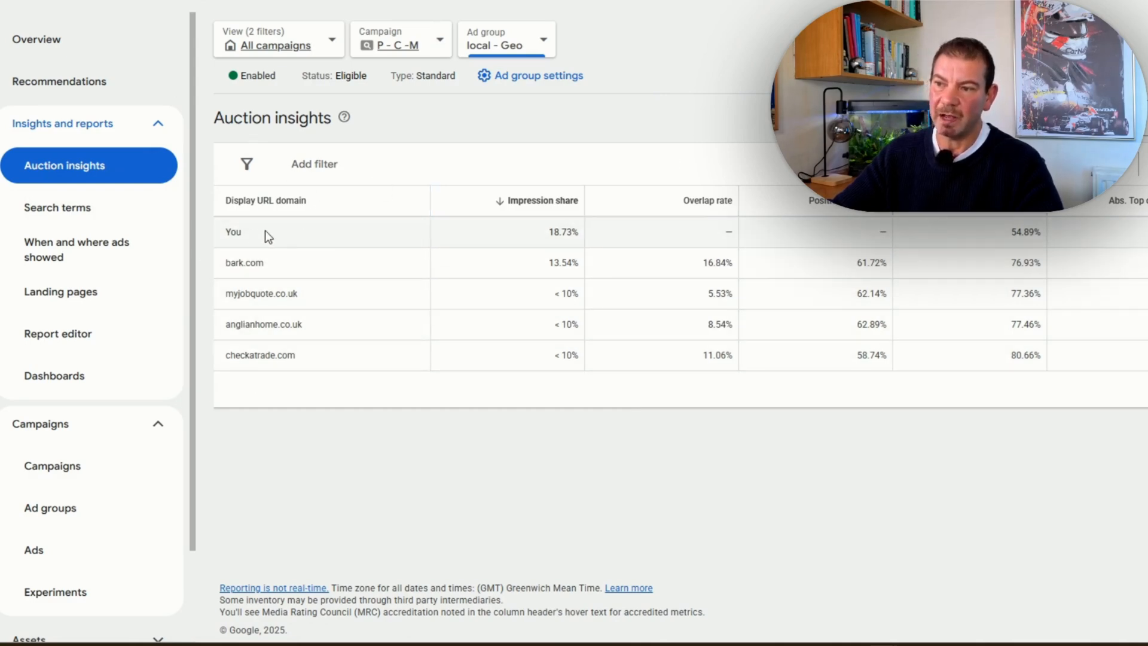
mouse_move(590, 228)
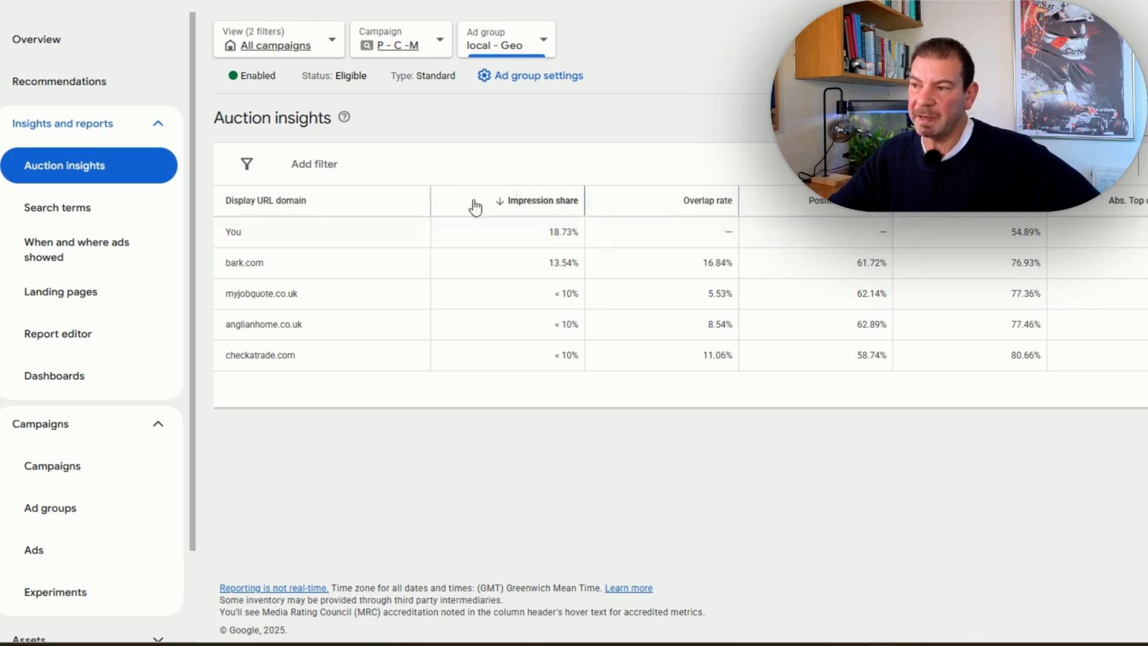
mouse_move(466, 204)
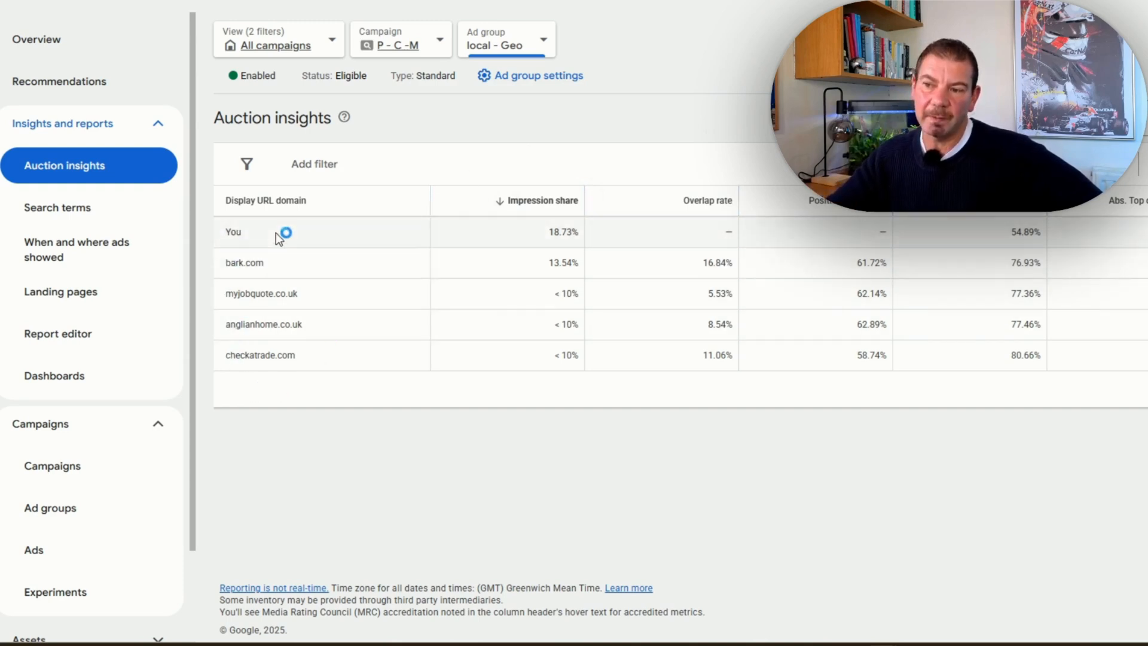
mouse_move(332, 270)
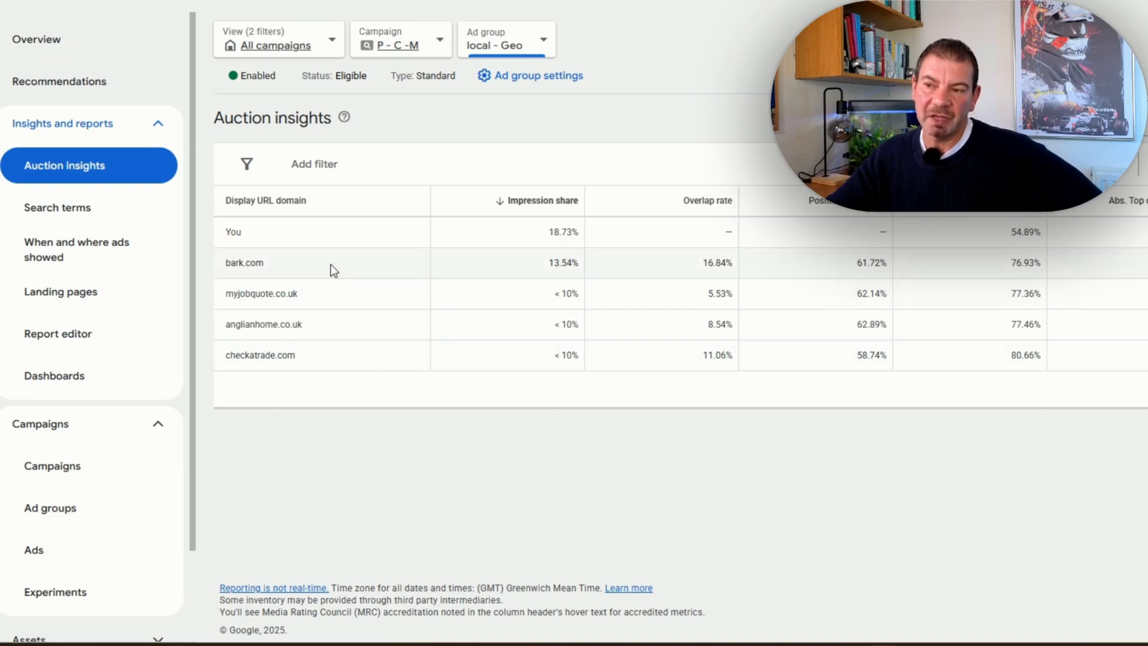
mouse_move(326, 314)
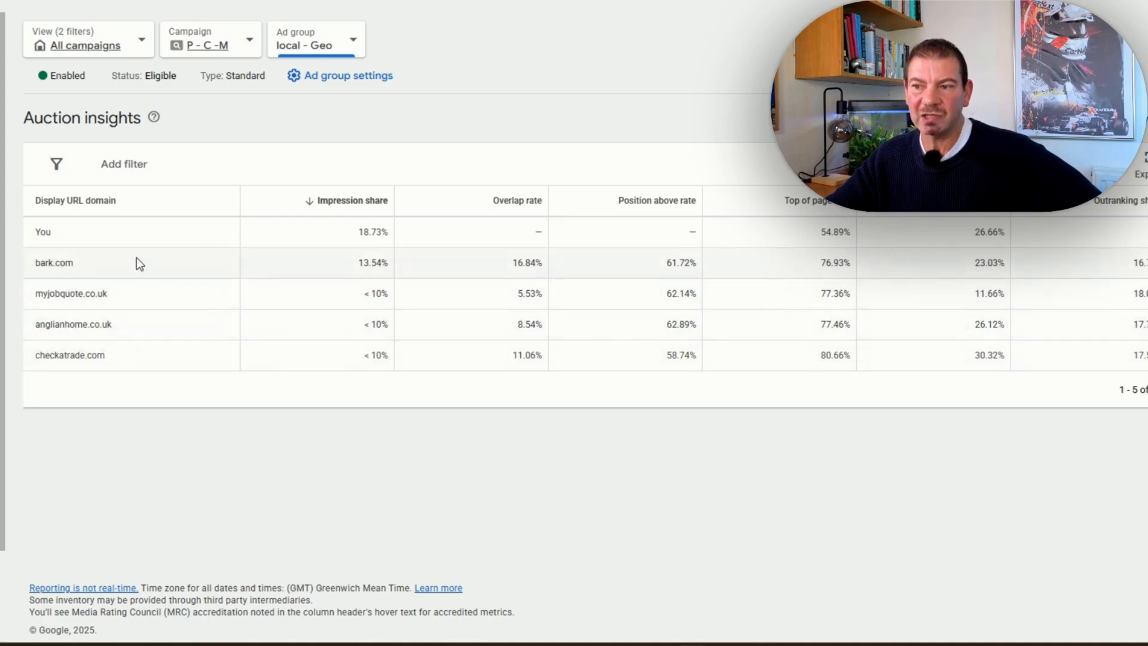
mouse_move(99, 321)
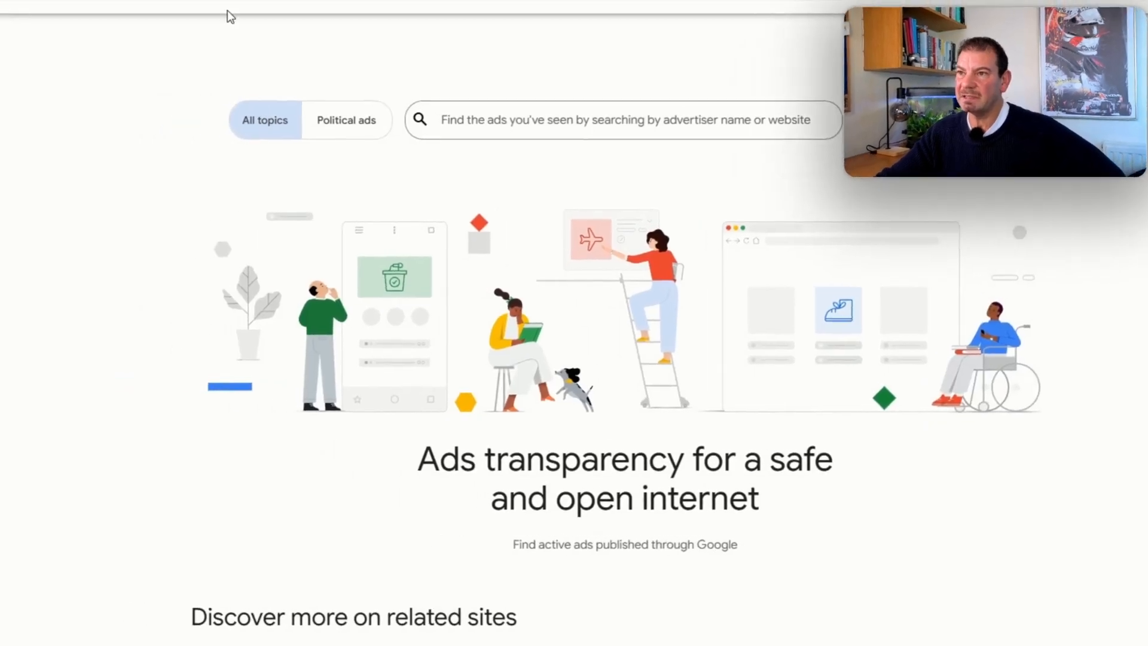
mouse_move(483, 94)
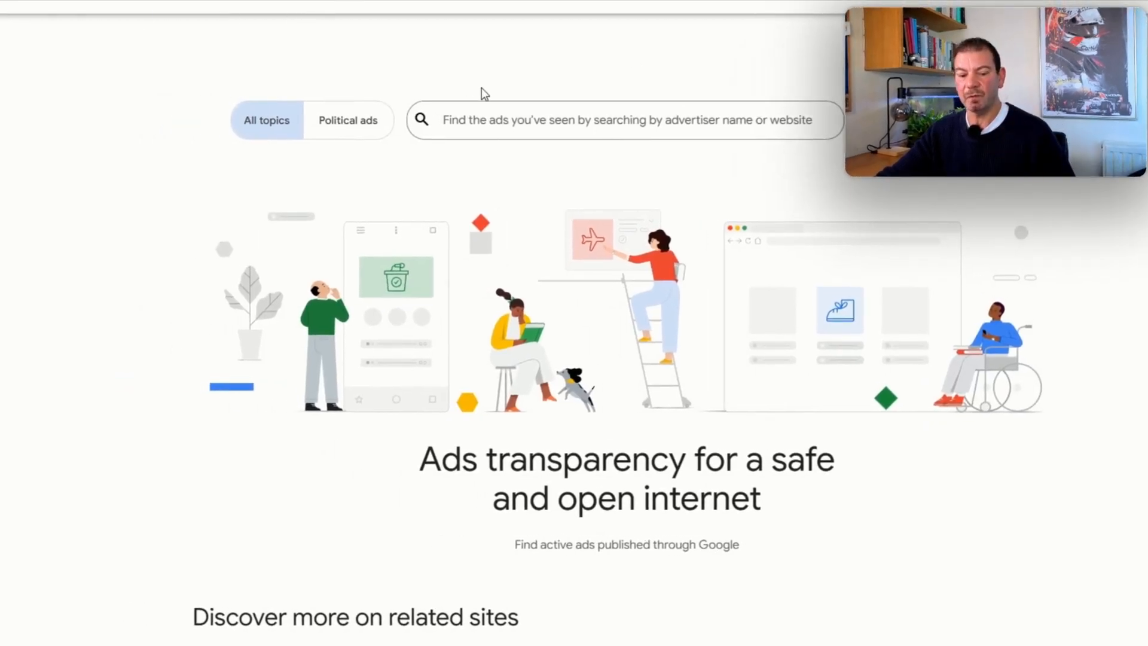
mouse_move(308, 128)
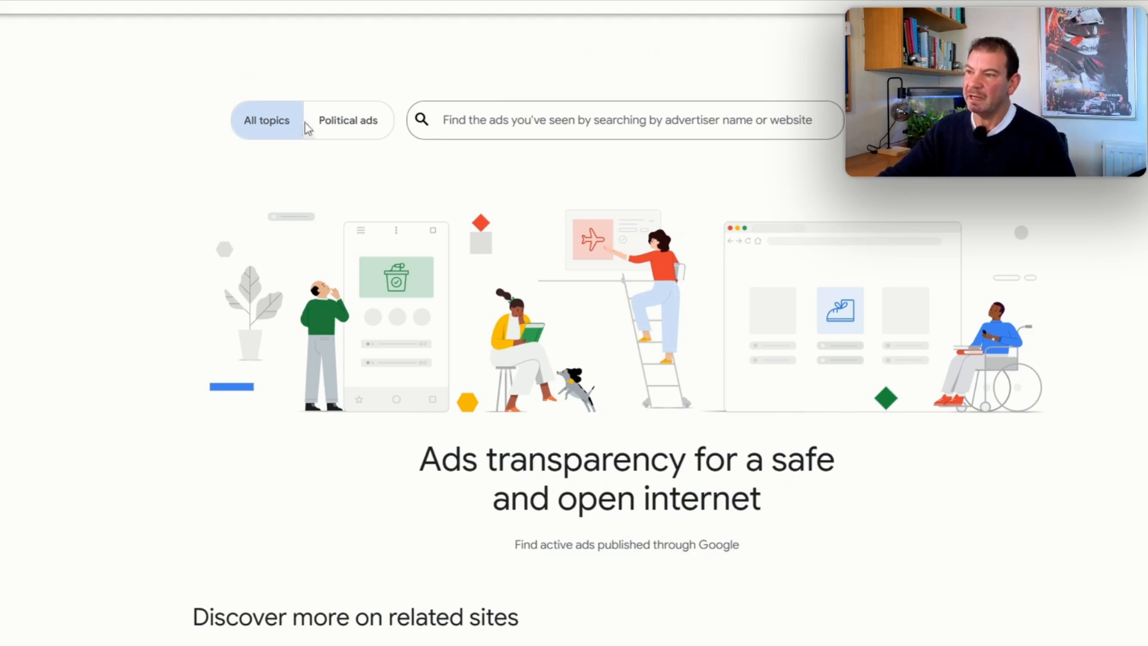
Search the Transparency Center for 'nike' and scroll the matching advertiser list
left_click(622, 119)
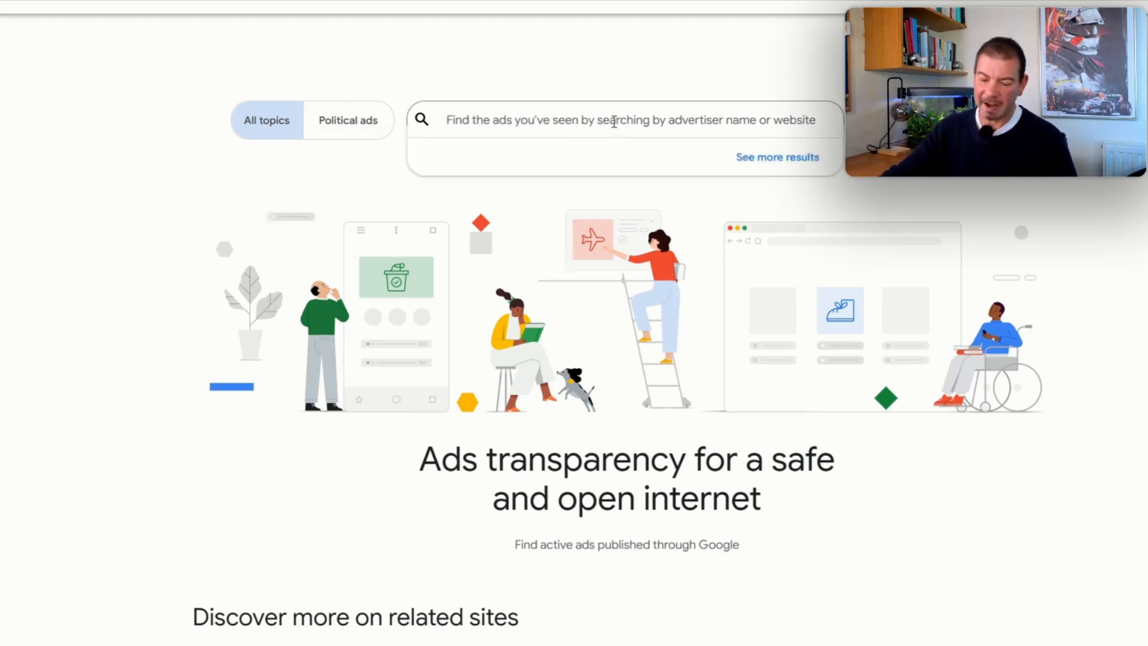
type("nike")
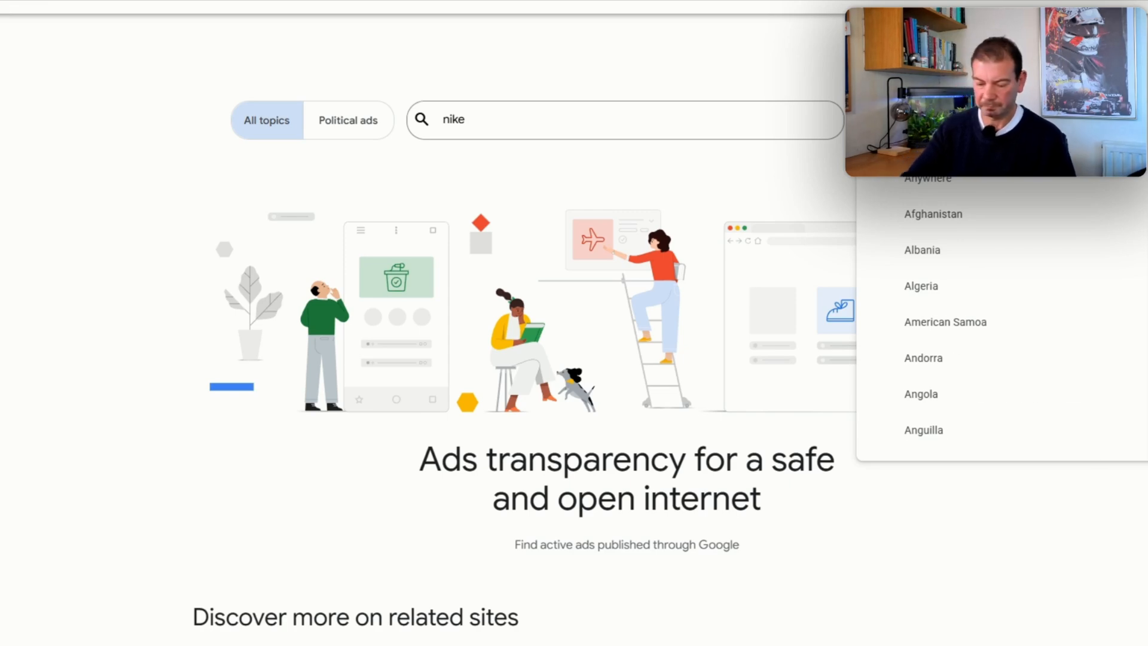
scroll("down", 3)
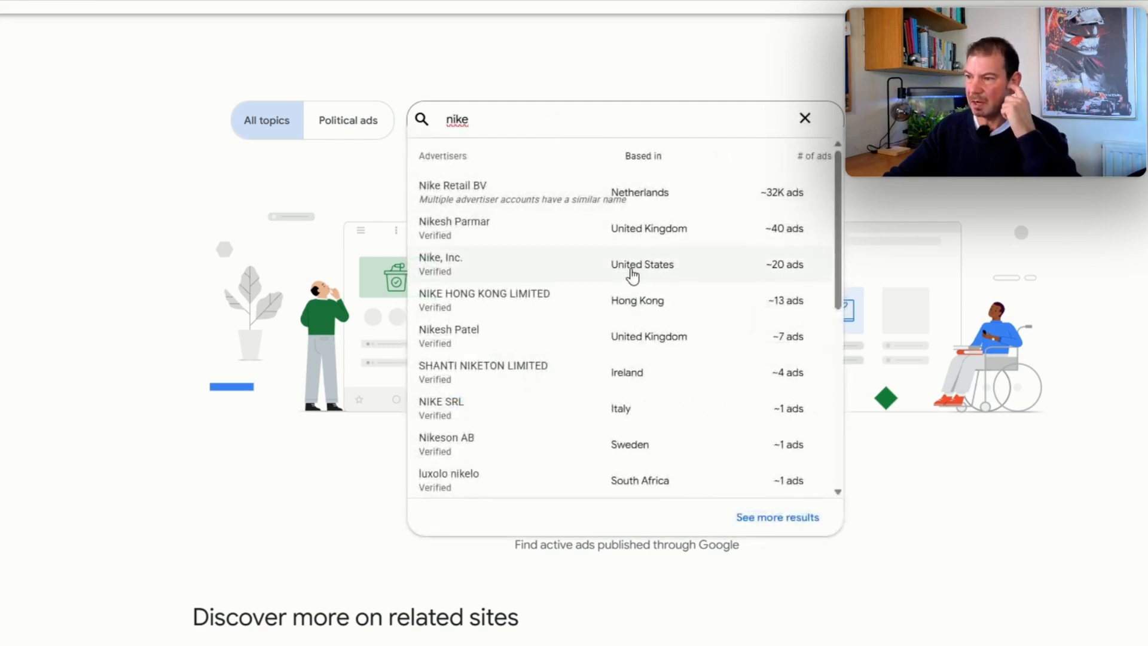
Open Nike, Inc.'s advertiser page and scroll through its roughly 20K US ads
left_click(441, 264)
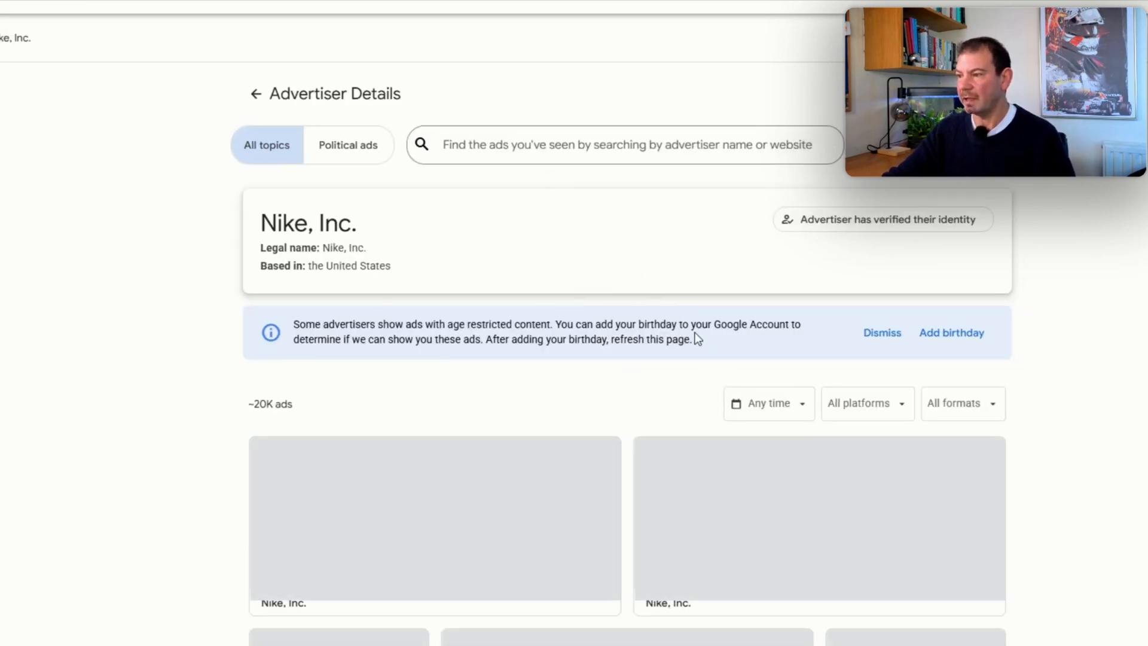
scroll("down", 3)
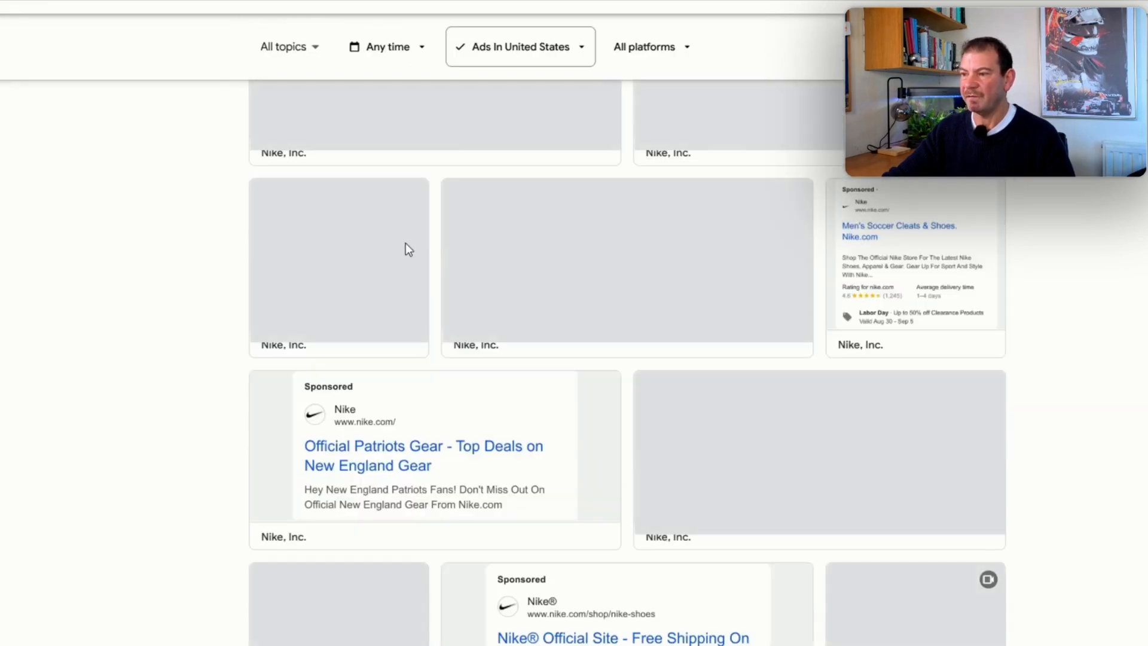
scroll("up", 3)
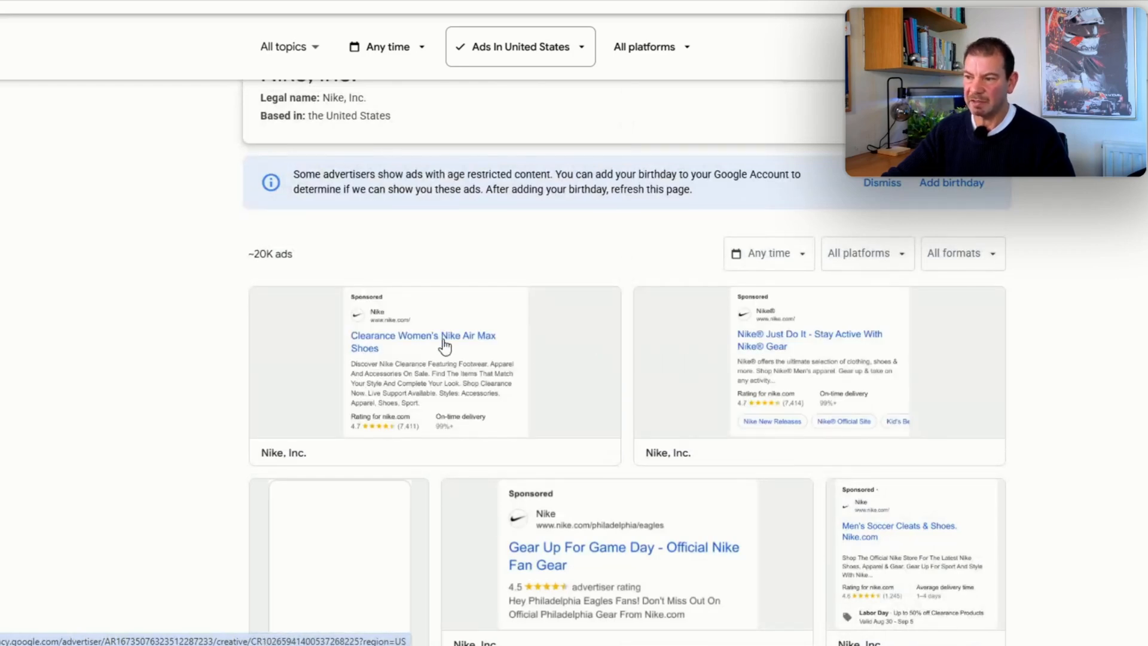
scroll("down", 3)
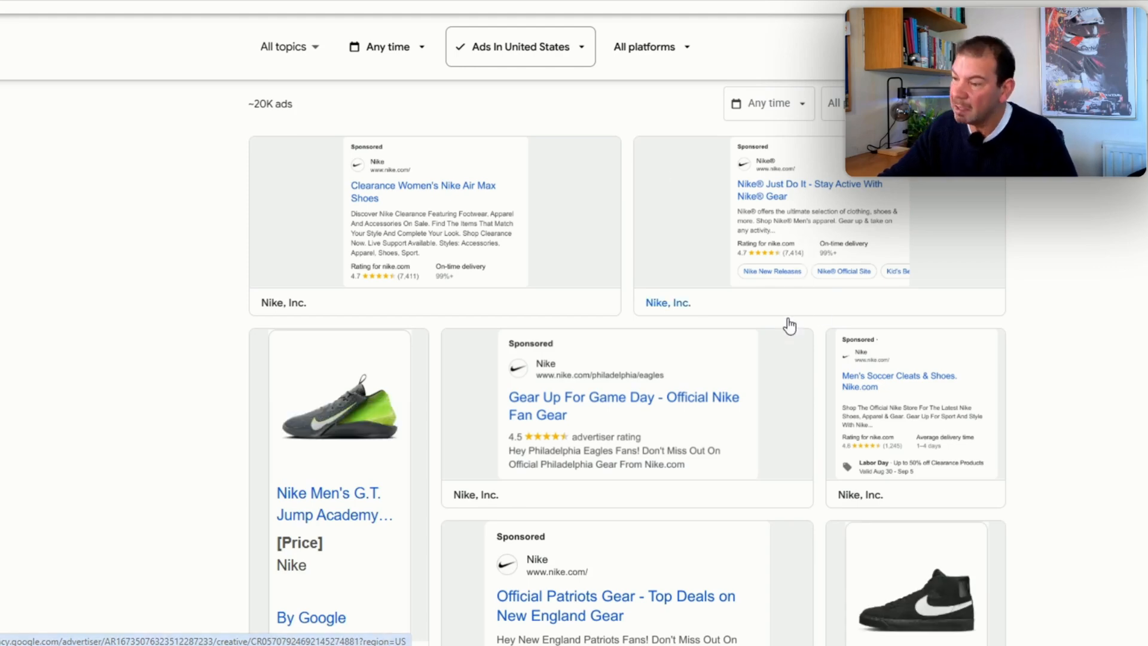
scroll("down", 3)
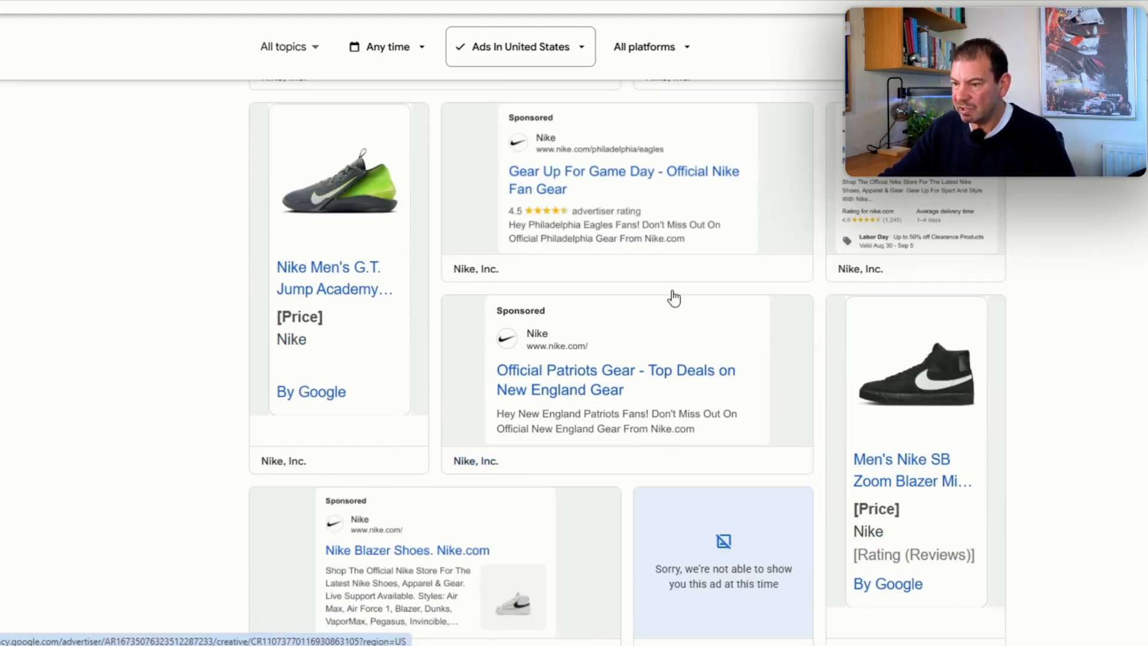
mouse_move(780, 394)
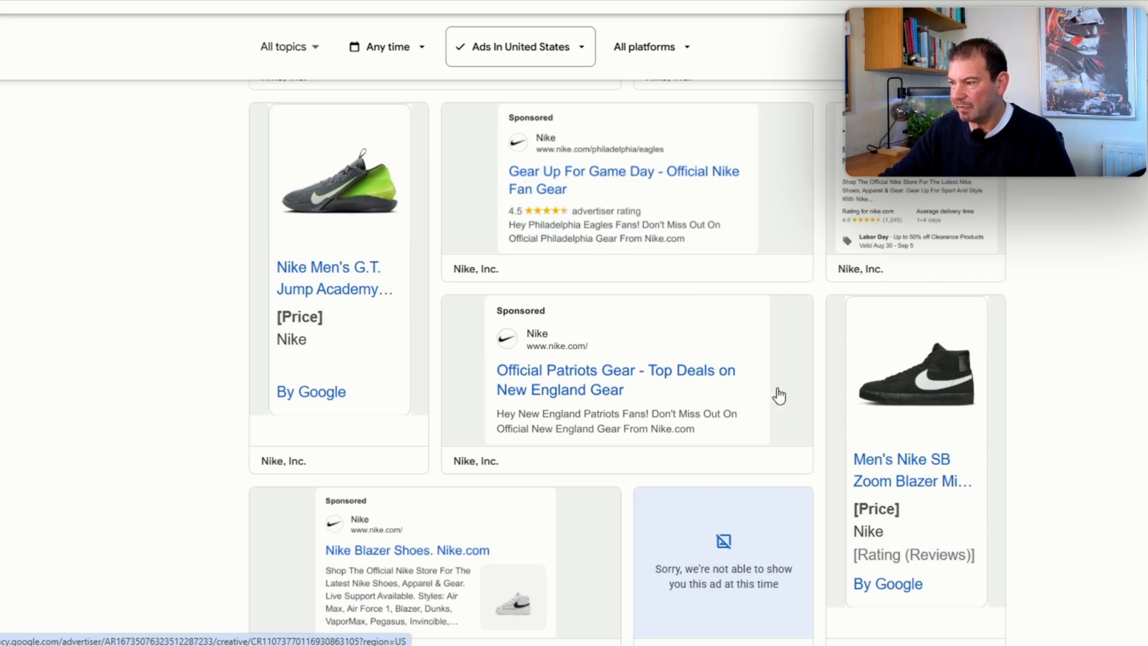
scroll("down", 3)
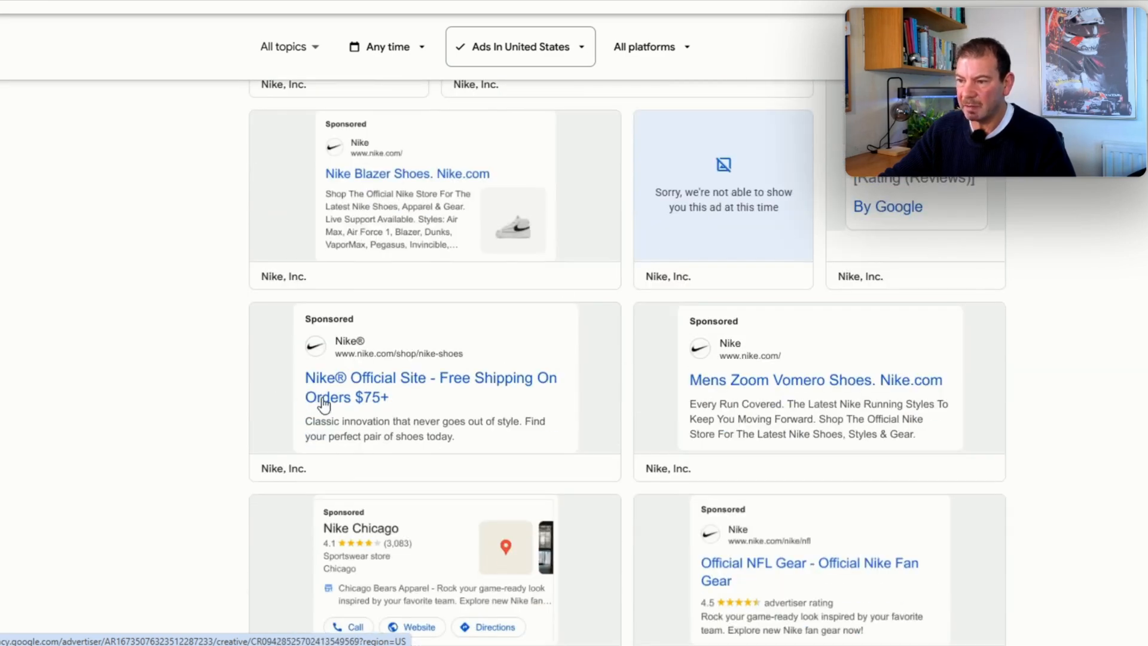
mouse_move(541, 391)
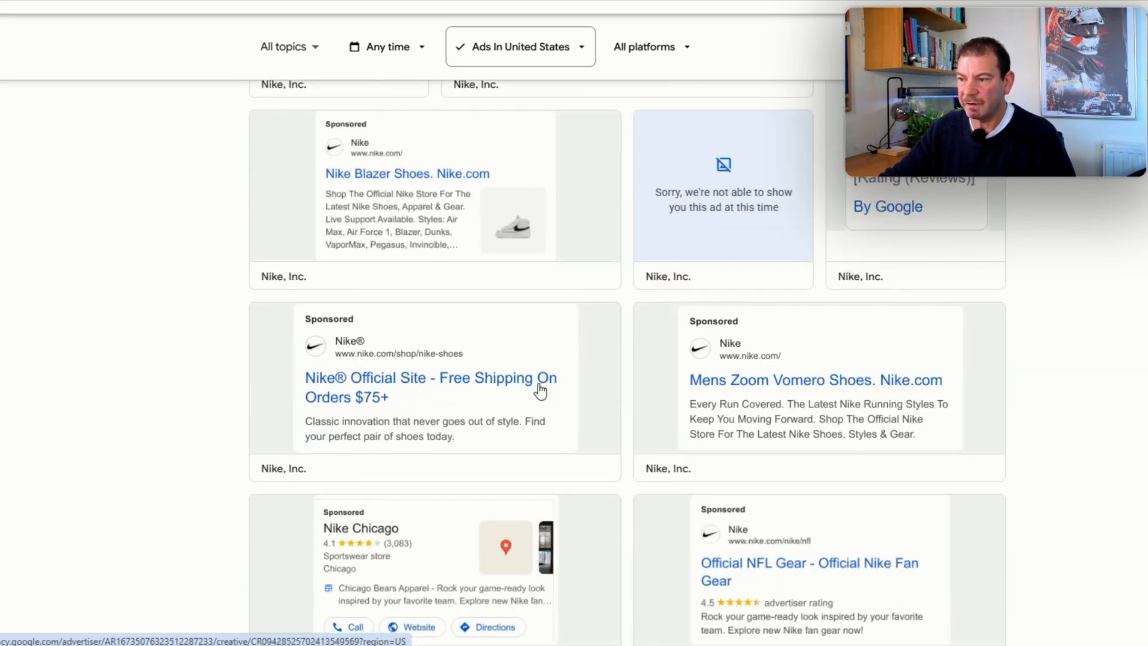
mouse_move(554, 407)
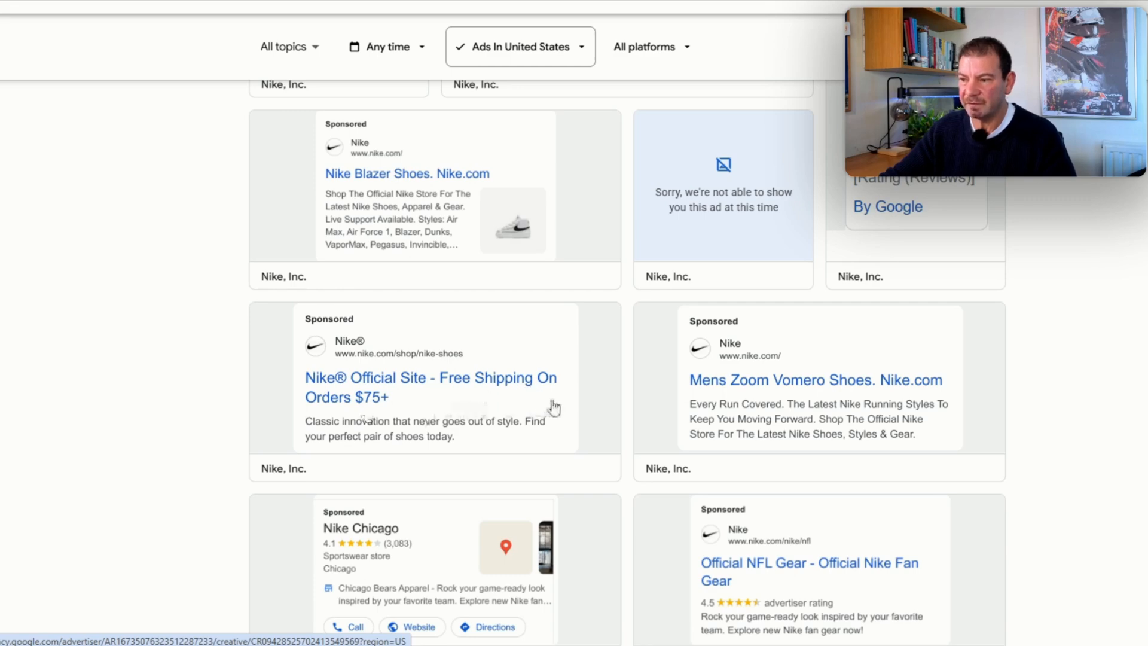
scroll("down", 3)
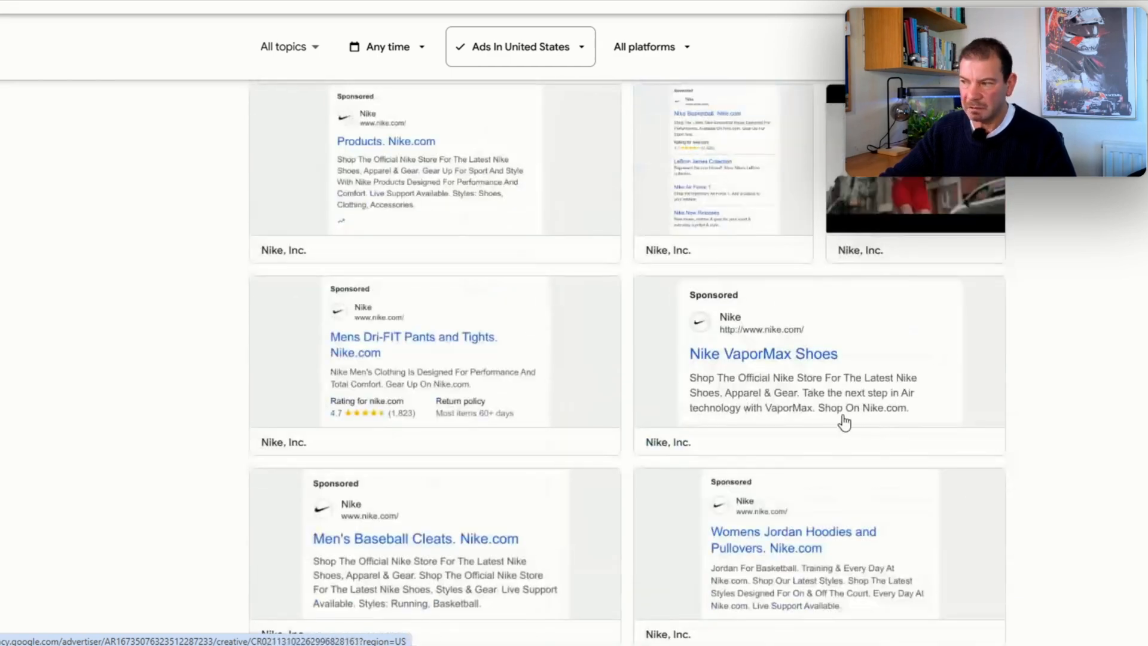
scroll("down", 3)
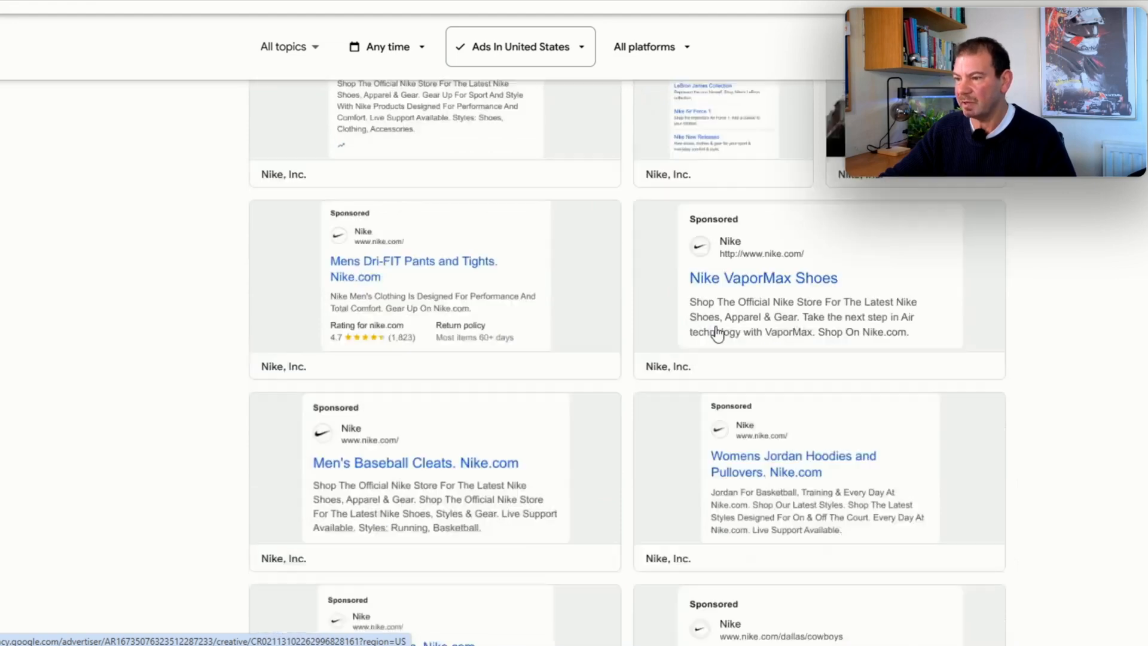
scroll("down", 3)
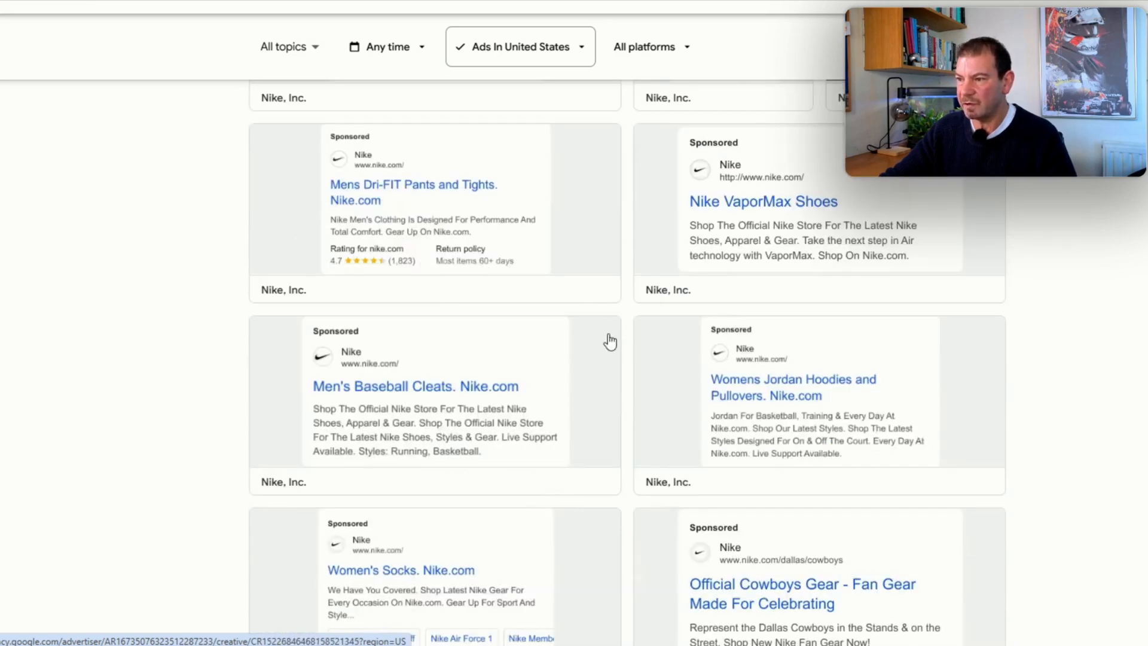
scroll("down", 3)
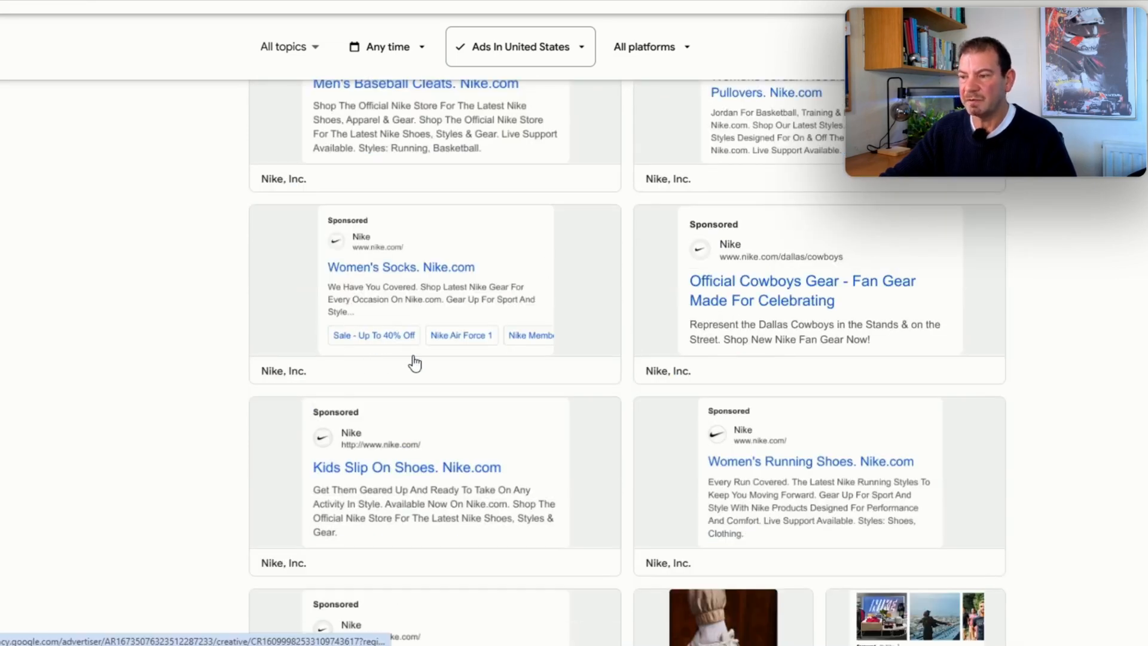
mouse_move(578, 427)
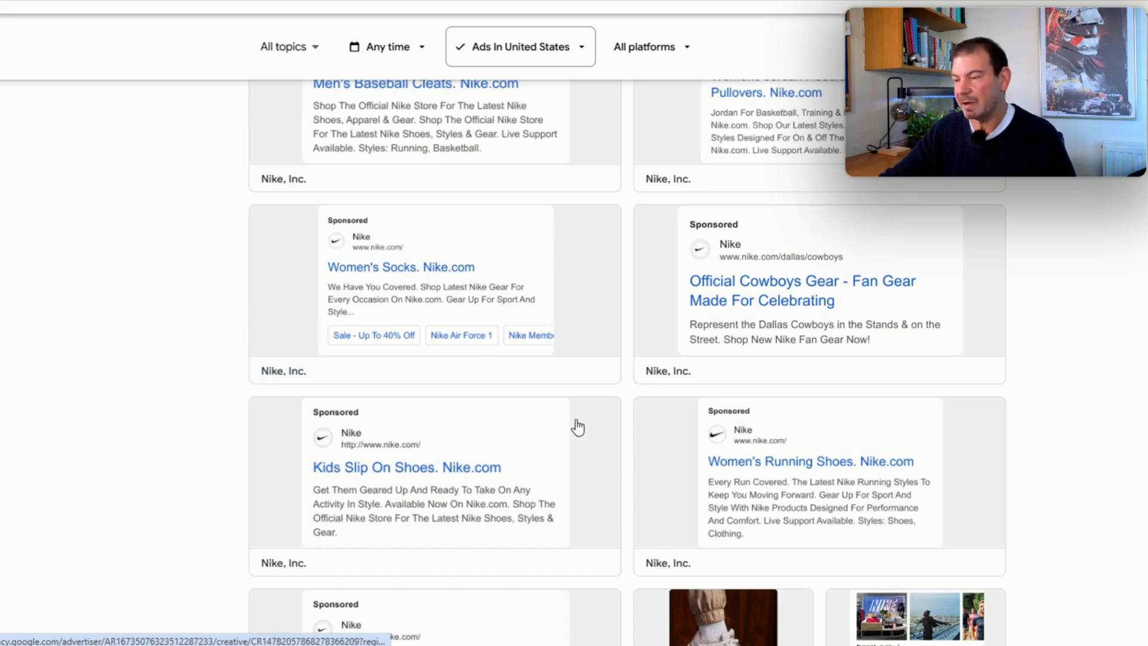
scroll("down", 3)
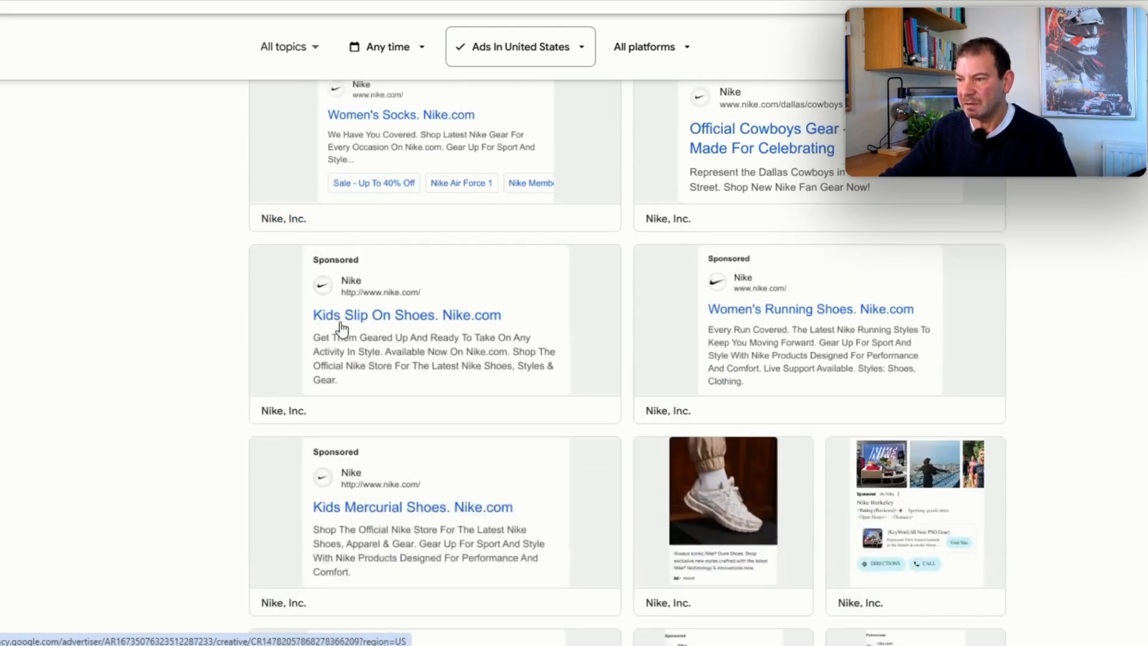
mouse_move(333, 352)
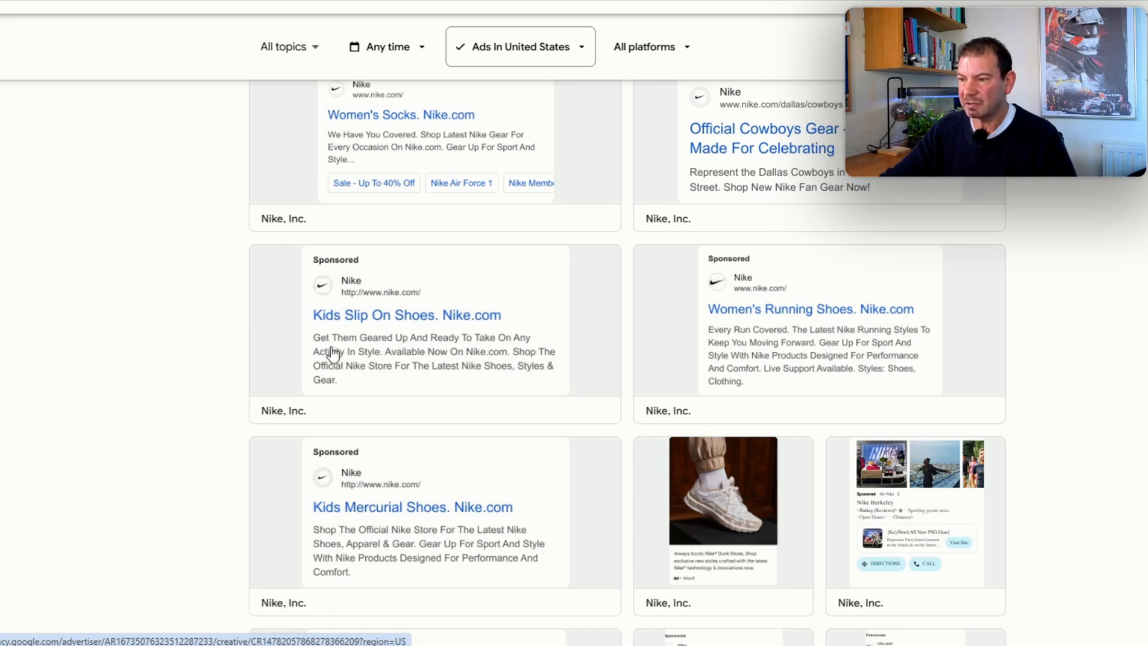
mouse_move(529, 349)
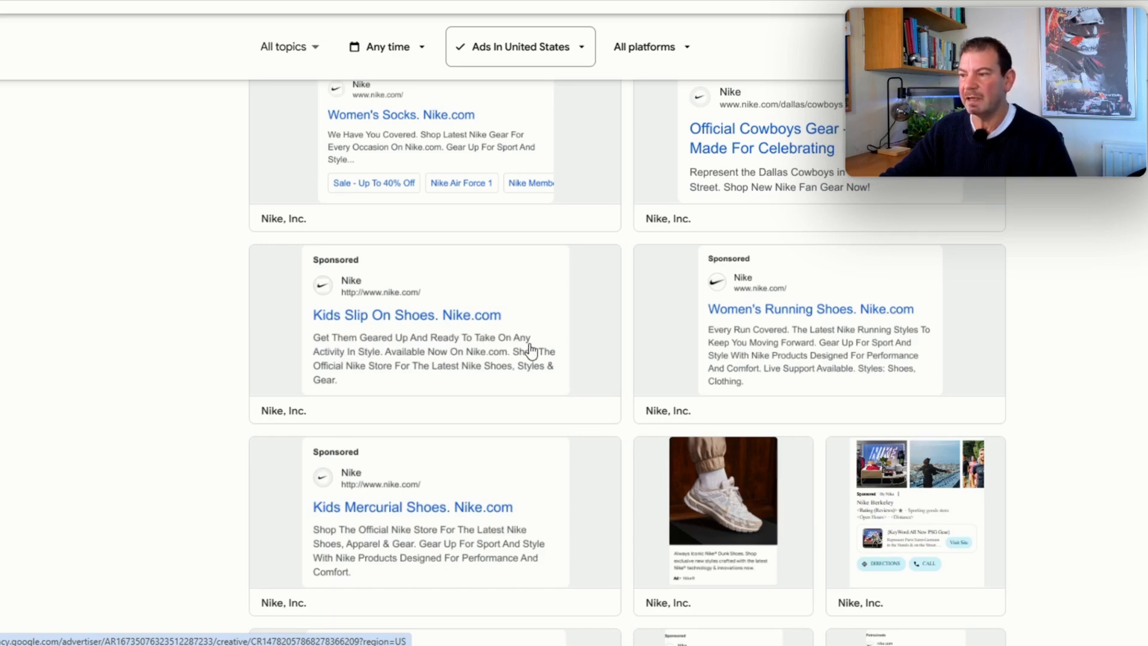
mouse_move(551, 392)
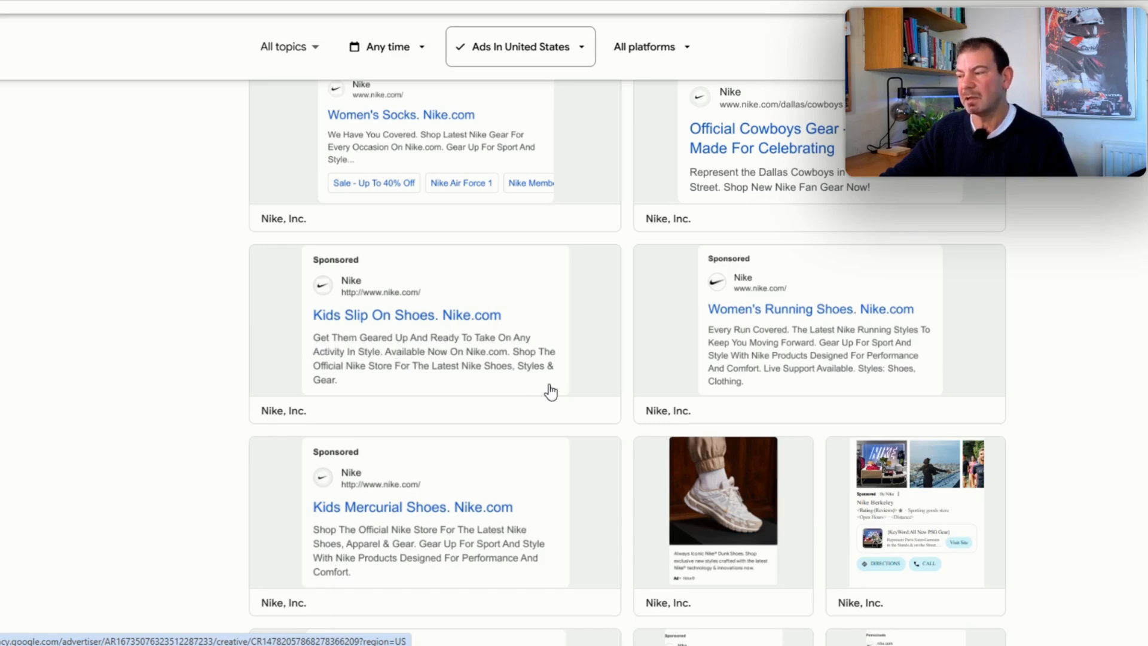
scroll("down", 3)
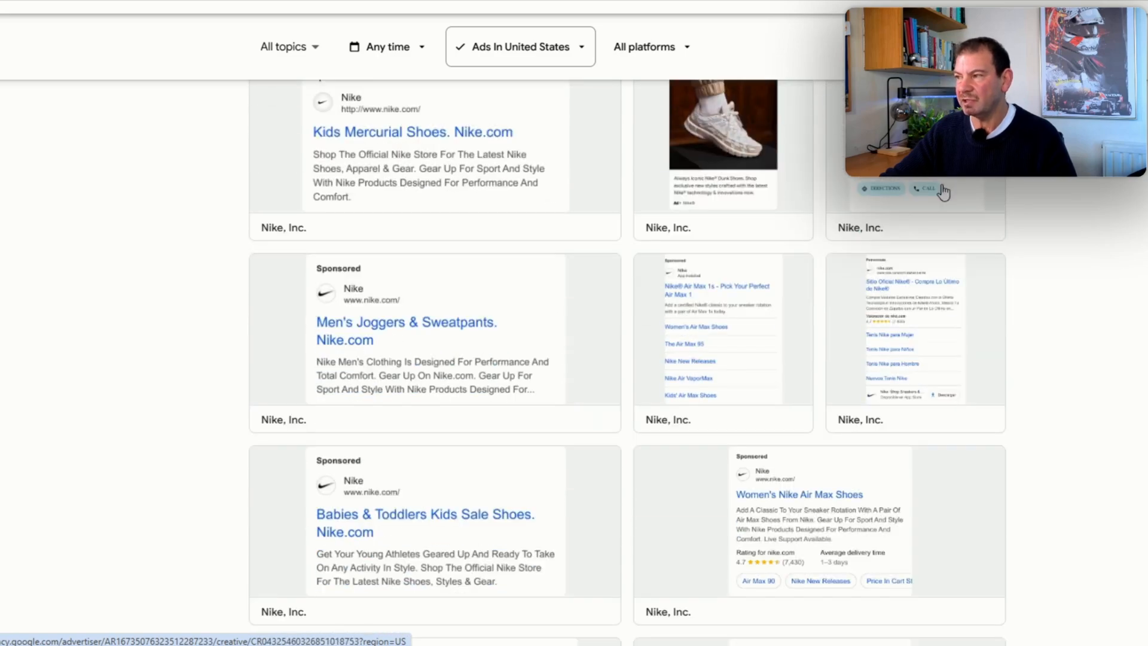
scroll("down", 3)
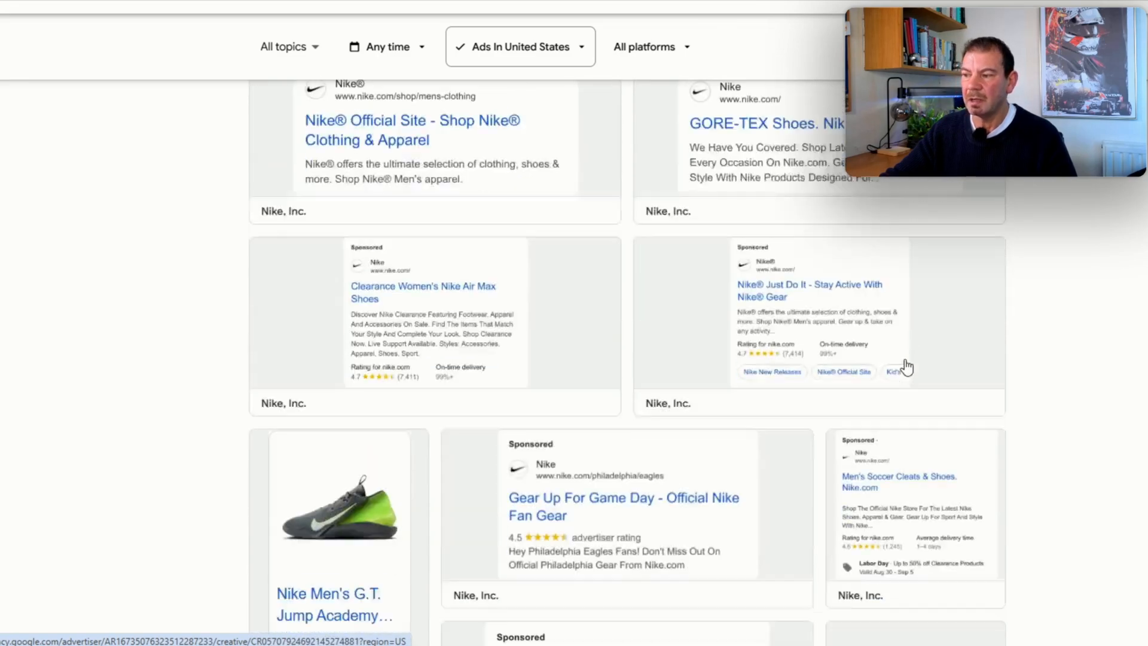
scroll("down", 3)
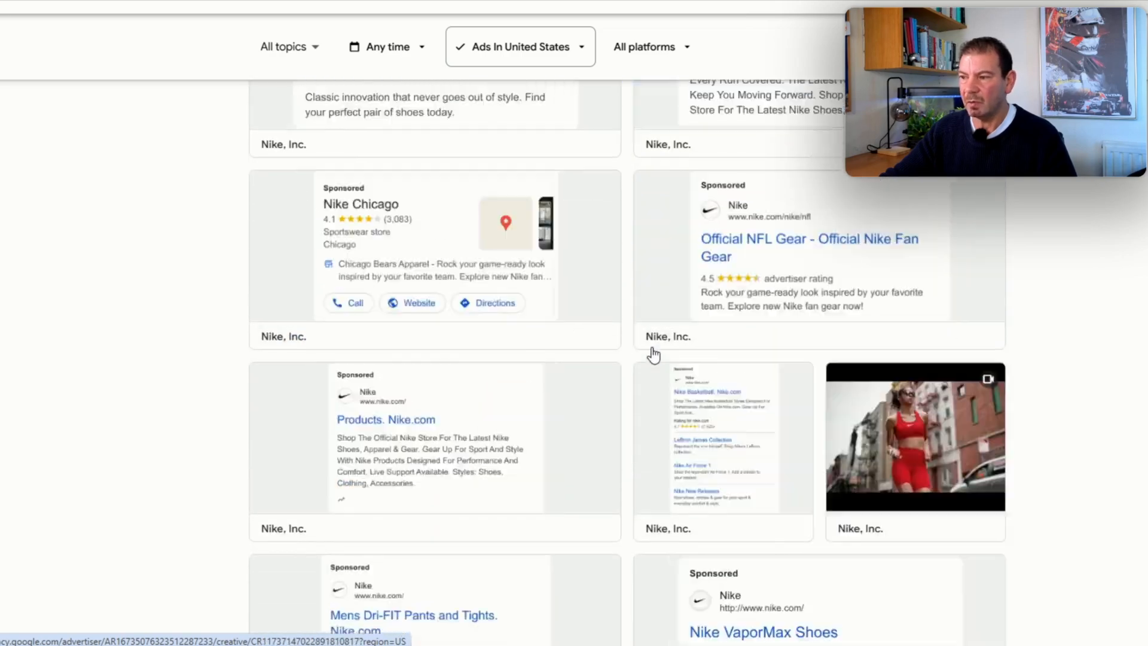
scroll("down", 3)
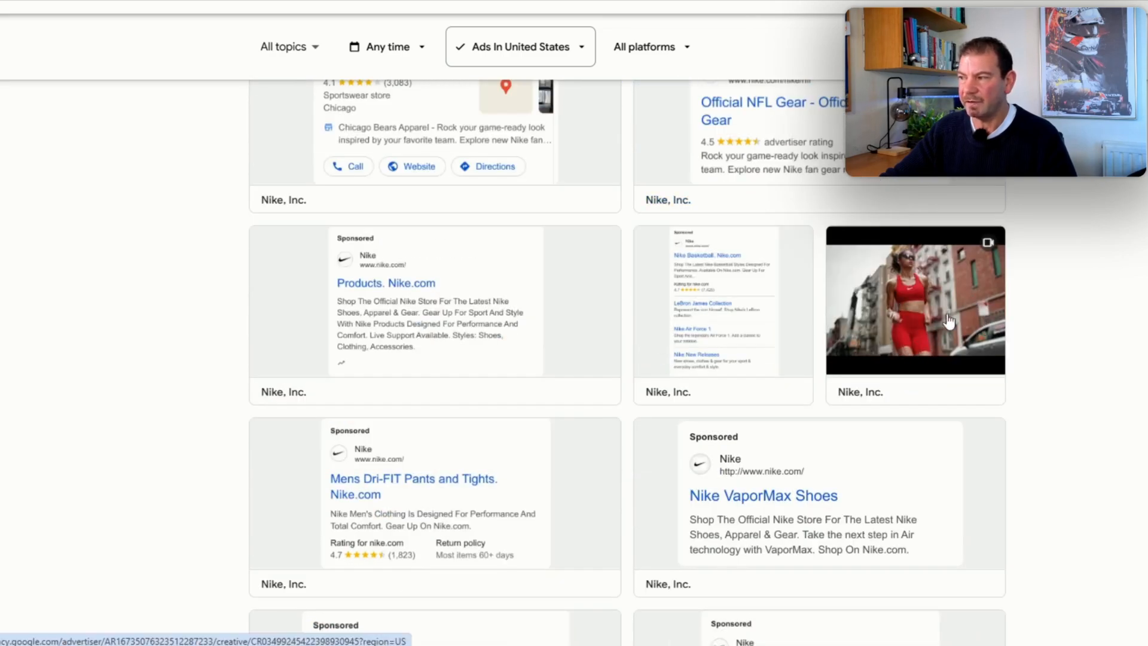
scroll("down", 3)
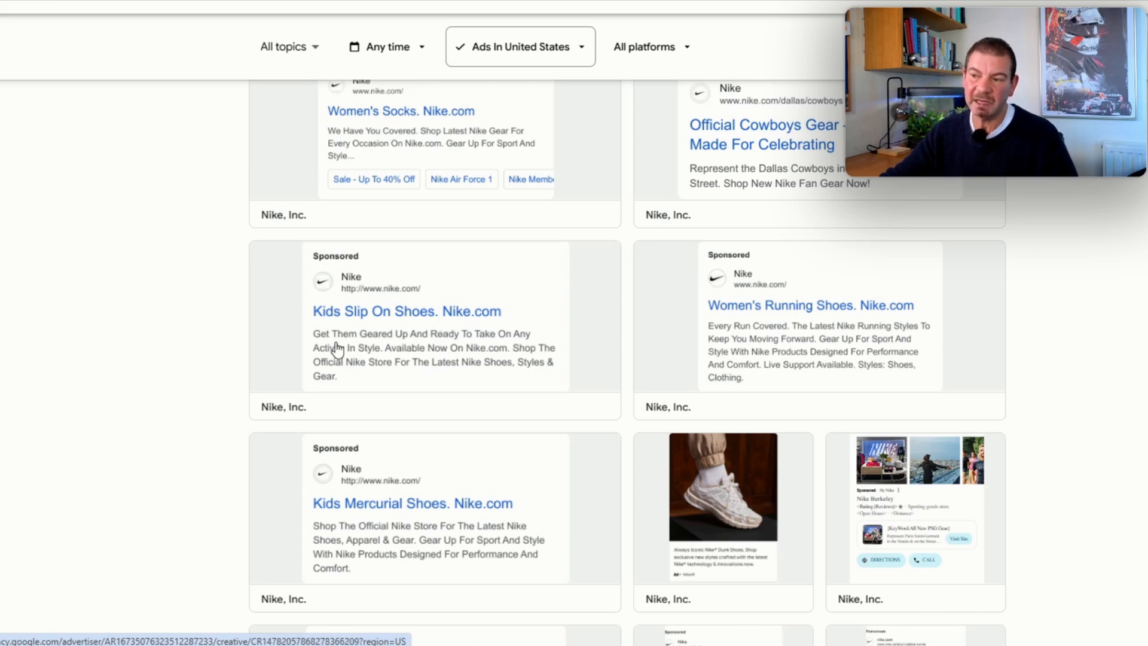
mouse_move(639, 468)
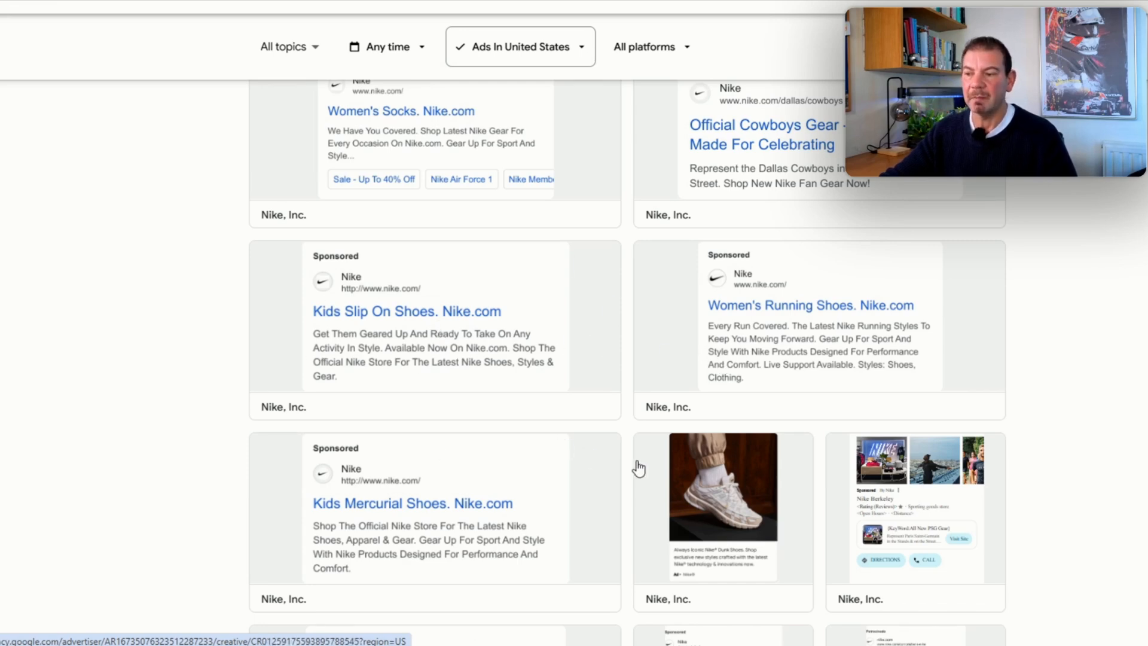
mouse_move(535, 460)
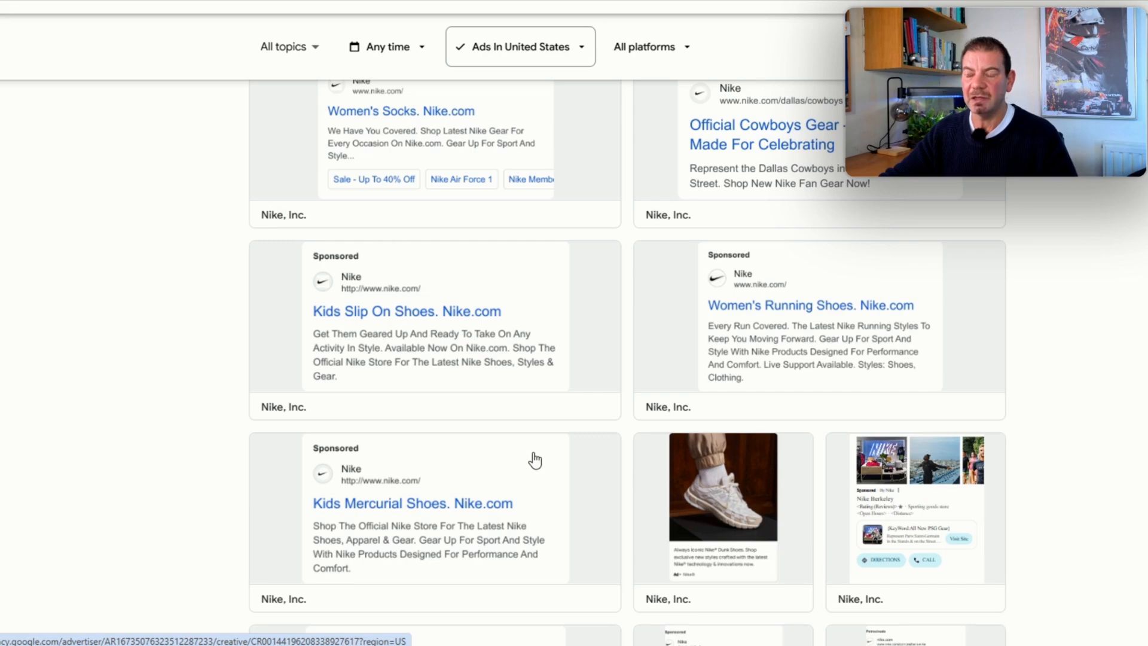
scroll("down", 3)
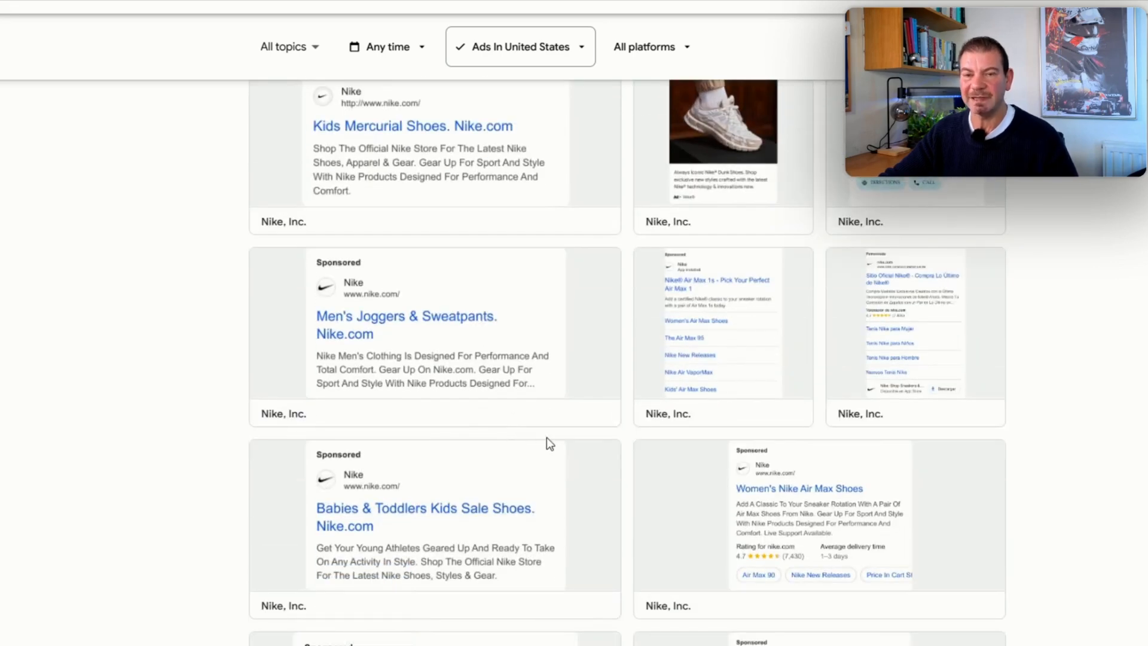
scroll("down", 3)
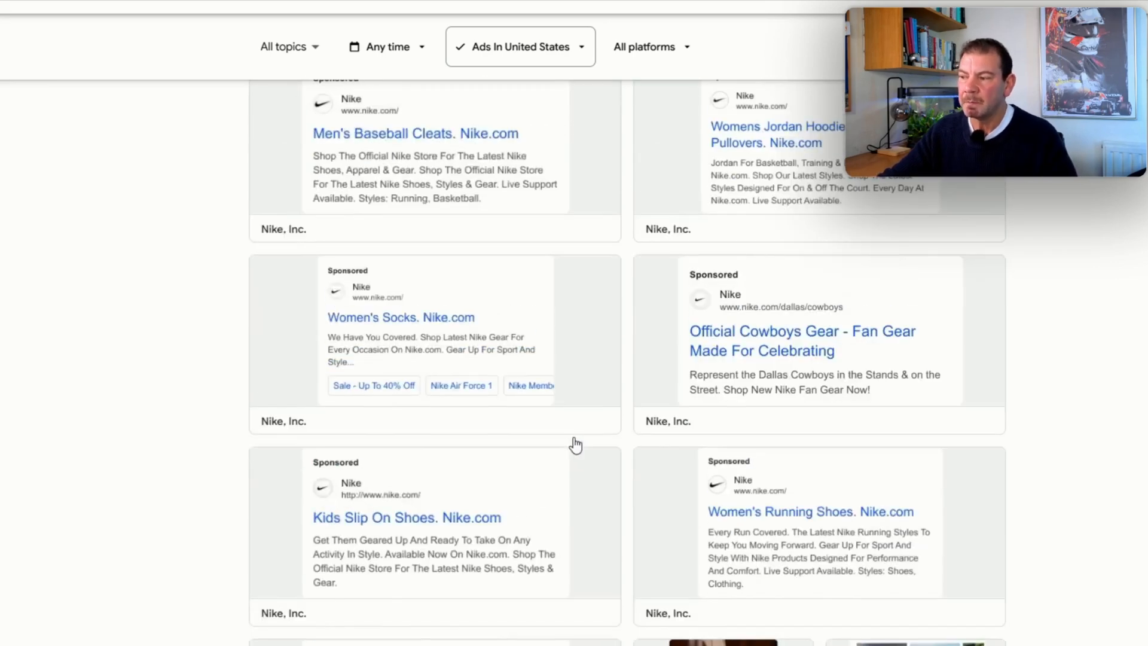
scroll("down", 3)
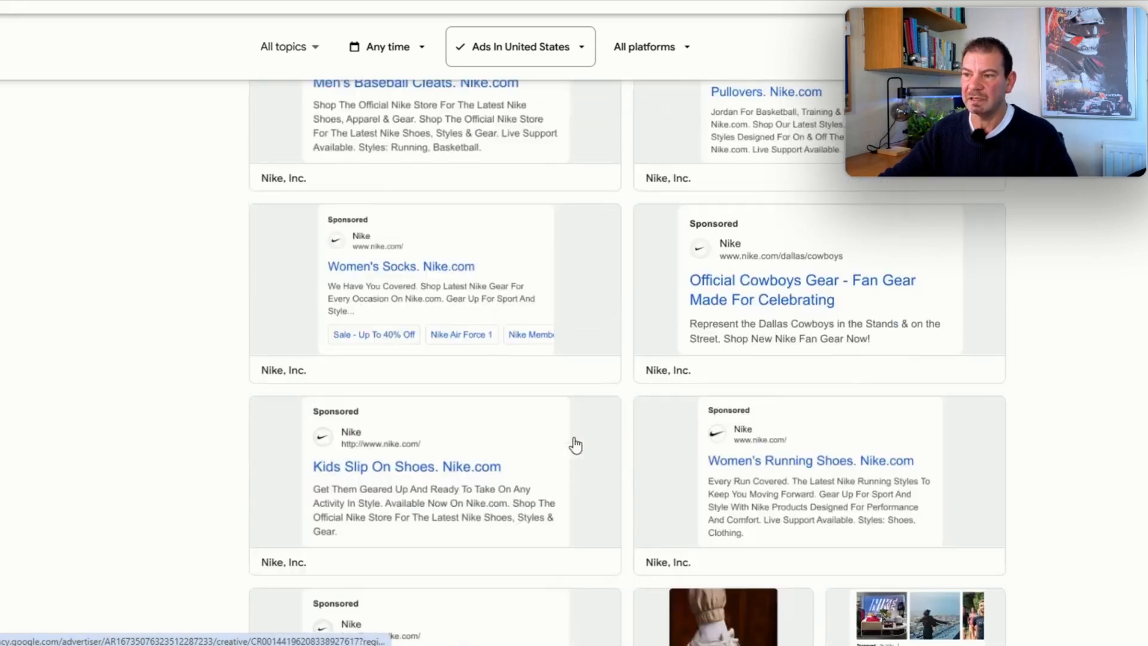
scroll("up", 3)
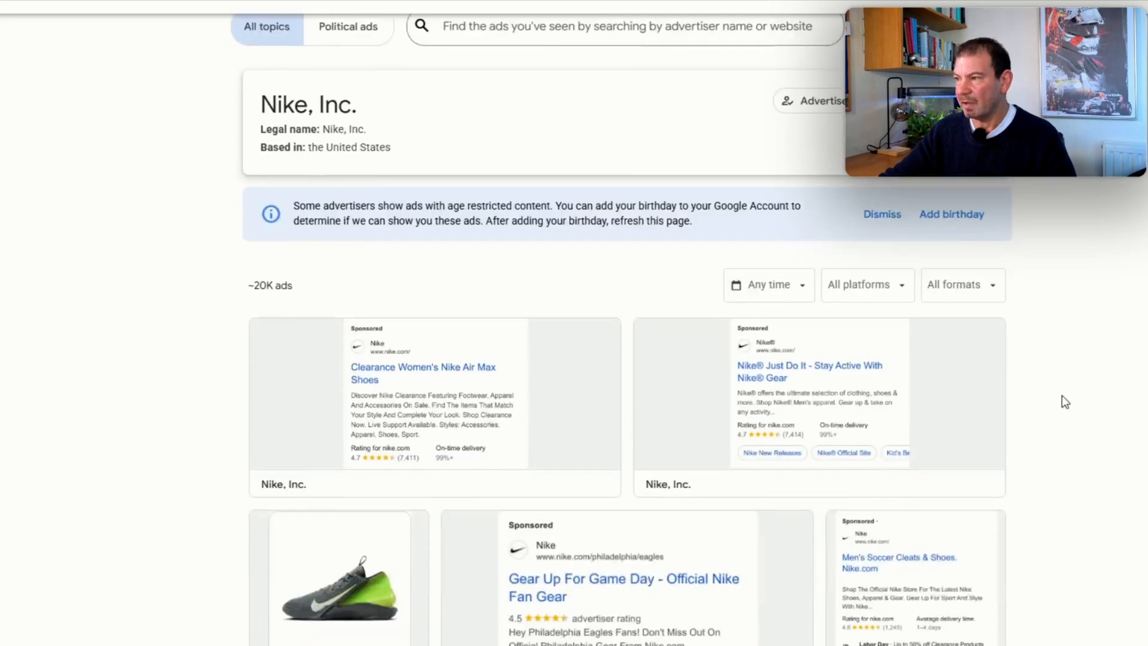
scroll("down", 3)
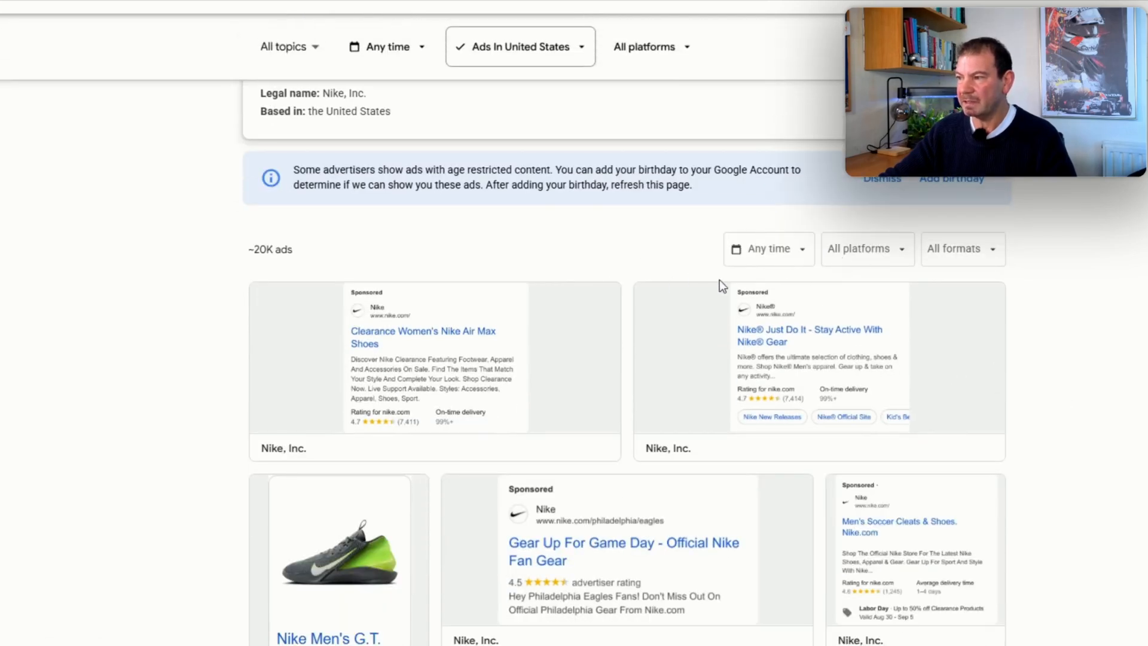
mouse_move(432, 368)
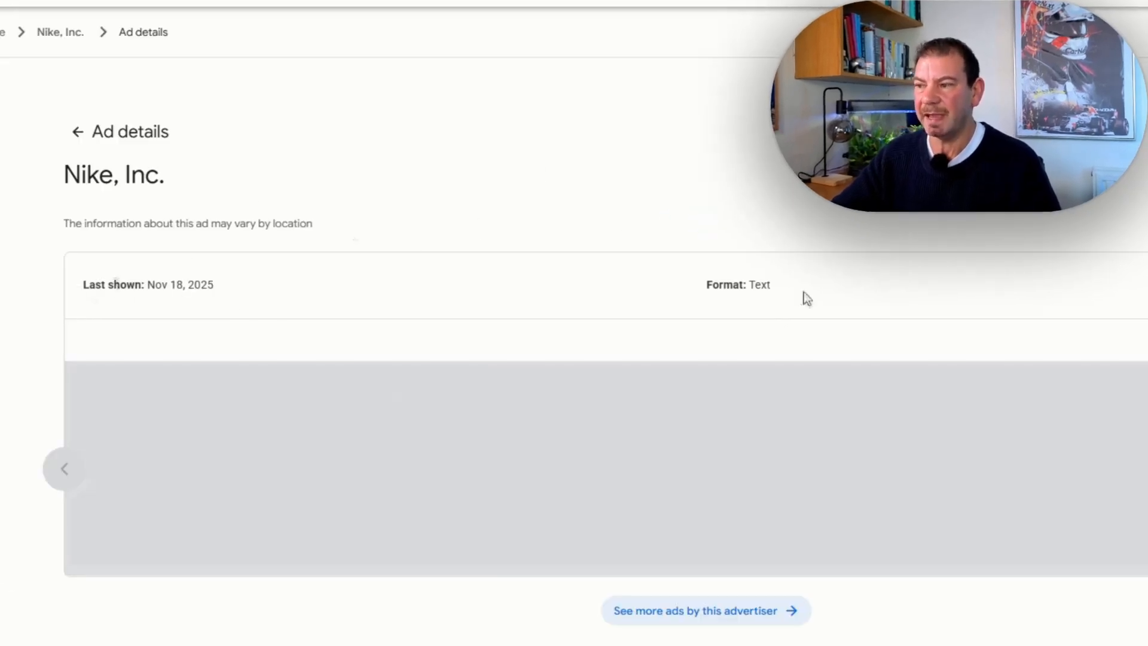
mouse_move(210, 72)
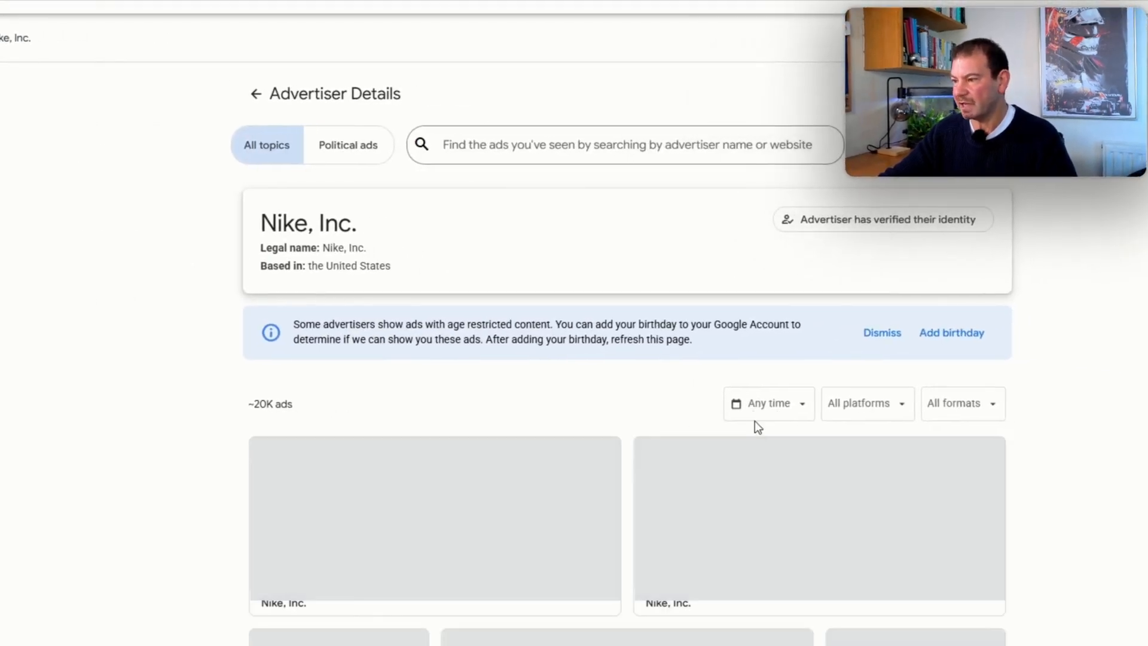
Filter Nike, Inc.'s ads to Google Shopping (about 4K) and scroll the results
left_click(867, 402)
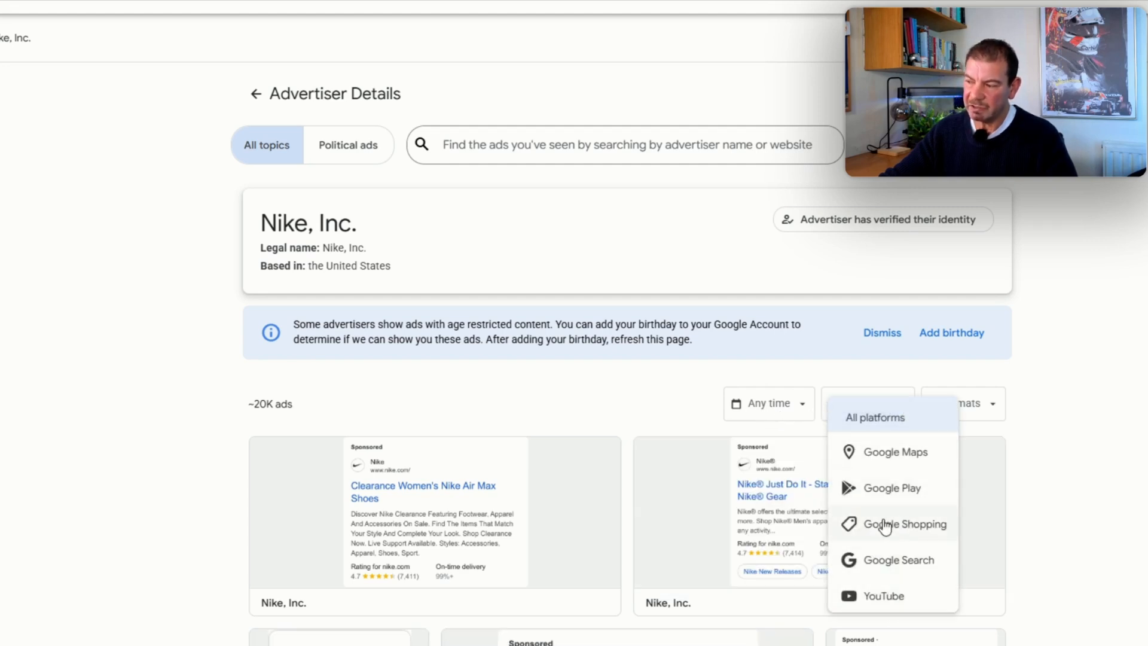
left_click(906, 524)
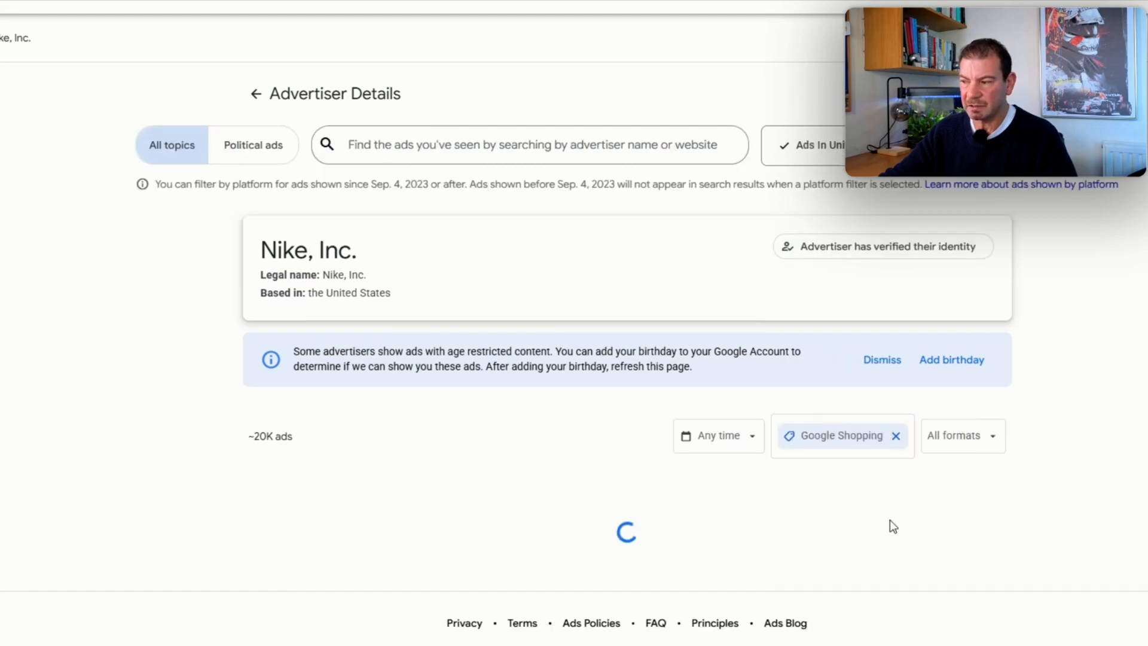
mouse_move(1035, 417)
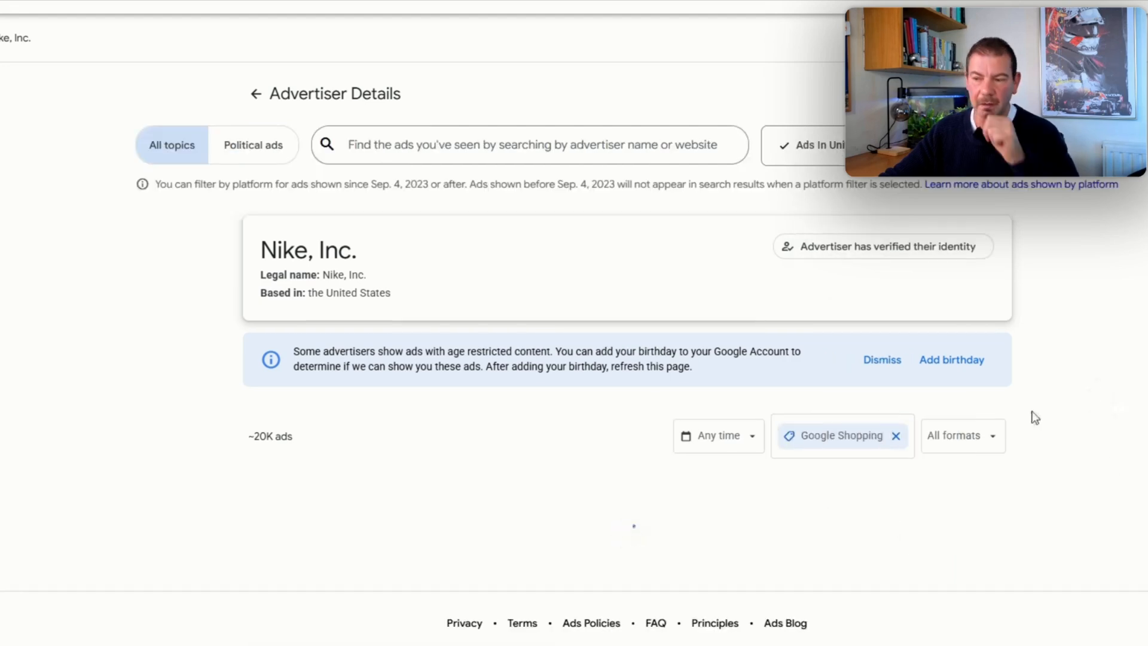
scroll("down", 3)
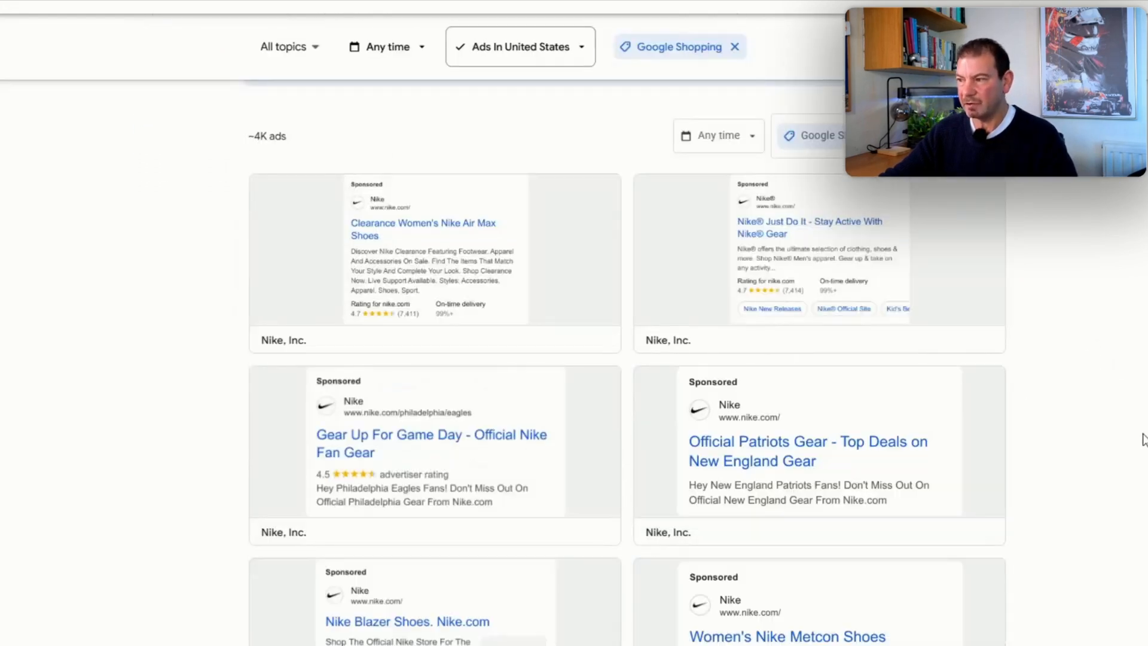
scroll("down", 3)
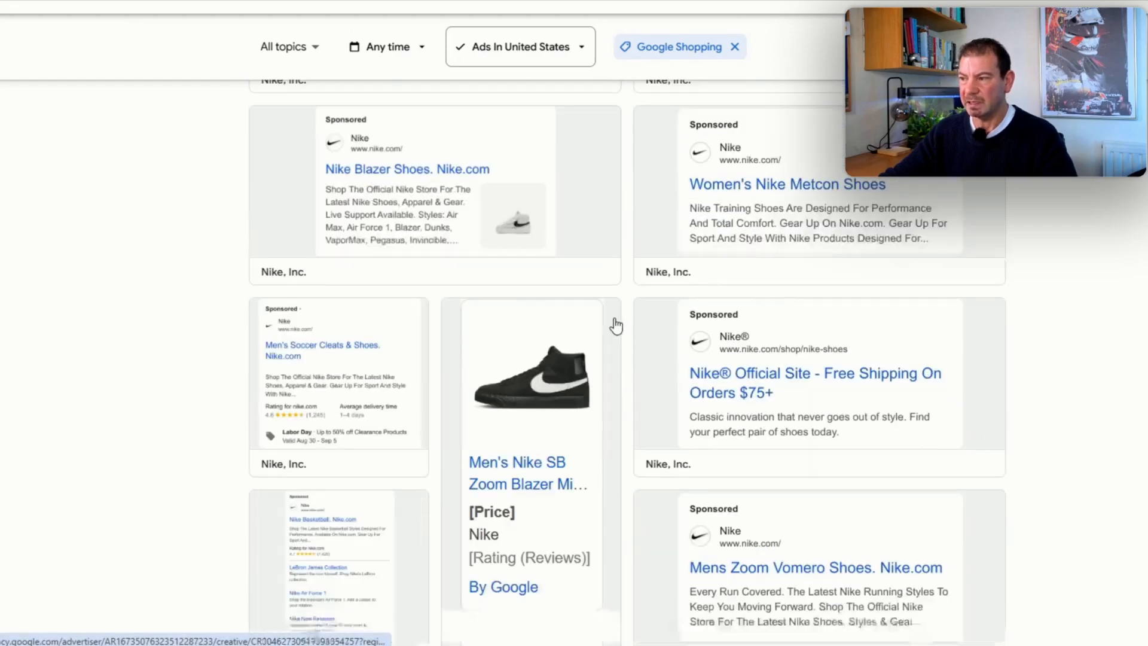
scroll("down", 3)
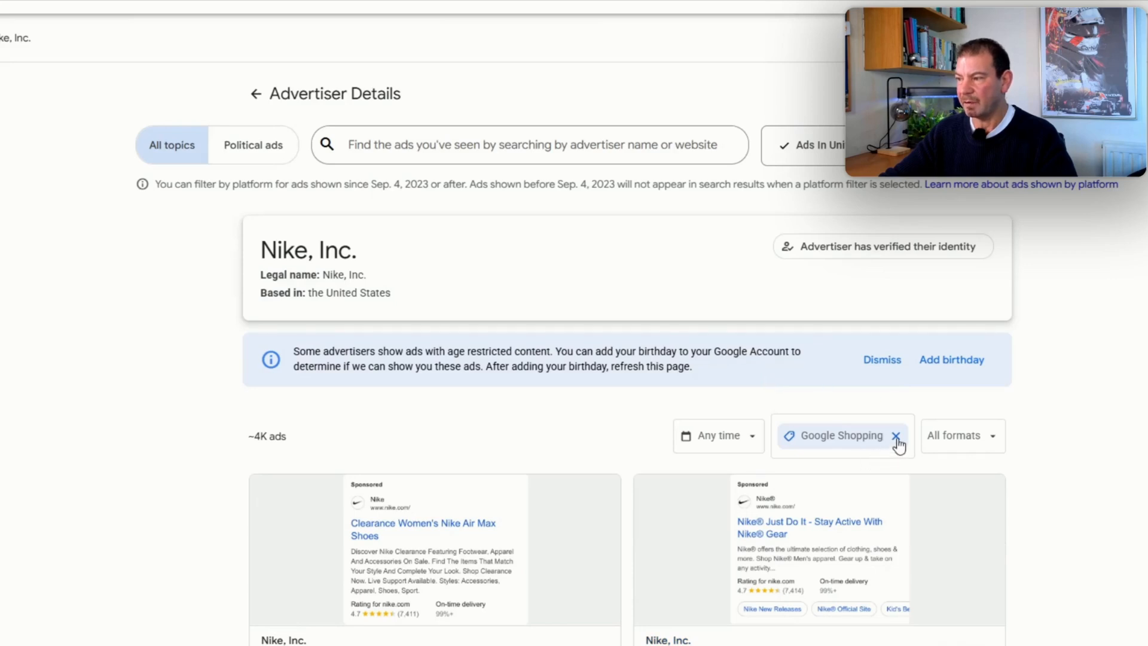
left_click(896, 435)
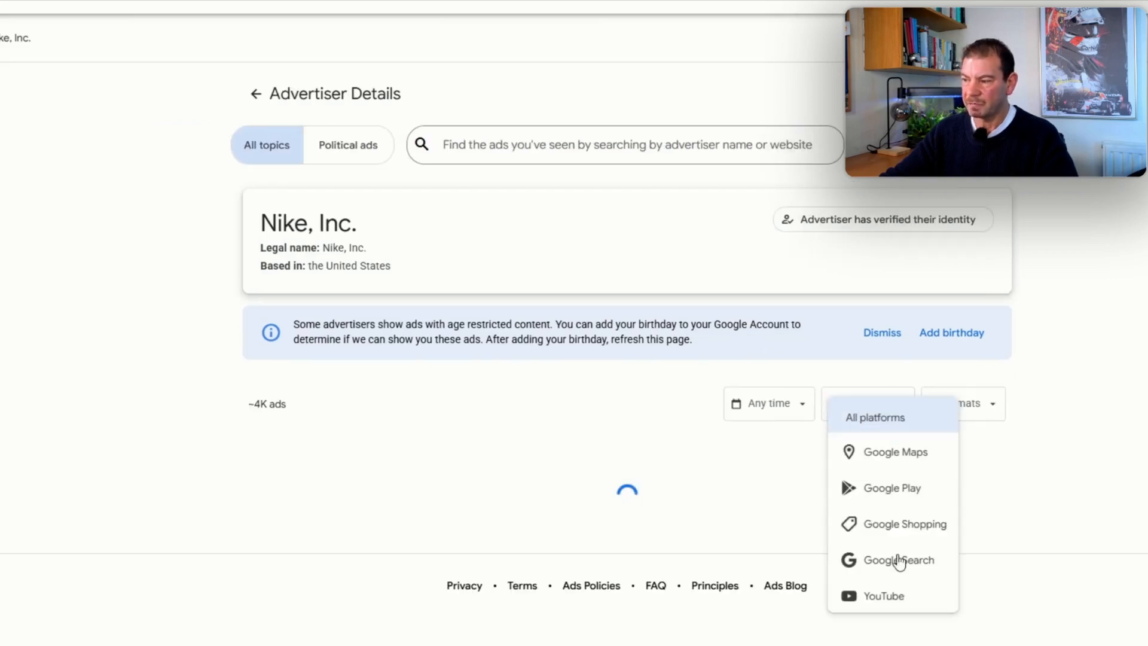
left_click(898, 560)
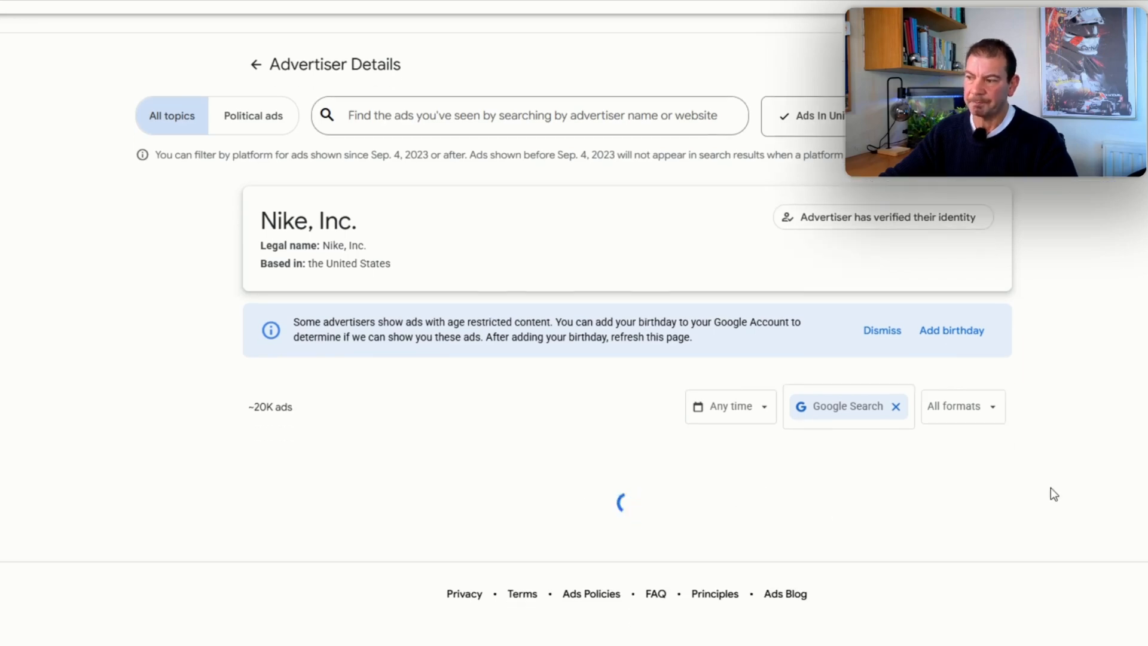
scroll("down", 3)
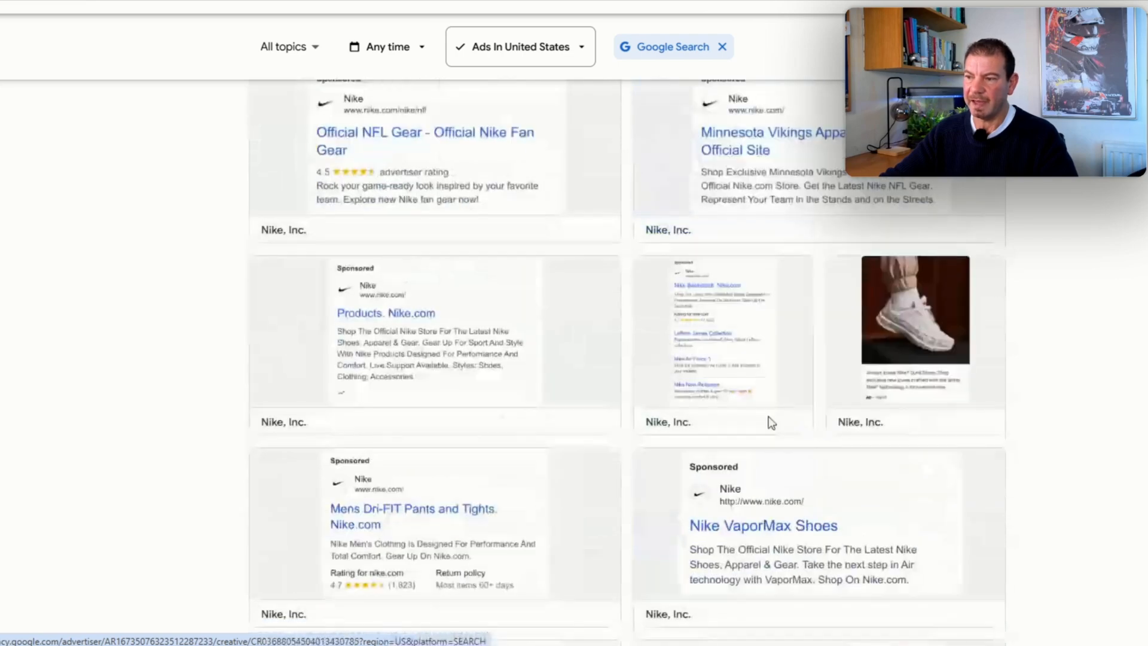
scroll("down", 3)
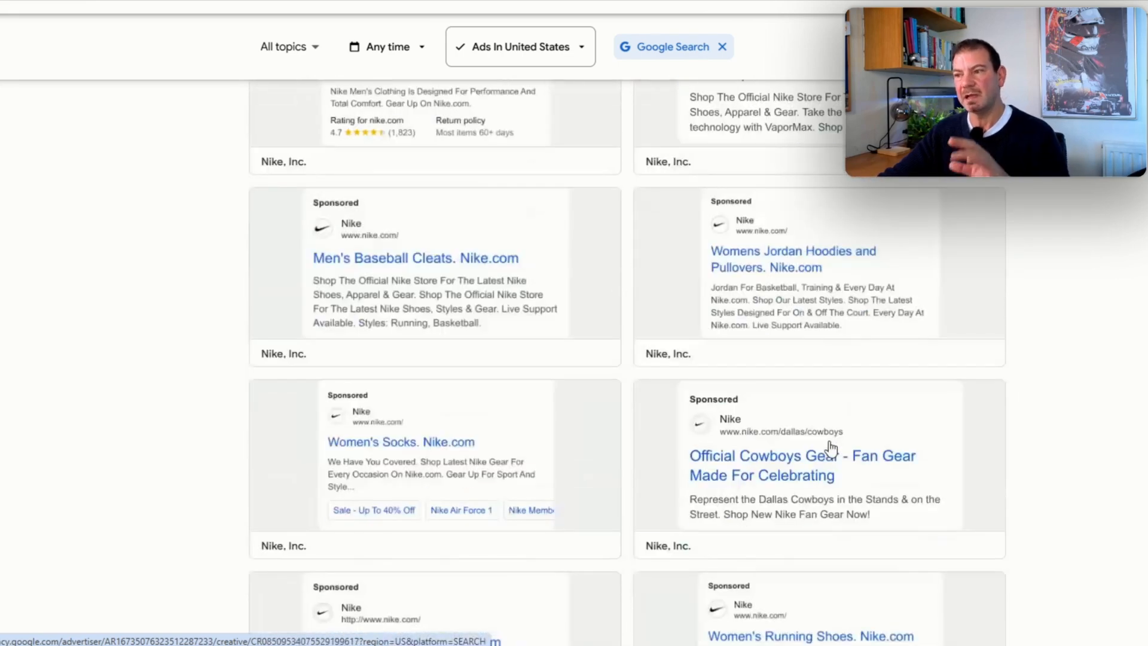
mouse_move(273, 291)
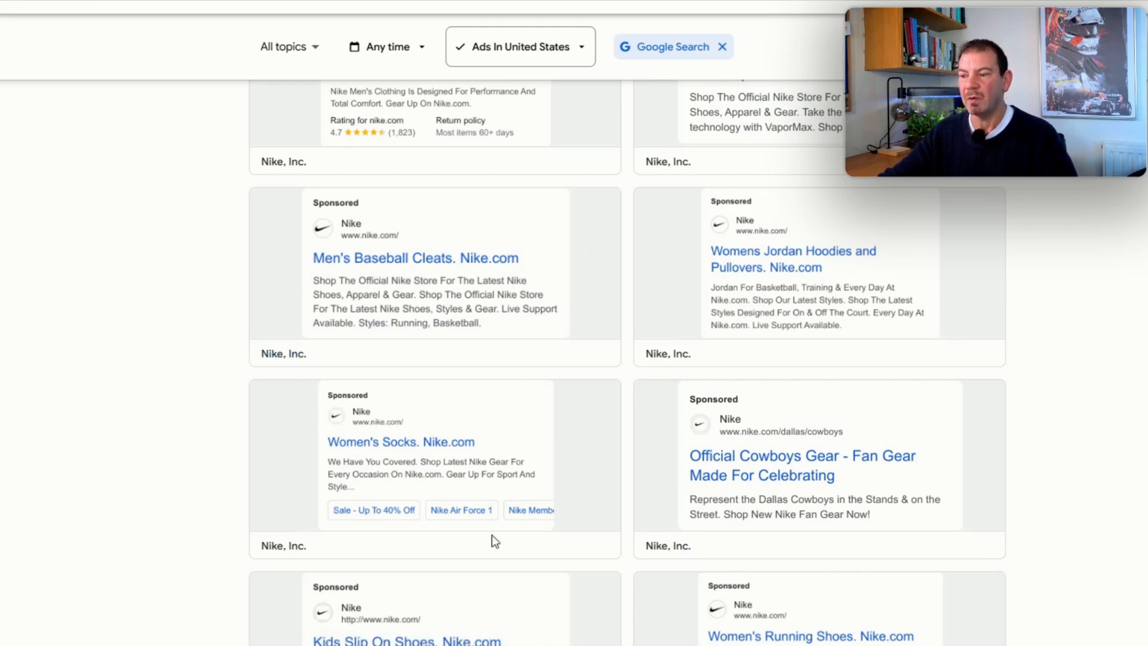
mouse_move(630, 437)
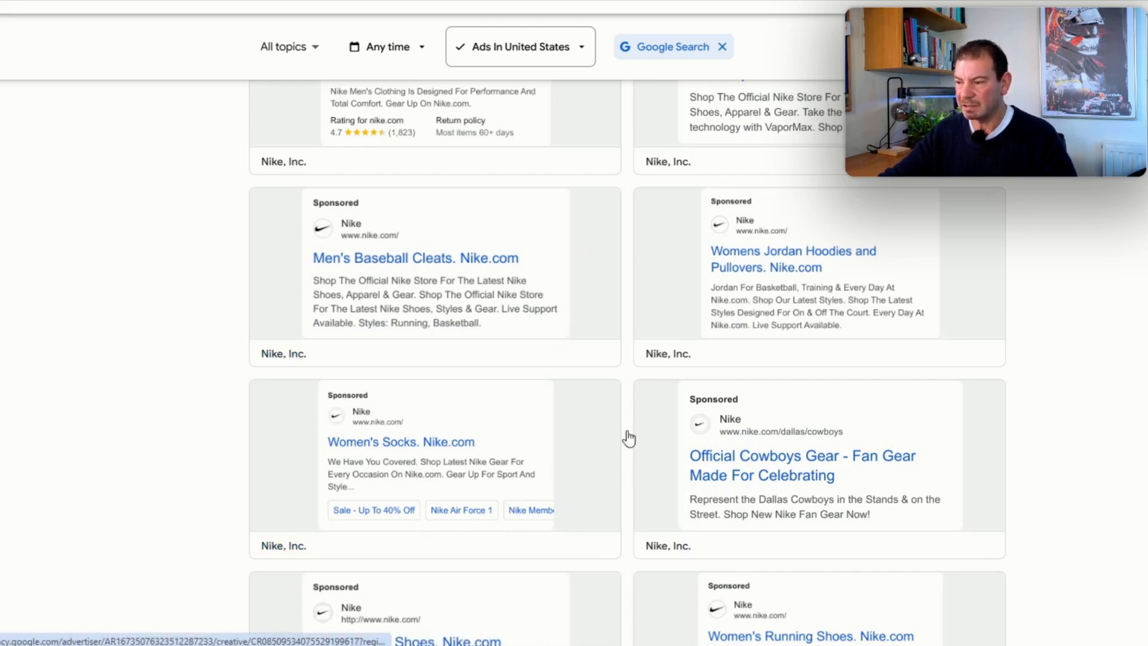
scroll("down", 3)
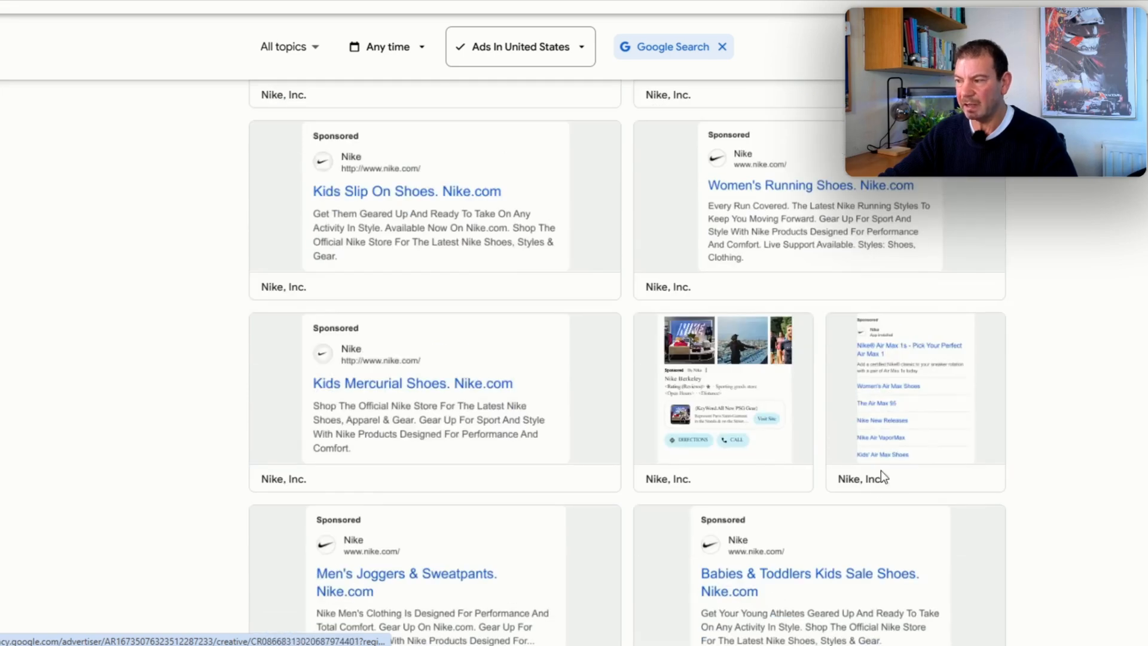
scroll("down", 3)
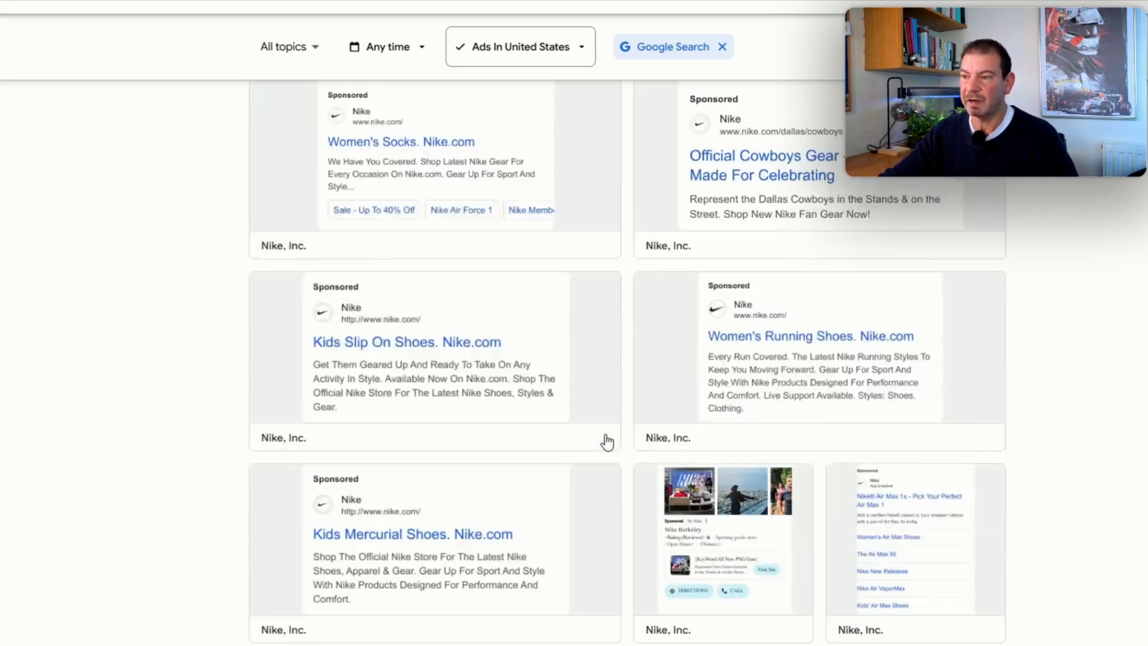
scroll("up", 3)
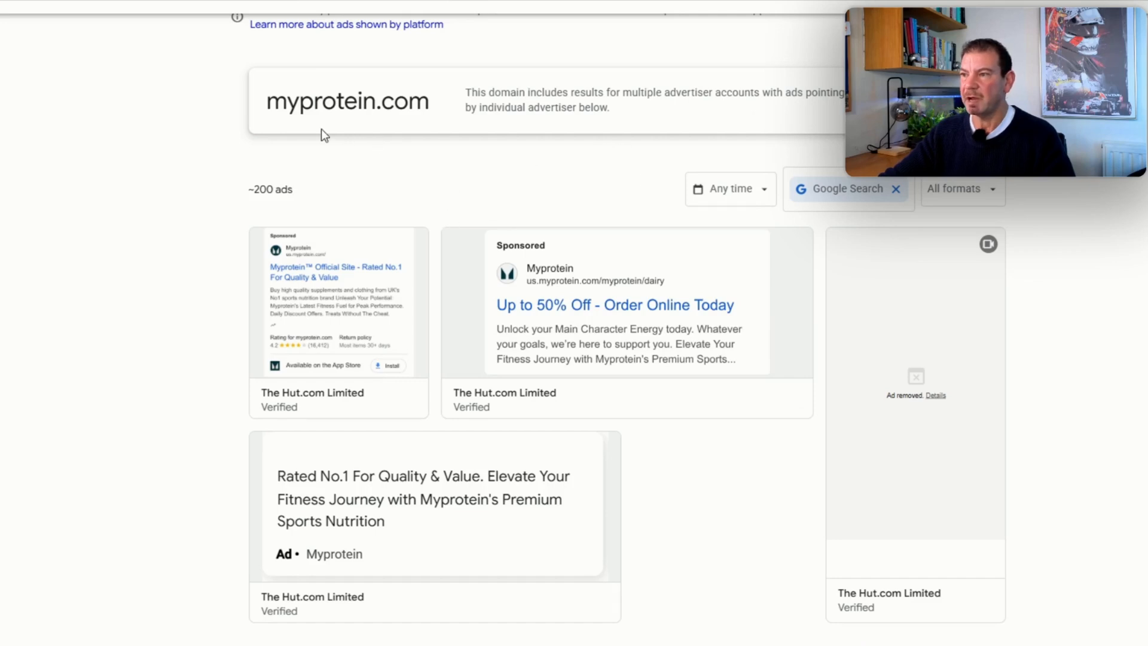
mouse_move(629, 238)
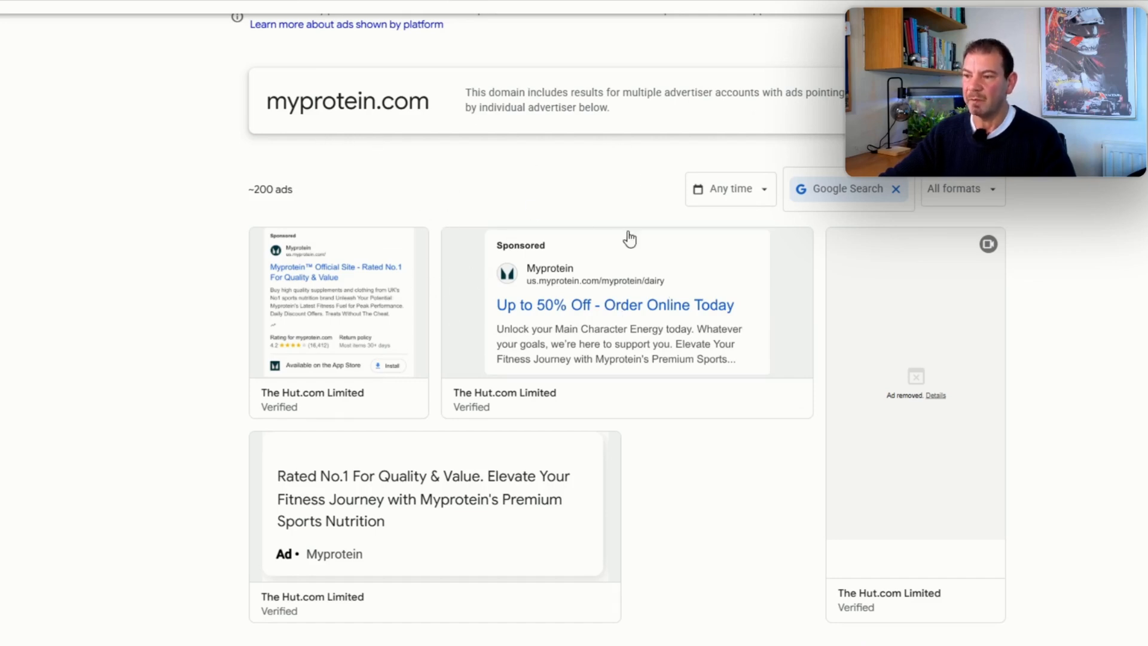
mouse_move(626, 306)
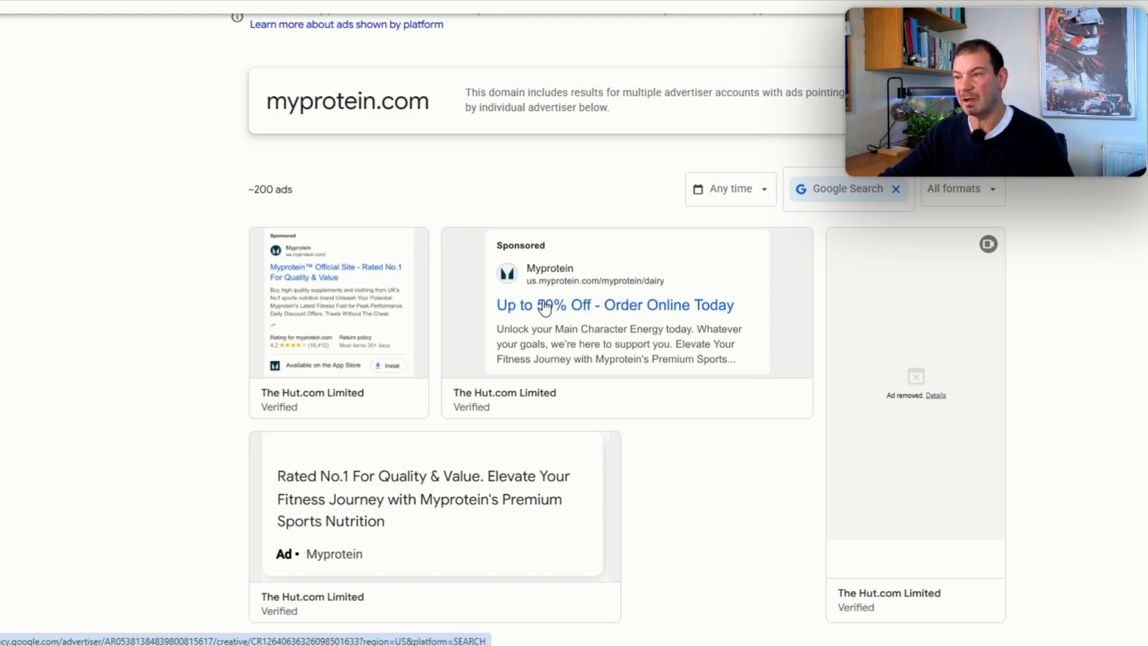
mouse_move(481, 323)
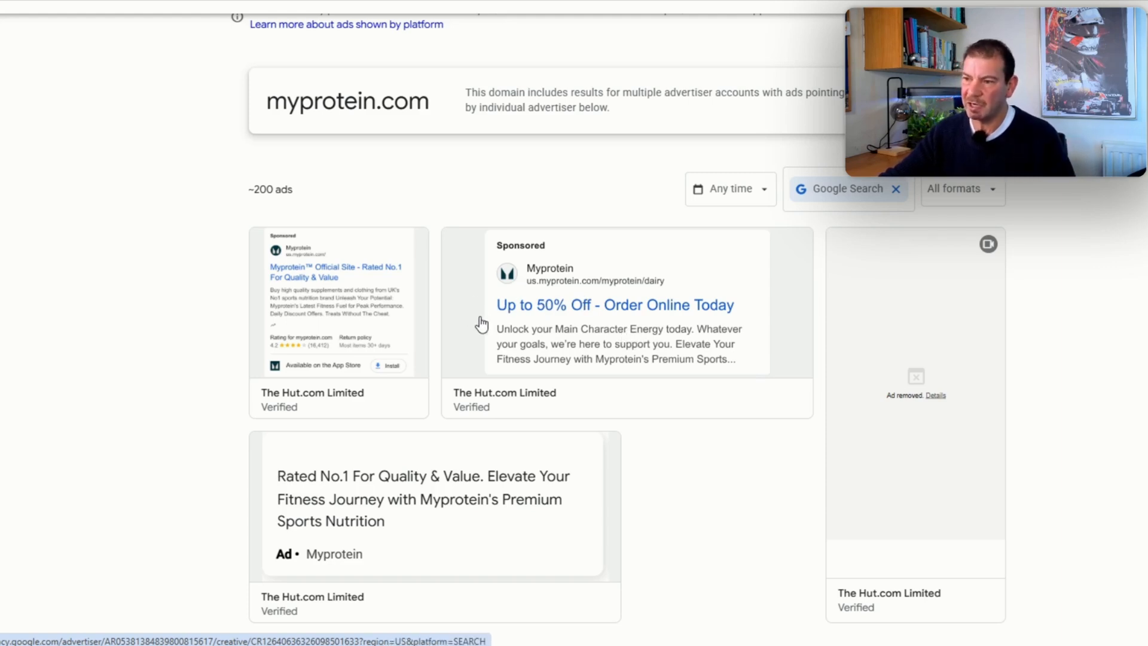
mouse_move(529, 348)
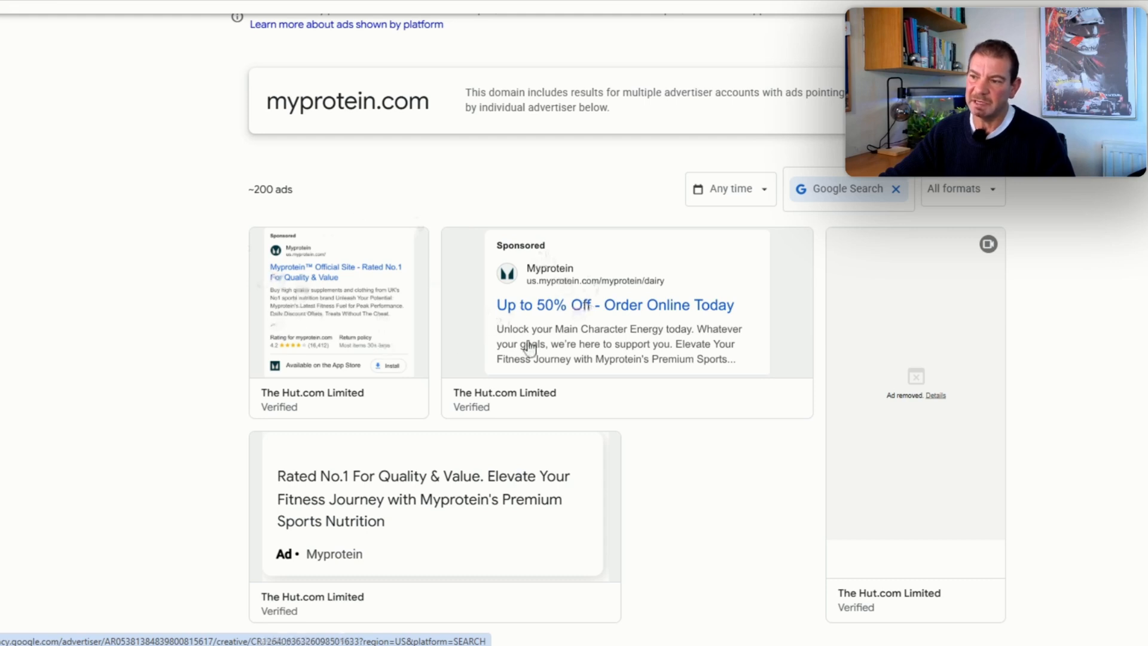
mouse_move(556, 349)
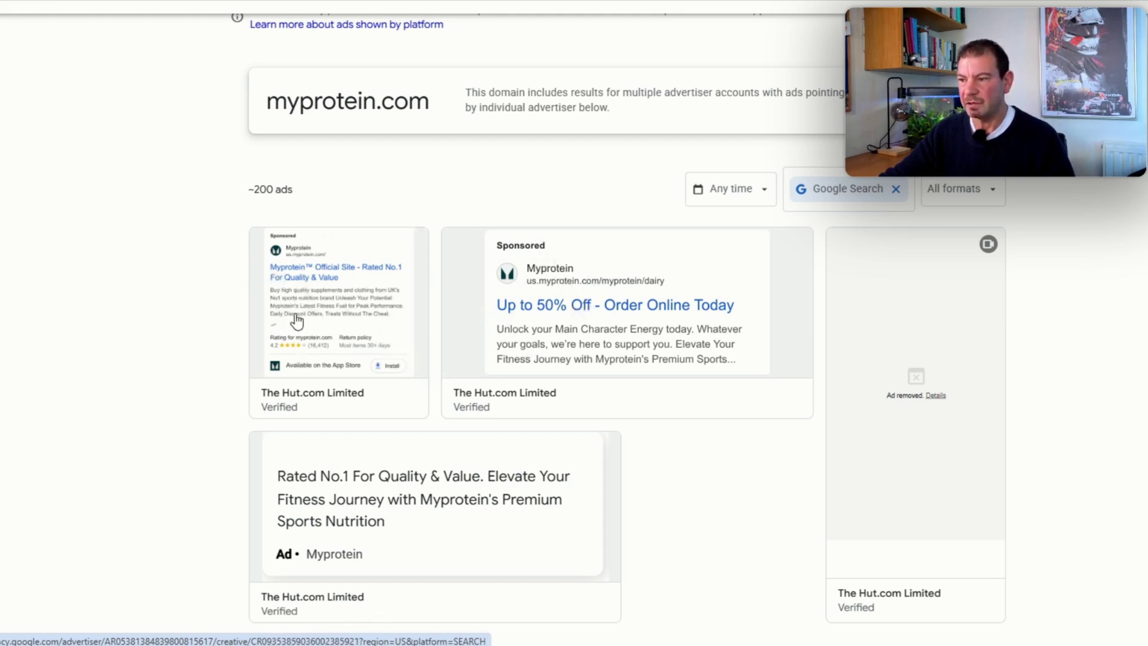
mouse_move(315, 300)
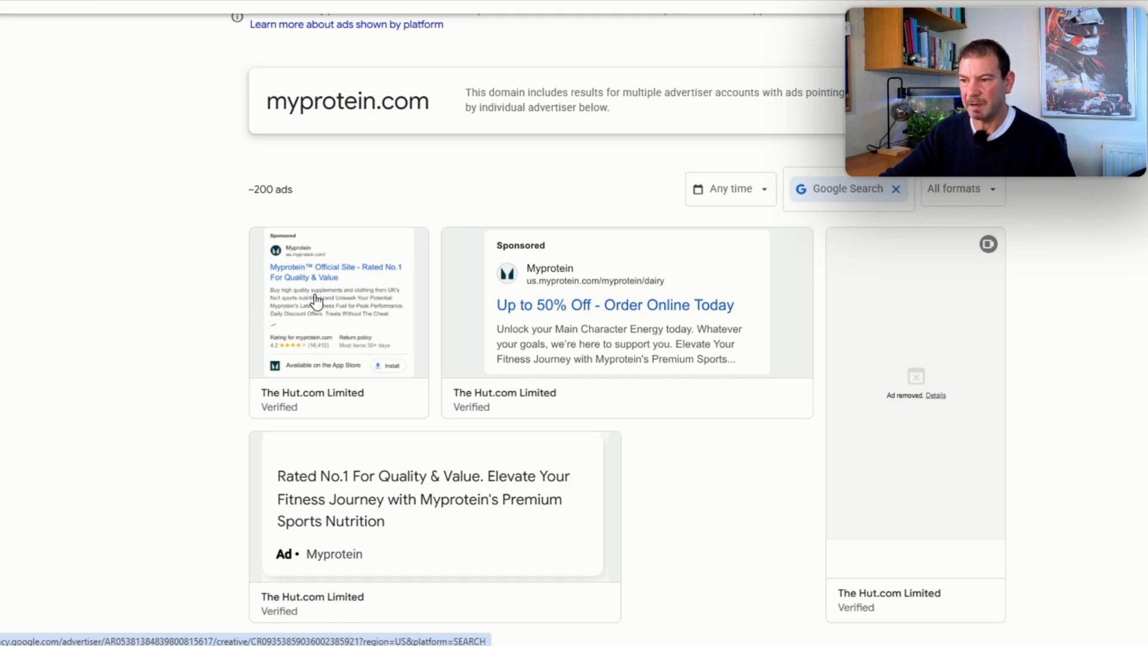
mouse_move(293, 307)
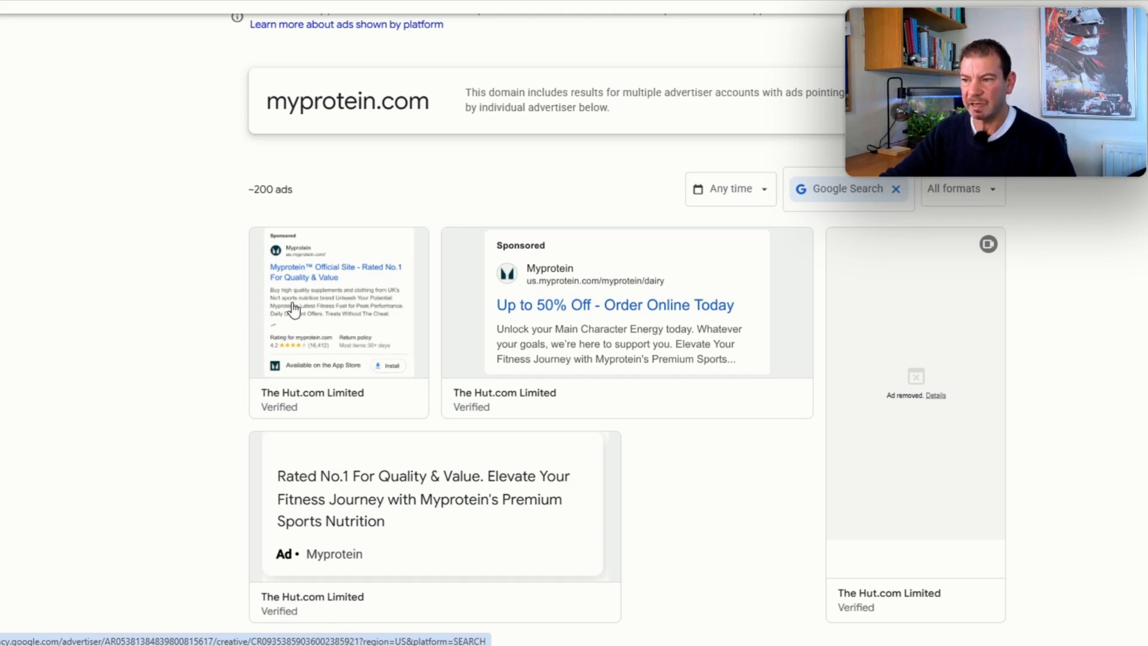
mouse_move(577, 202)
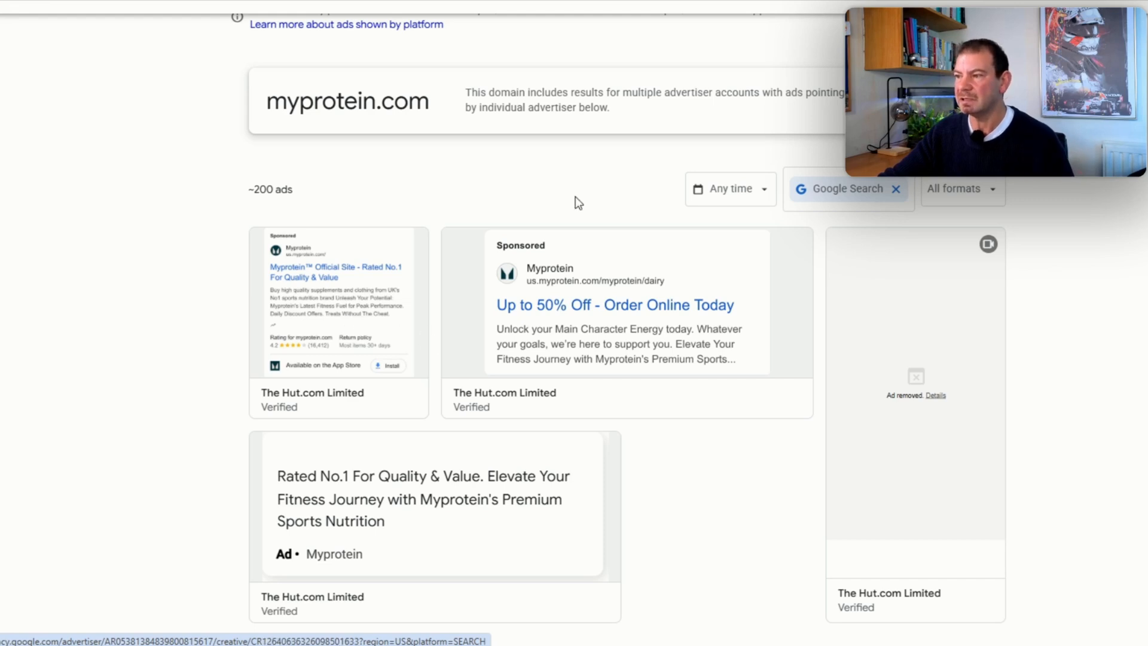
mouse_move(600, 339)
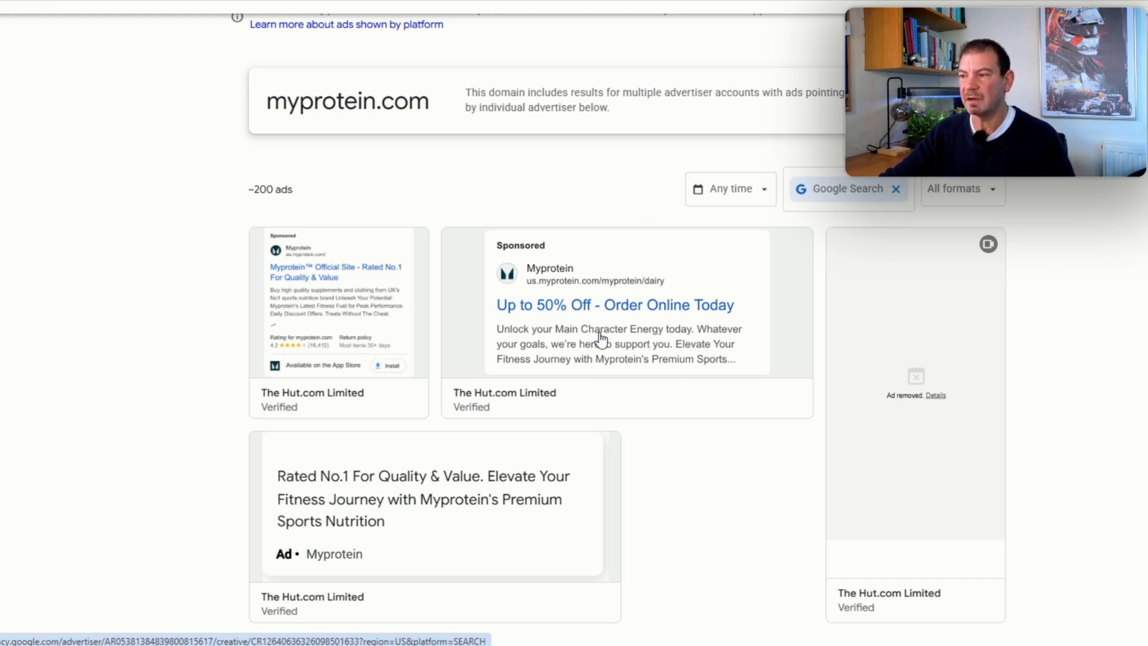
mouse_move(694, 350)
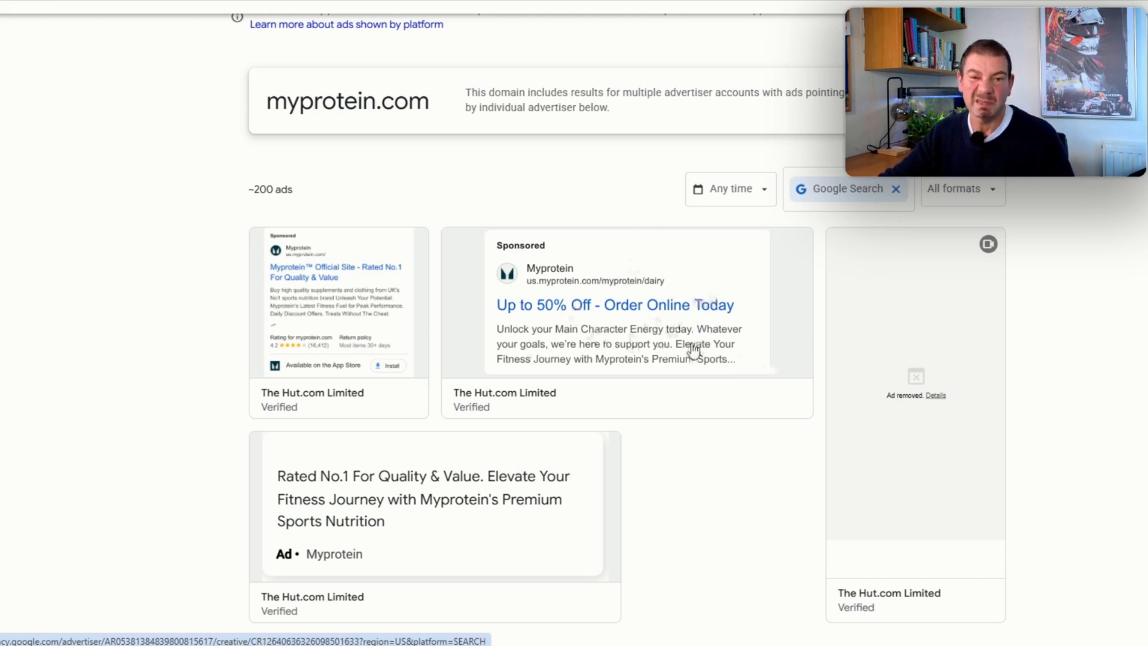
mouse_move(746, 348)
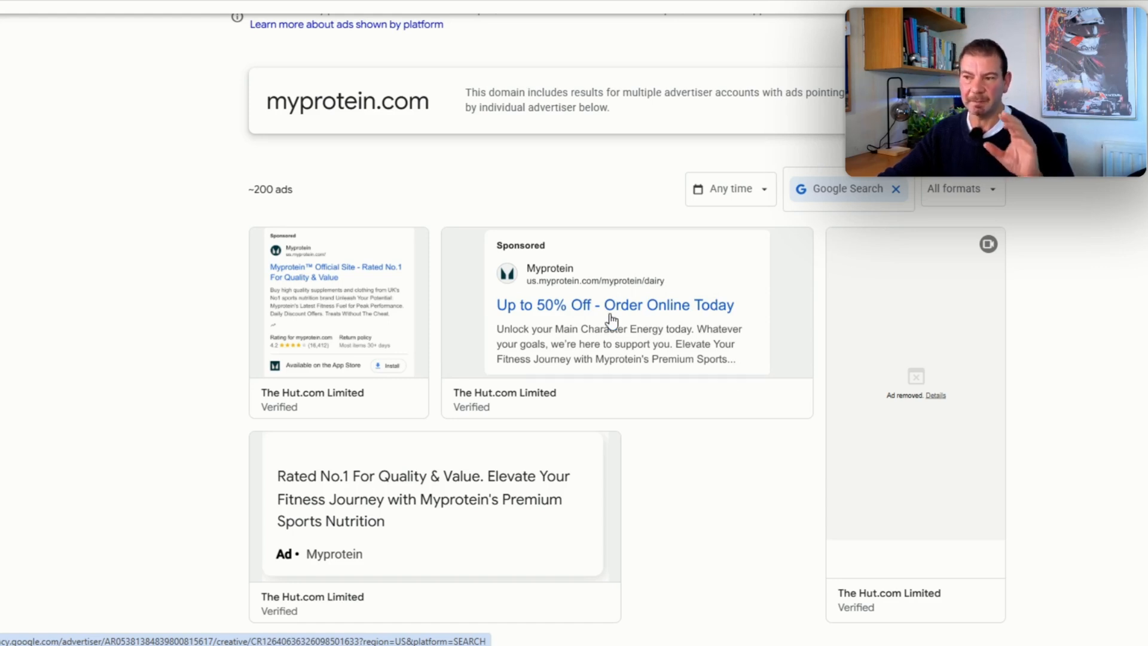
mouse_move(433, 330)
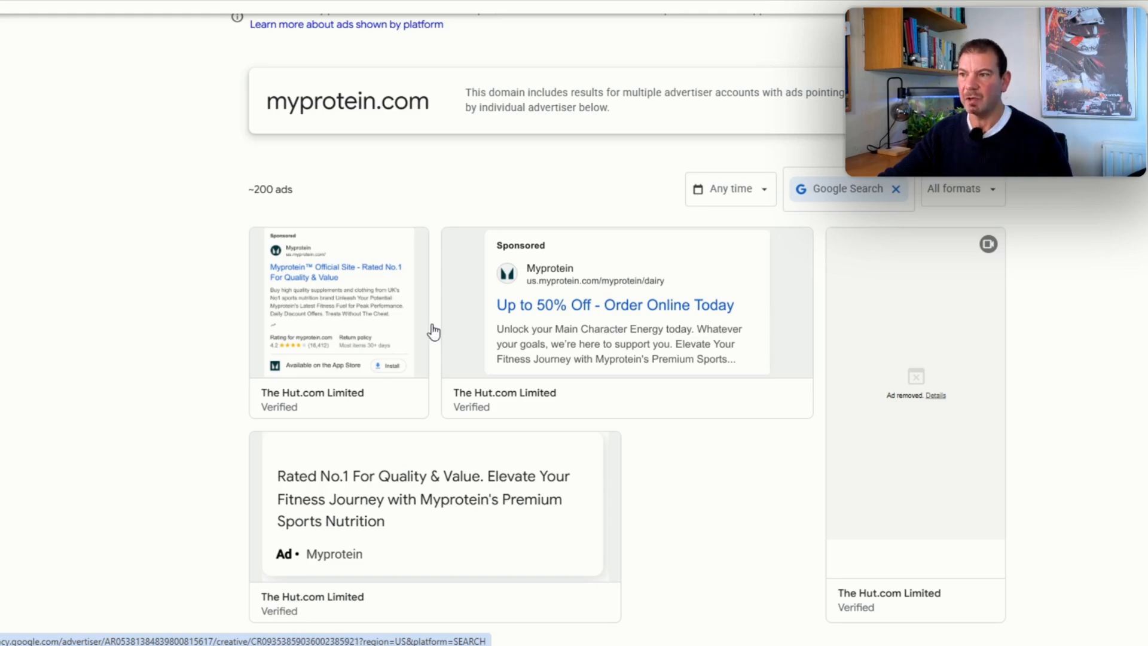
Expand the full myprotein.com Google Search ad list and scroll through it, returning to the top
scroll("down", 3)
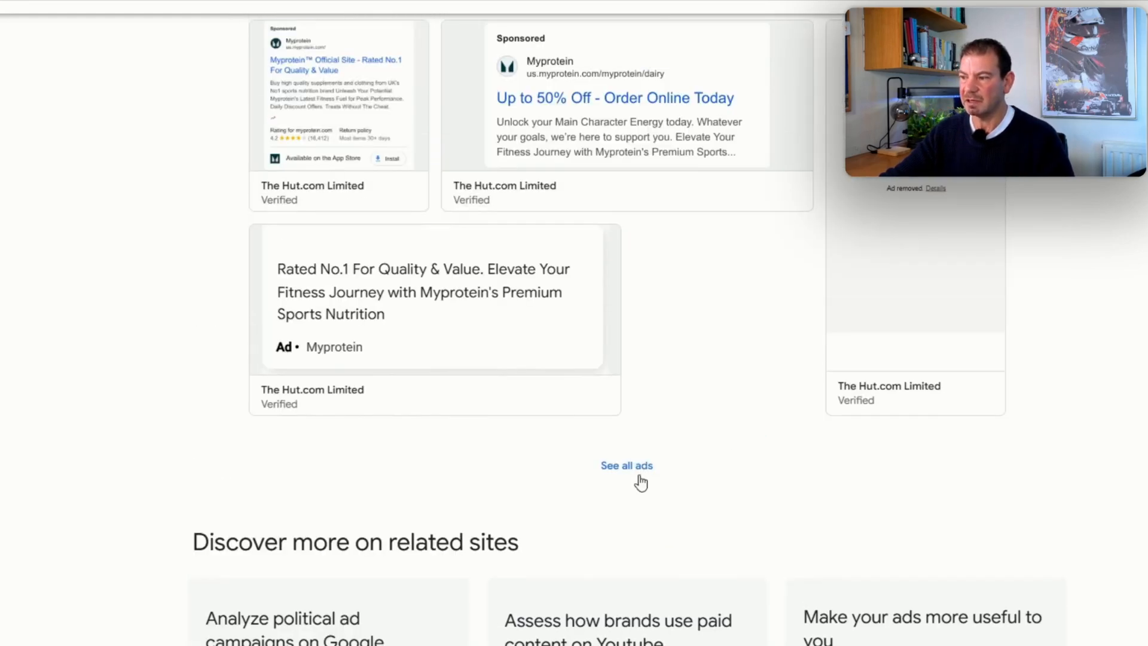
mouse_move(664, 482)
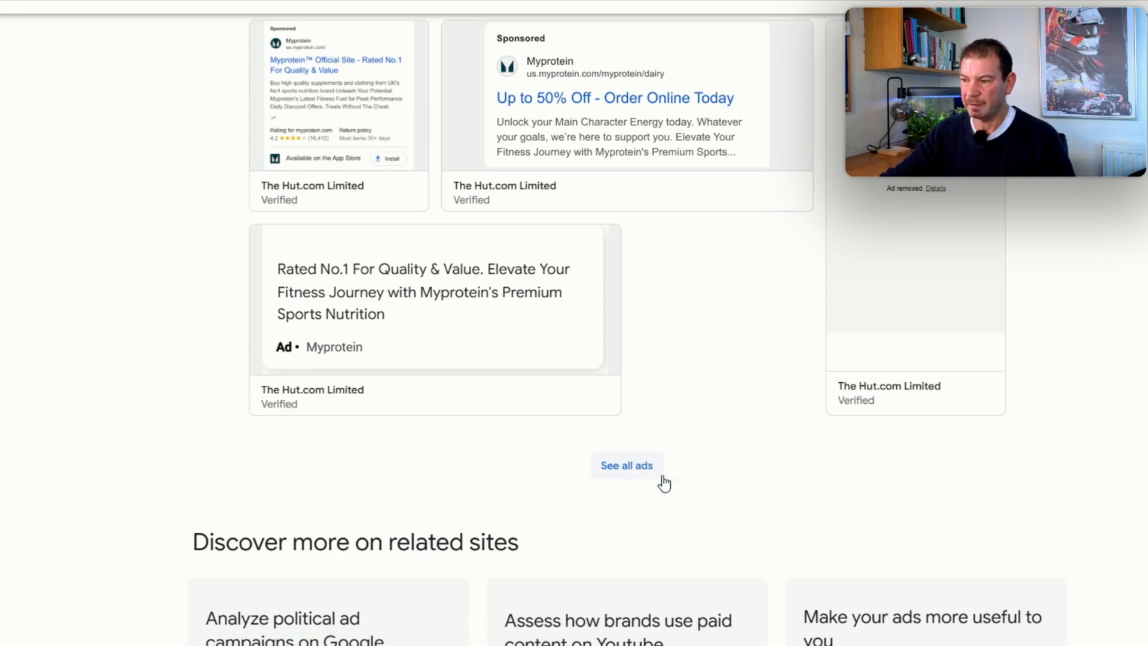
left_click(626, 465)
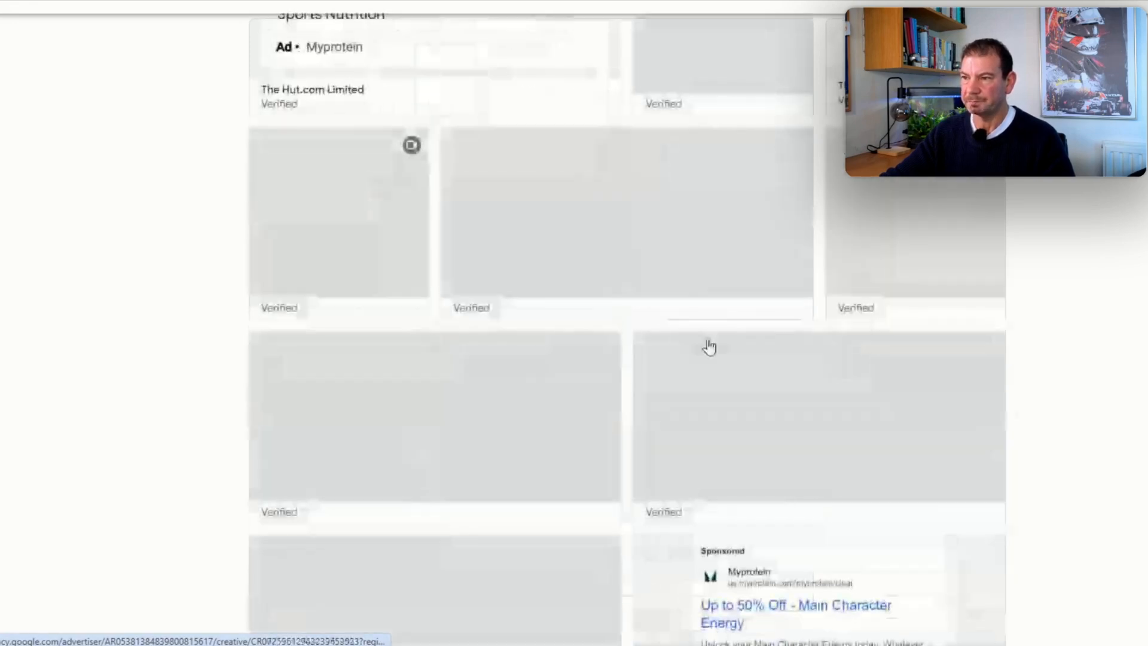
scroll("down", 3)
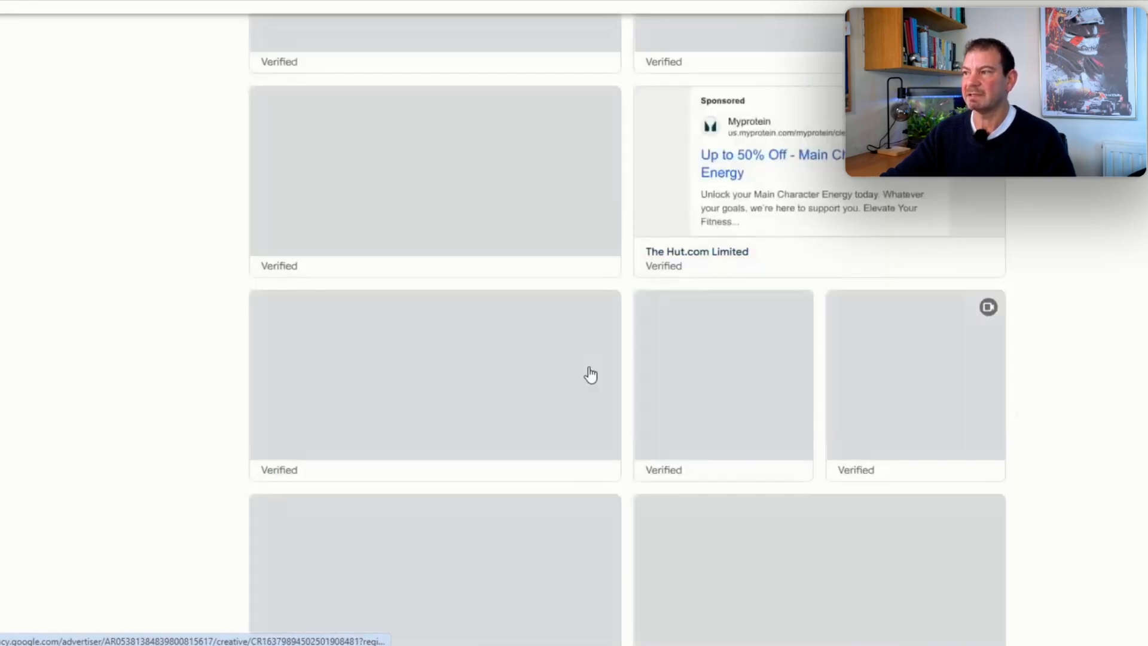
mouse_move(887, 343)
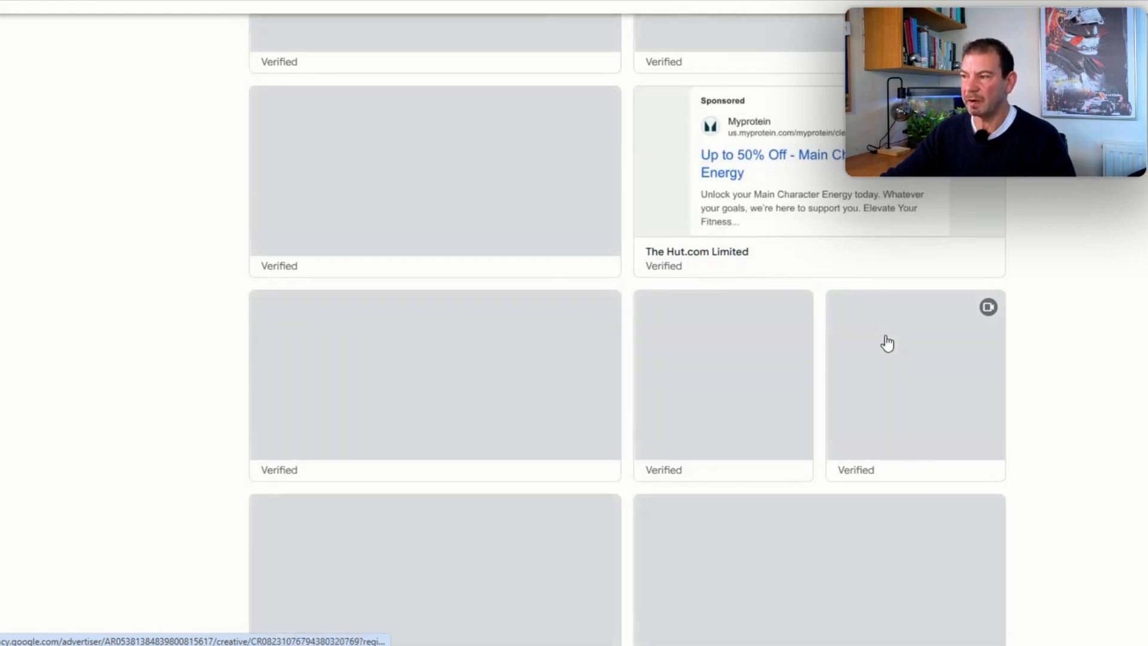
scroll("down", 3)
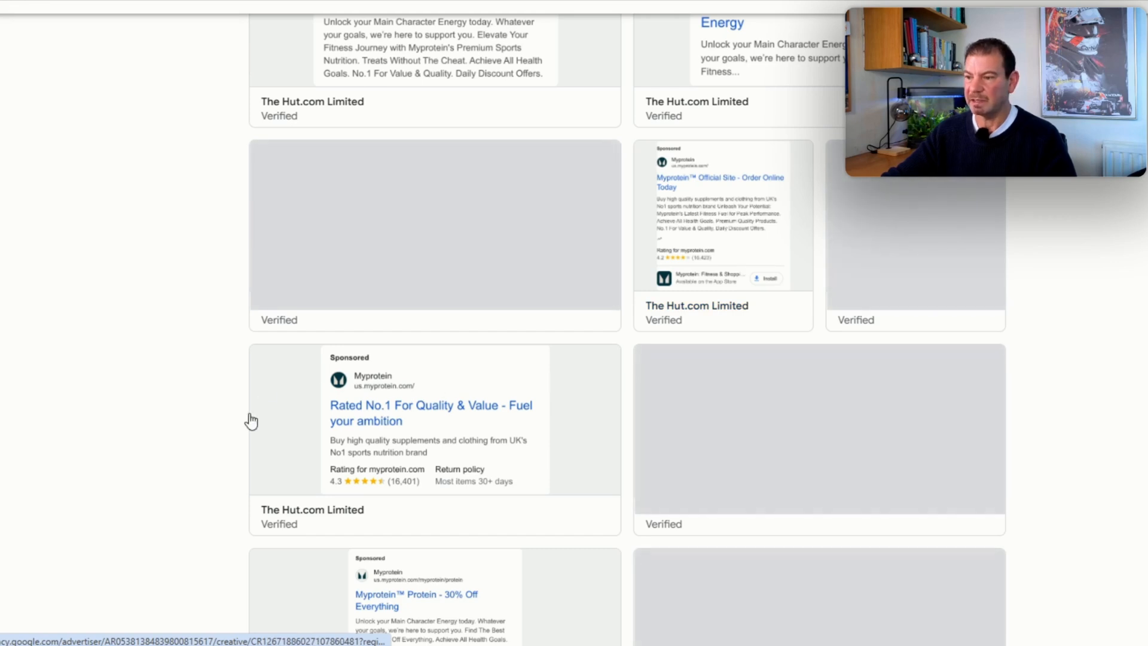
mouse_move(708, 408)
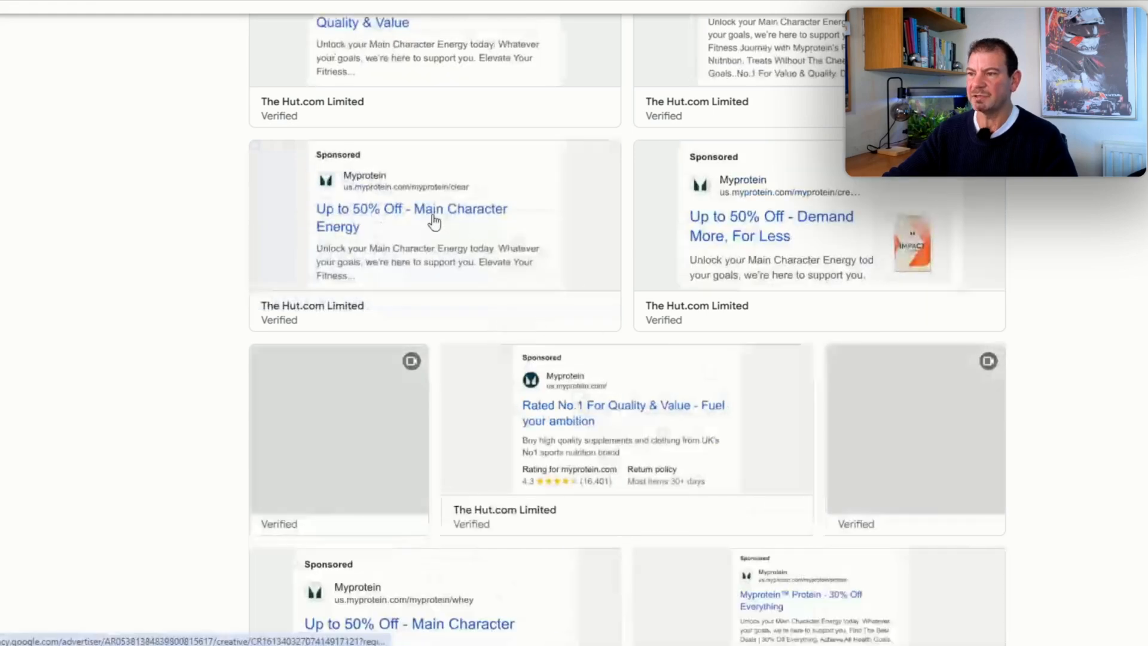
mouse_move(307, 252)
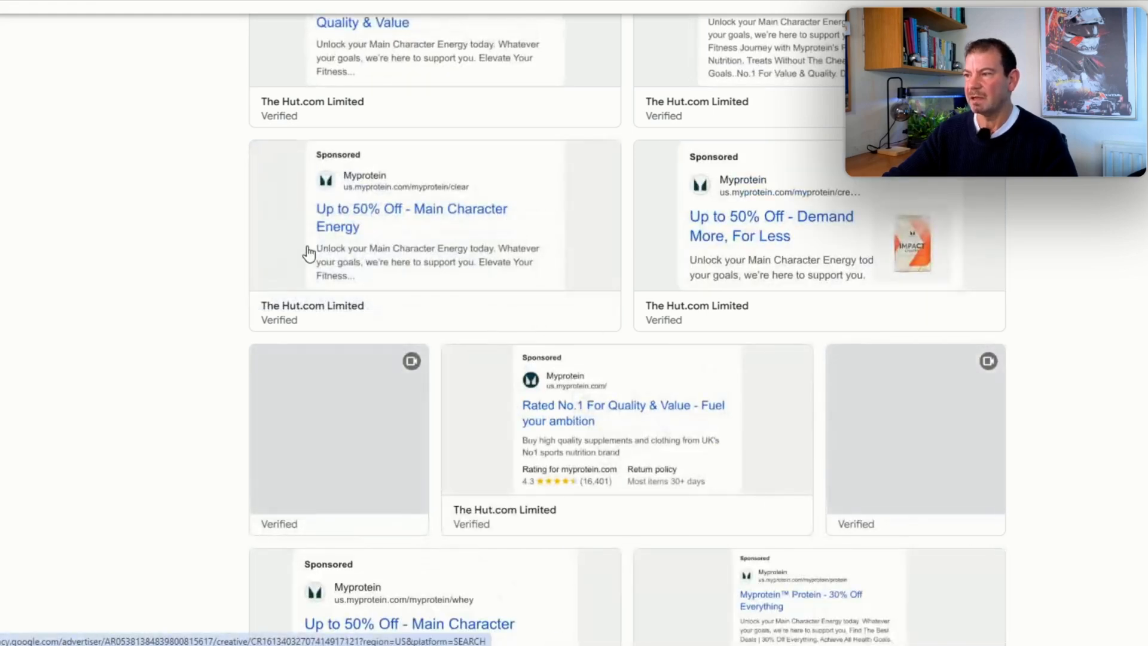
scroll("down", 3)
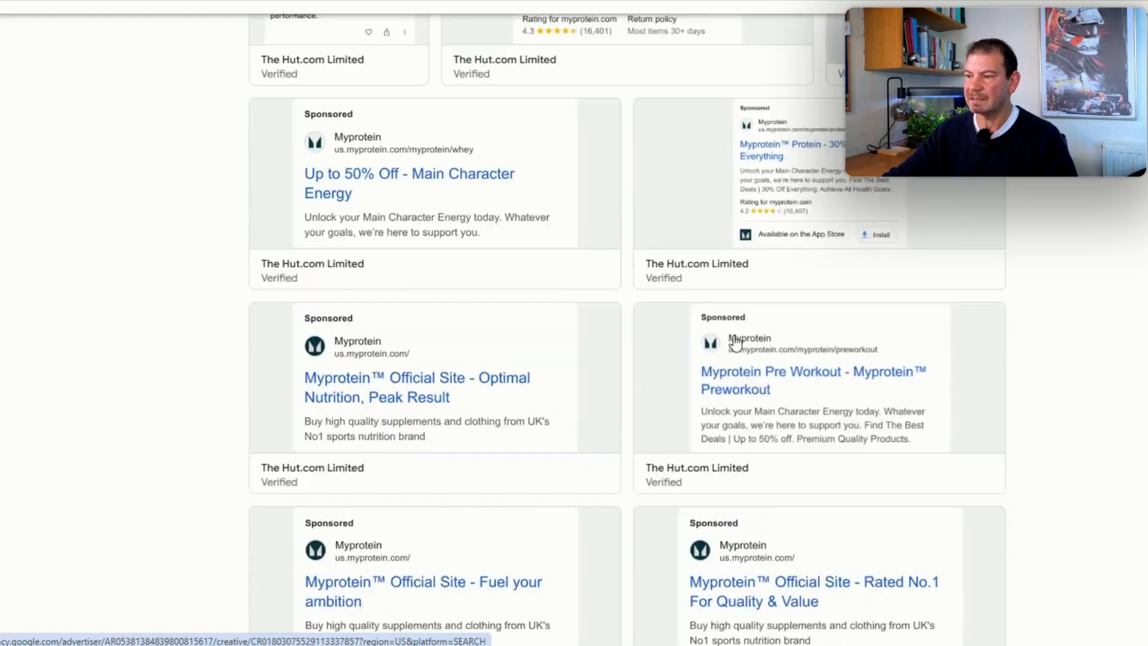
scroll("down", 3)
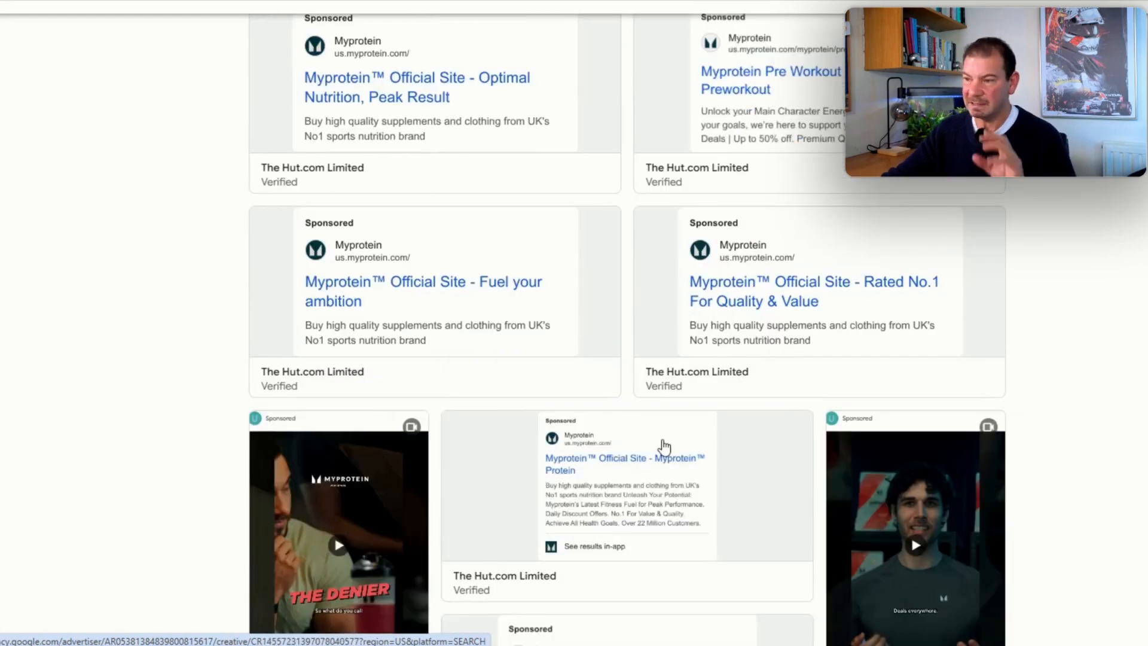
mouse_move(663, 446)
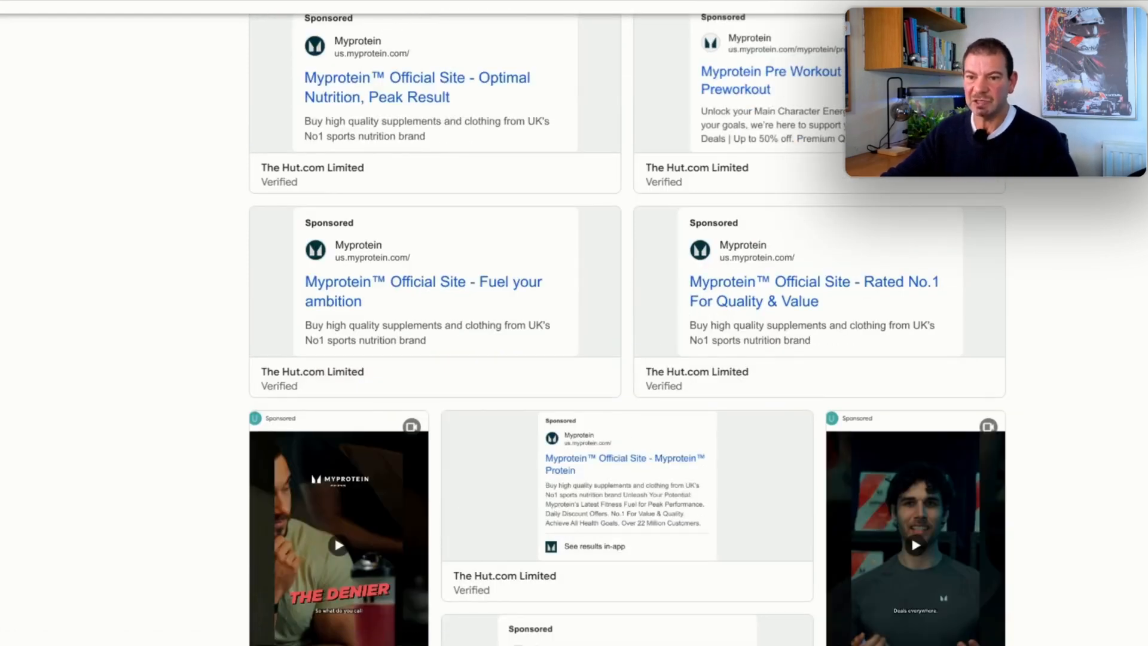
scroll("down", 3)
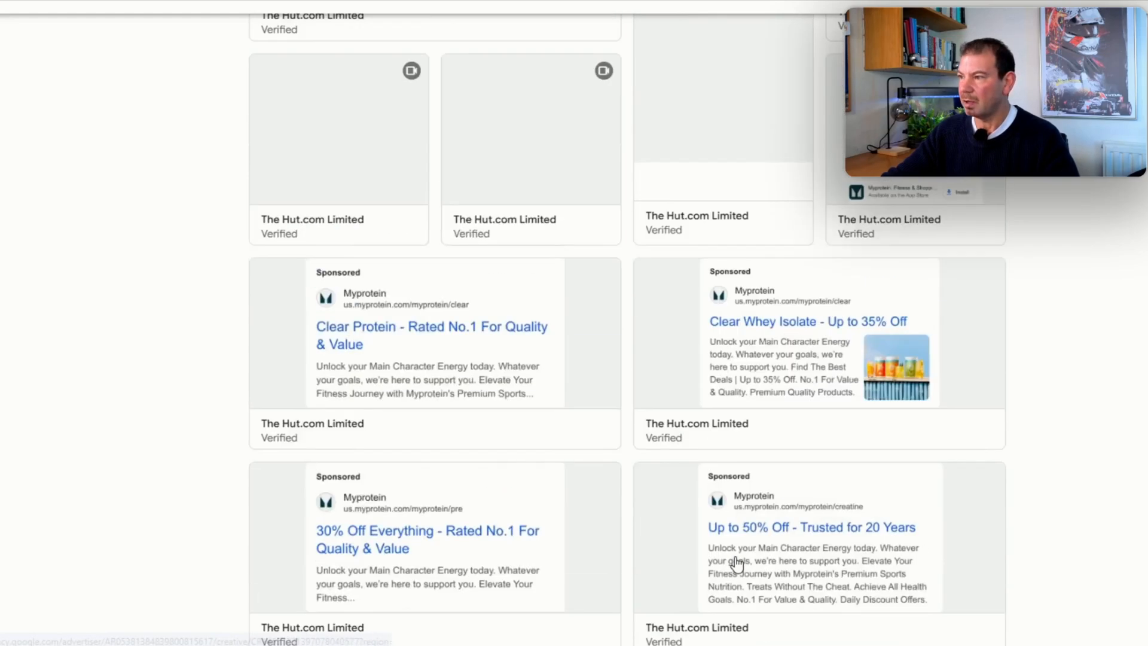
scroll("up", 3)
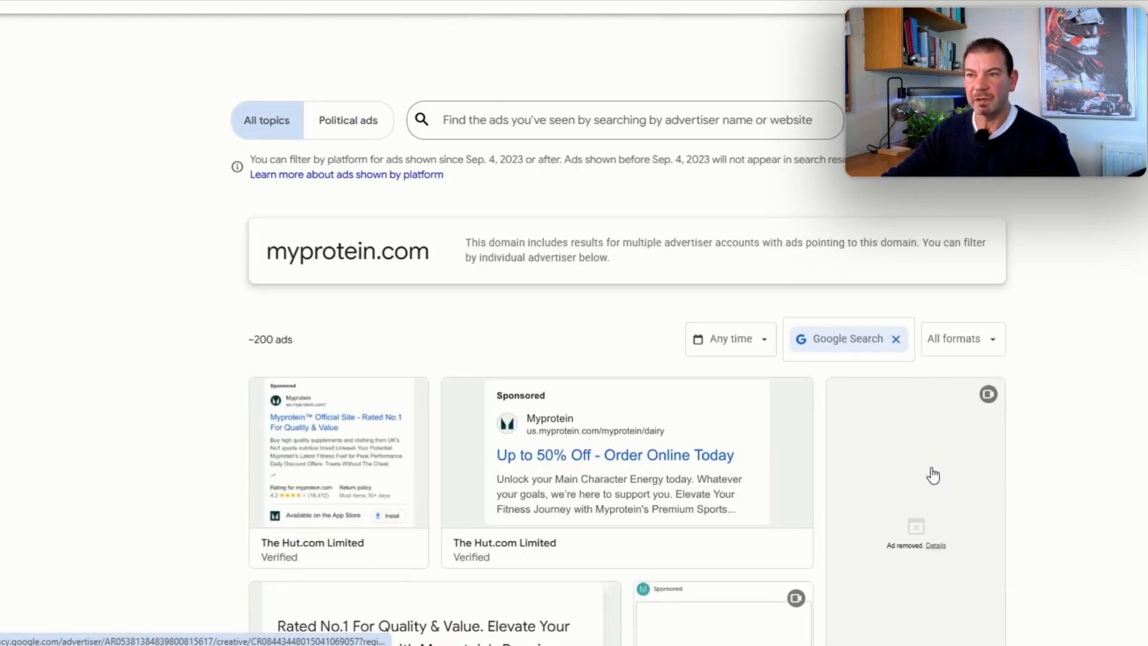
mouse_move(883, 437)
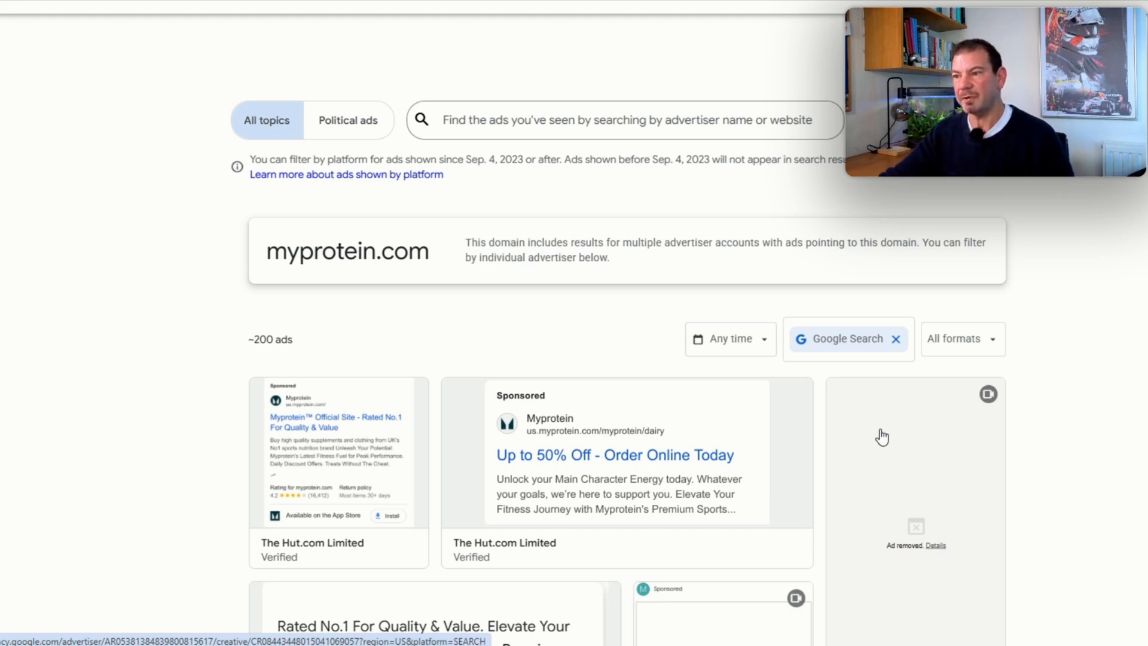
mouse_move(112, 280)
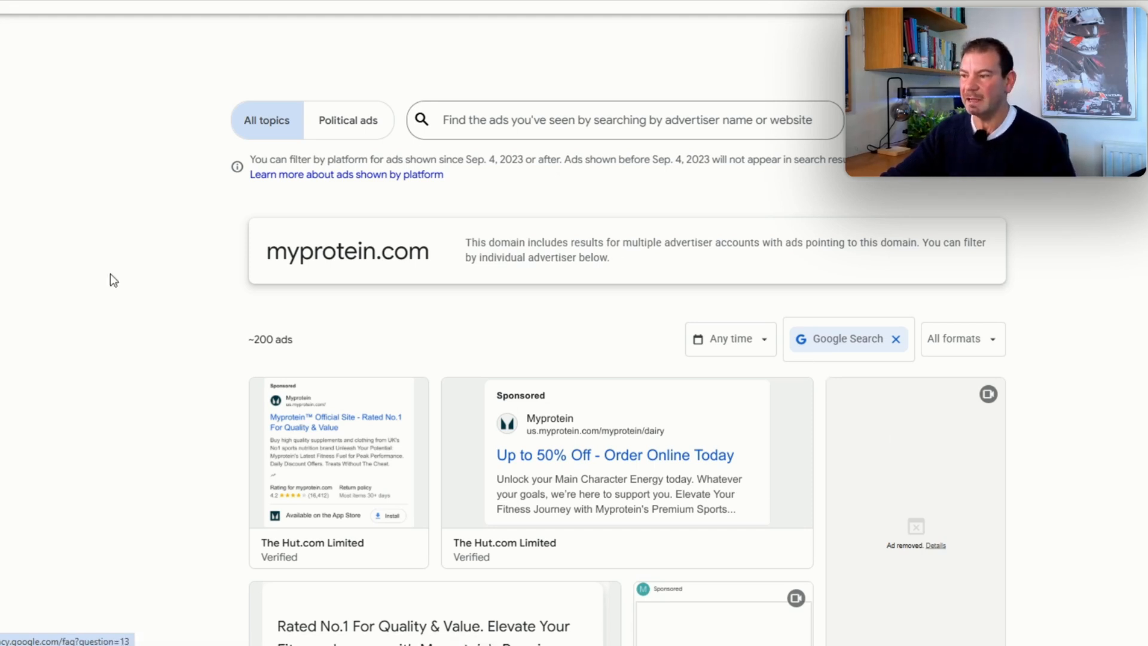
mouse_move(498, 198)
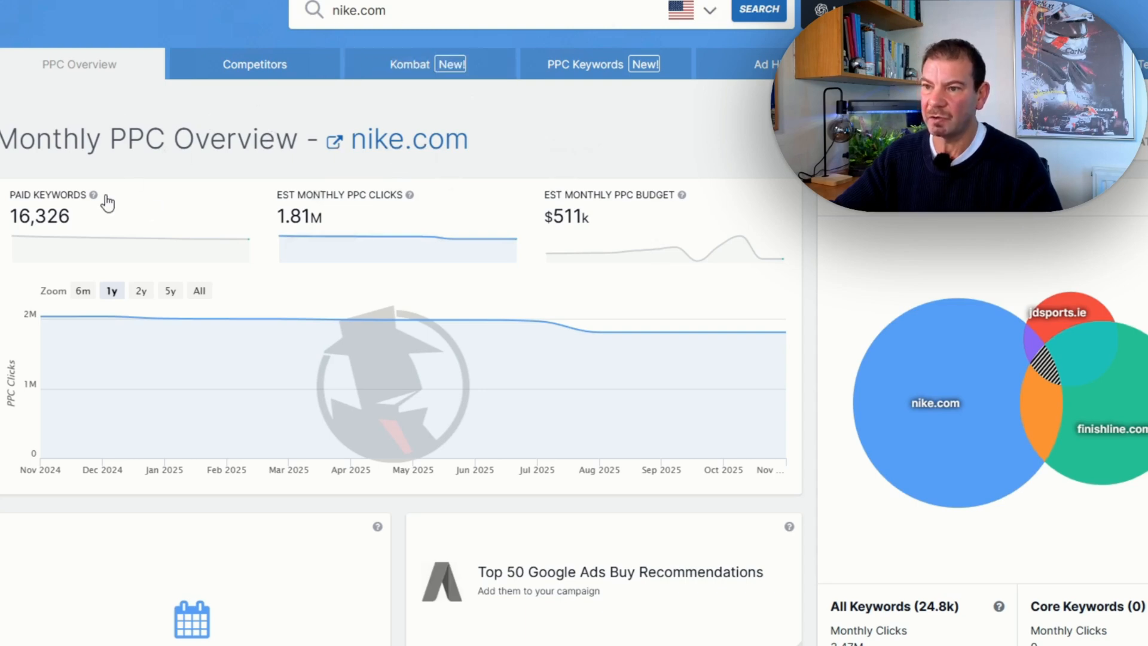
mouse_move(405, 176)
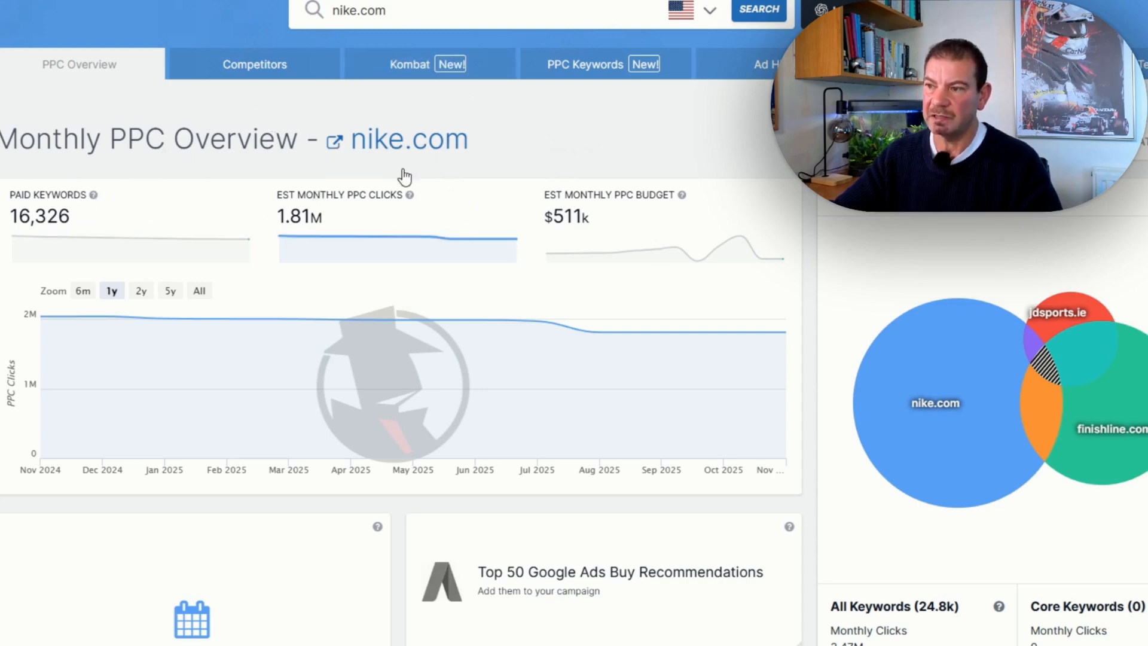
mouse_move(439, 246)
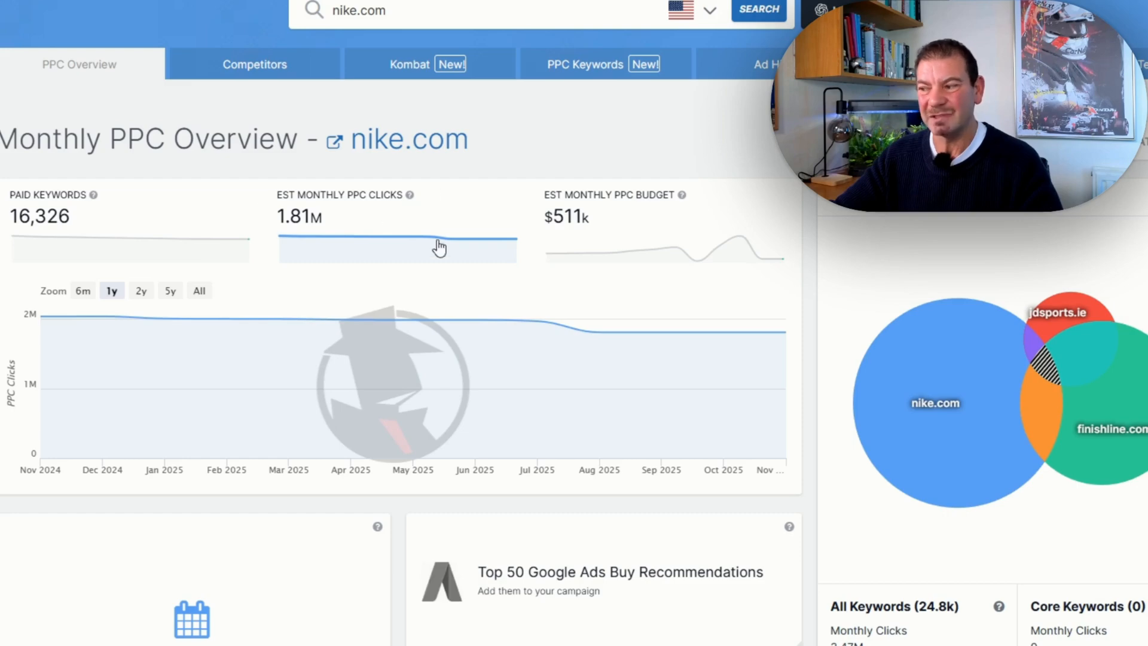
Scroll nike.com's PPC Overview: 16,326 paid keywords, 1.81M monthly clicks, $511k budget
scroll("down", 3)
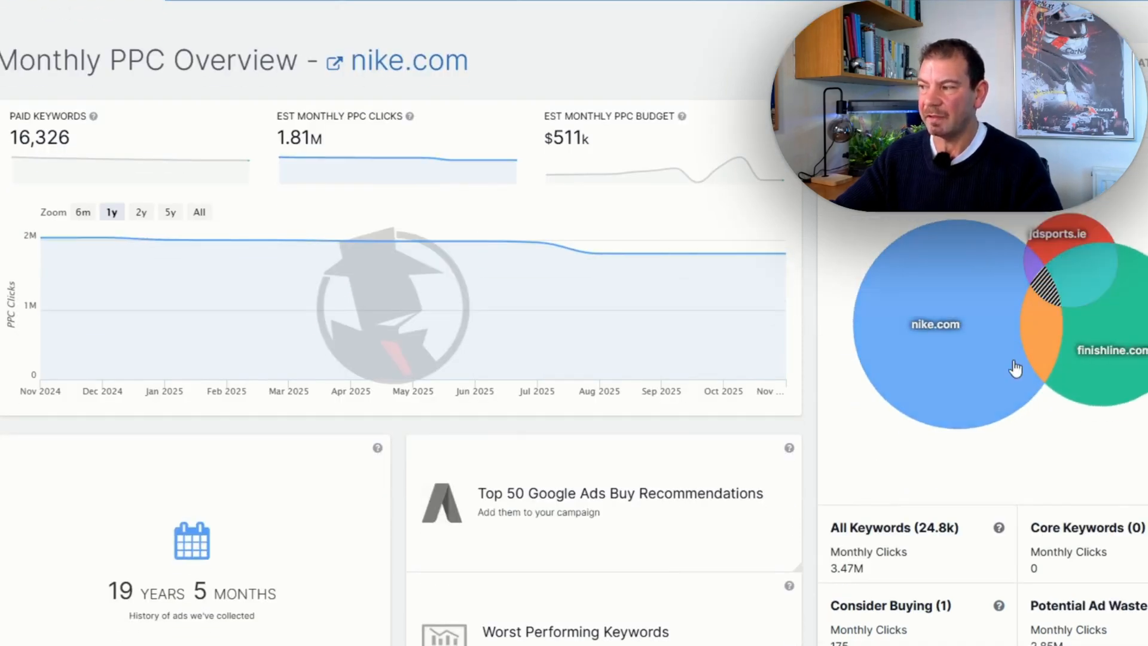
scroll("down", 3)
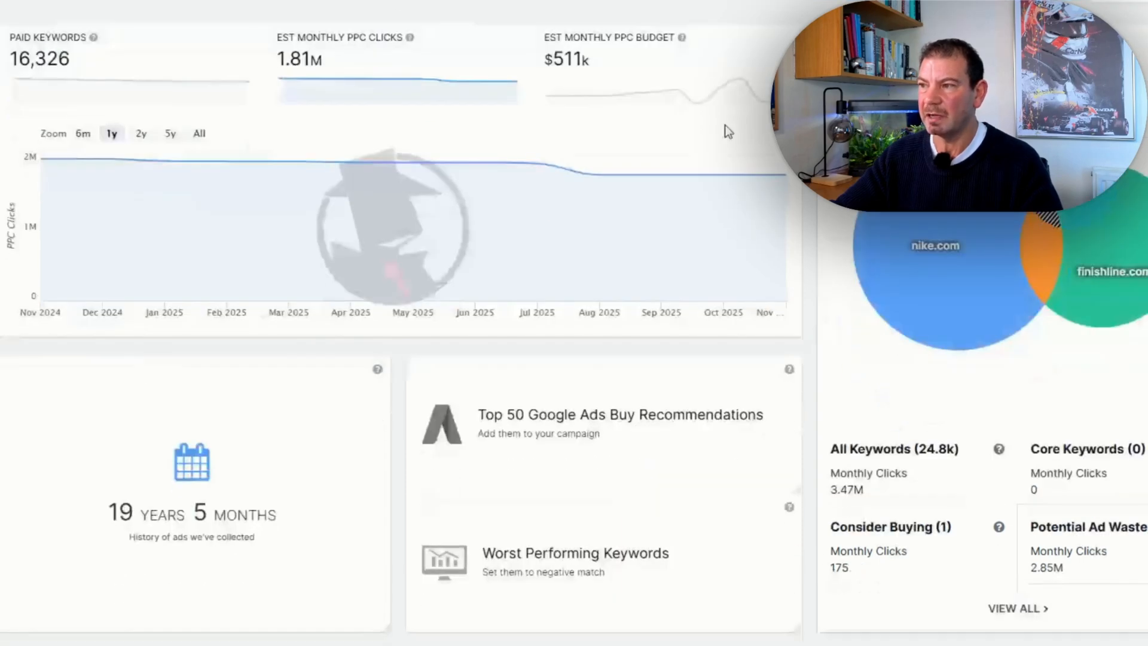
scroll("down", 3)
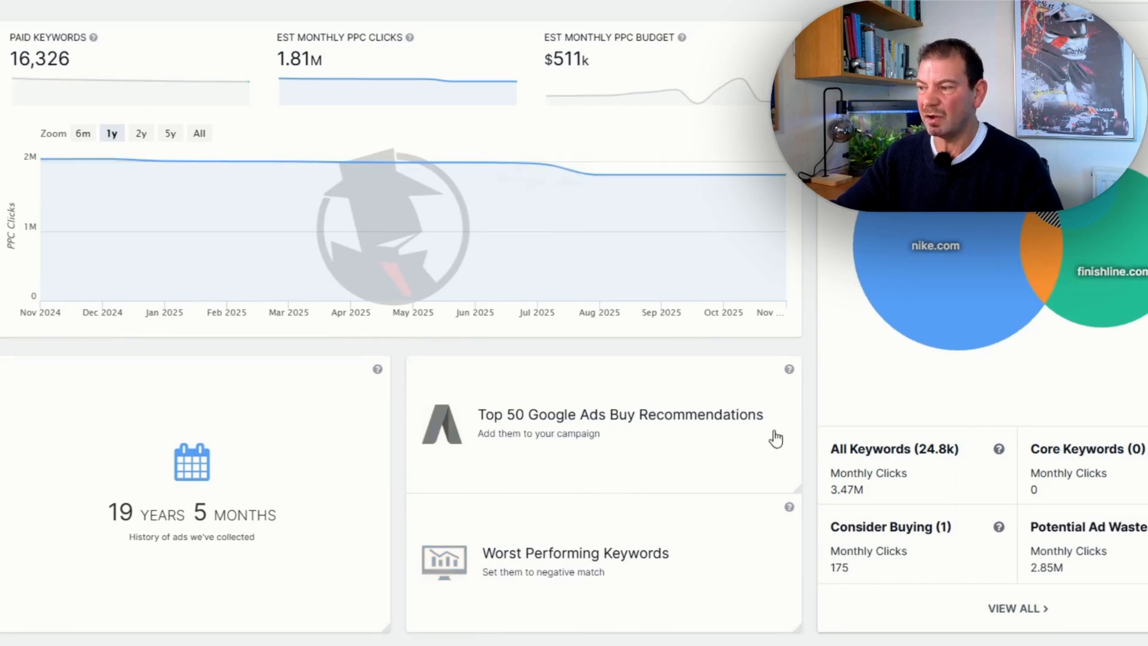
scroll("up", 3)
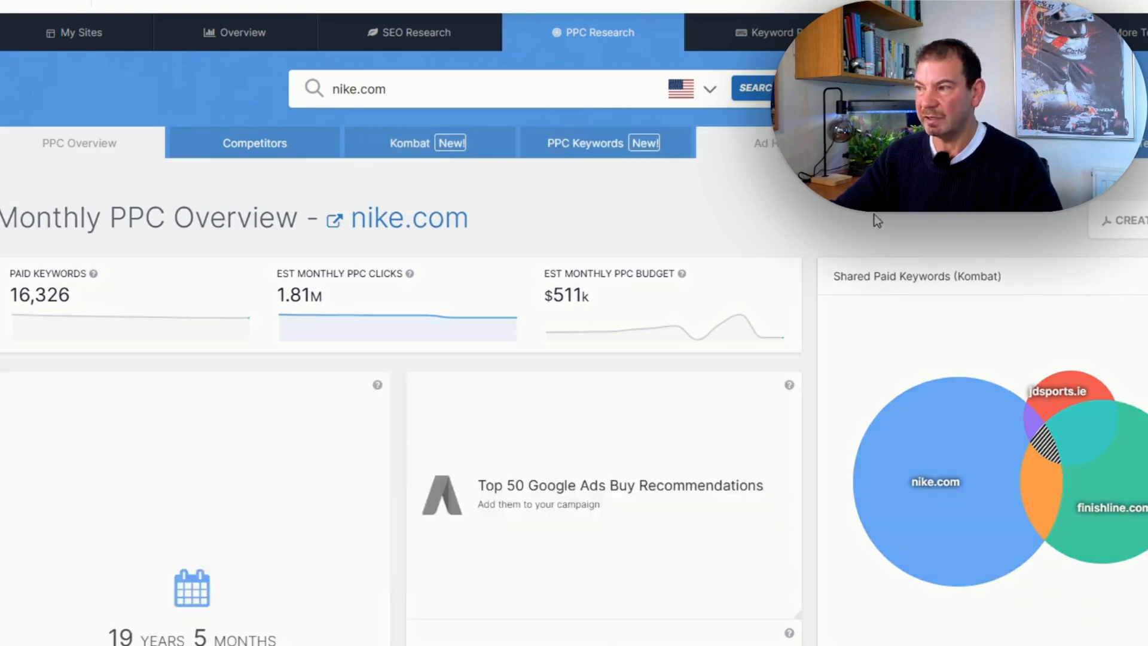
Open nike.com's Ad History and scroll through its profitable ads and top ads
left_click(585, 143)
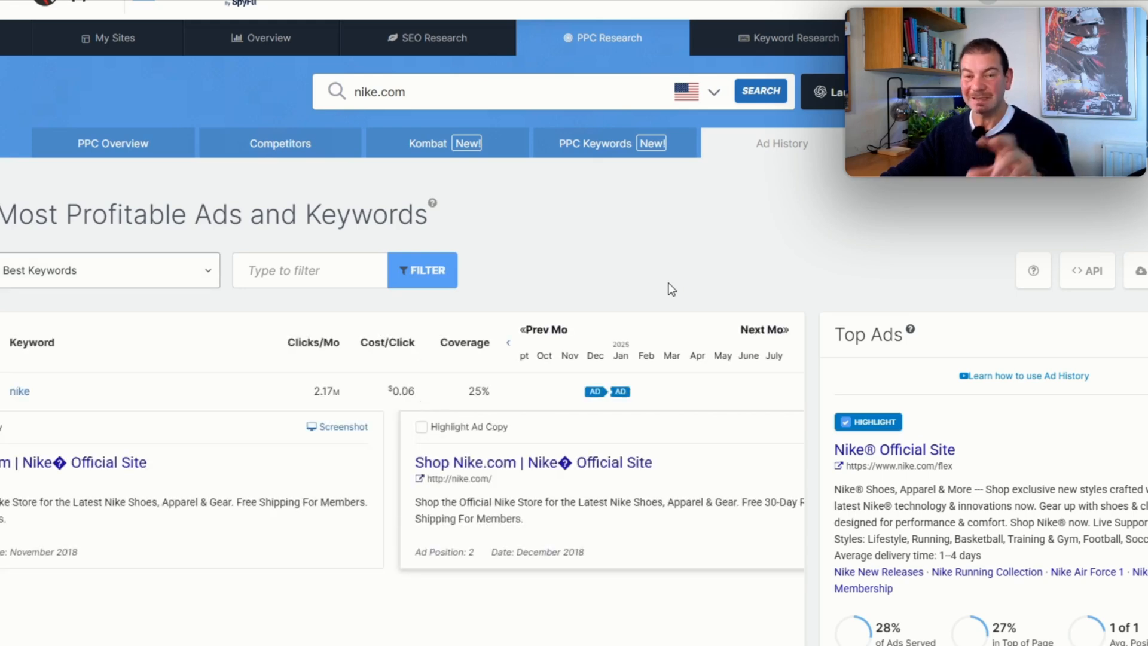
mouse_move(674, 472)
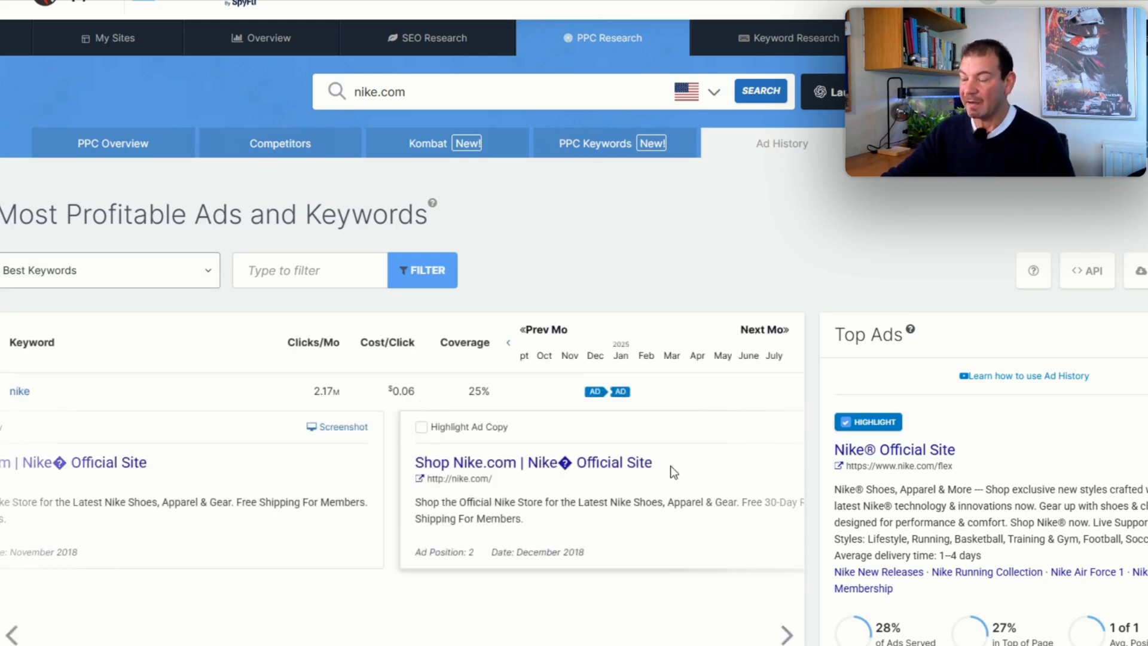
scroll("down", 3)
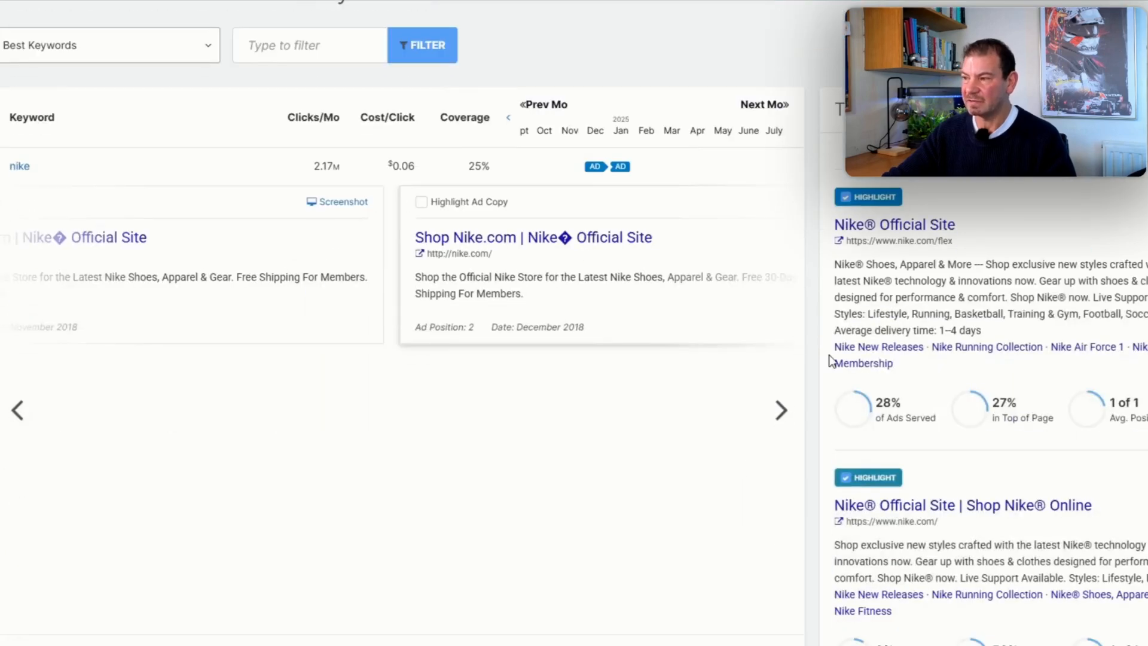
mouse_move(694, 143)
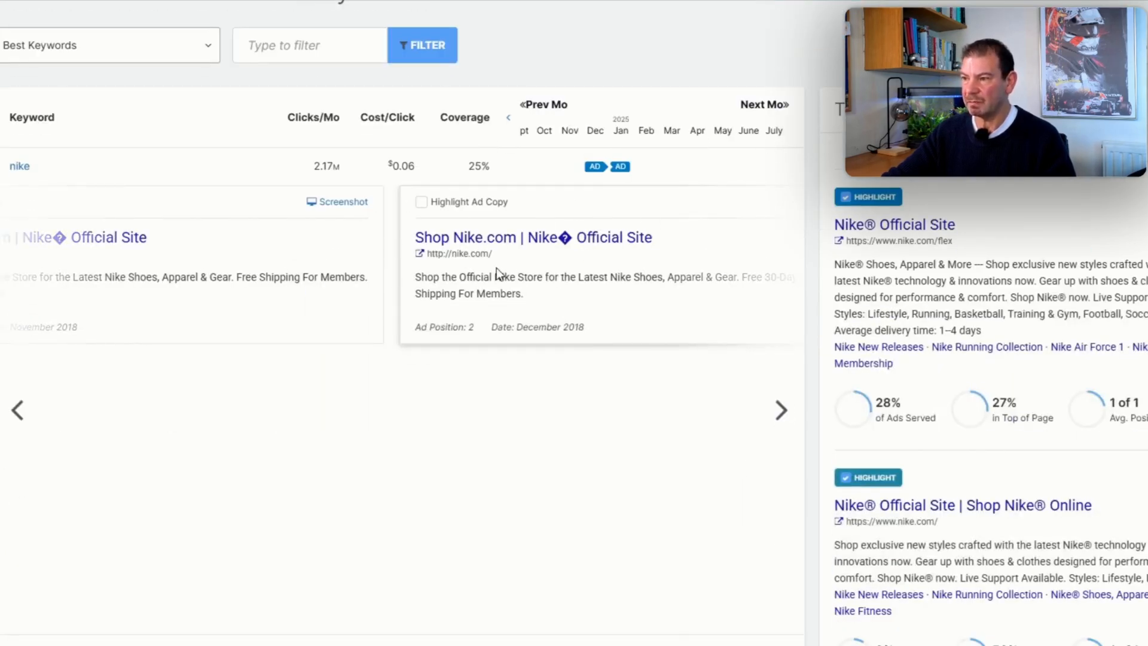
mouse_move(474, 345)
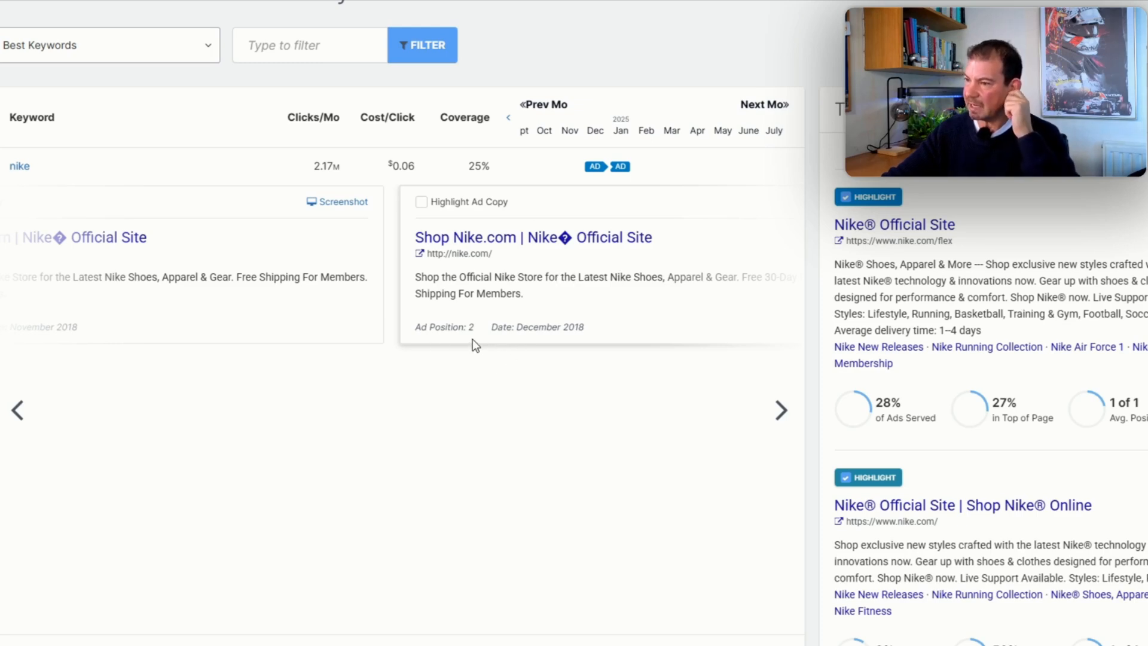
mouse_move(590, 342)
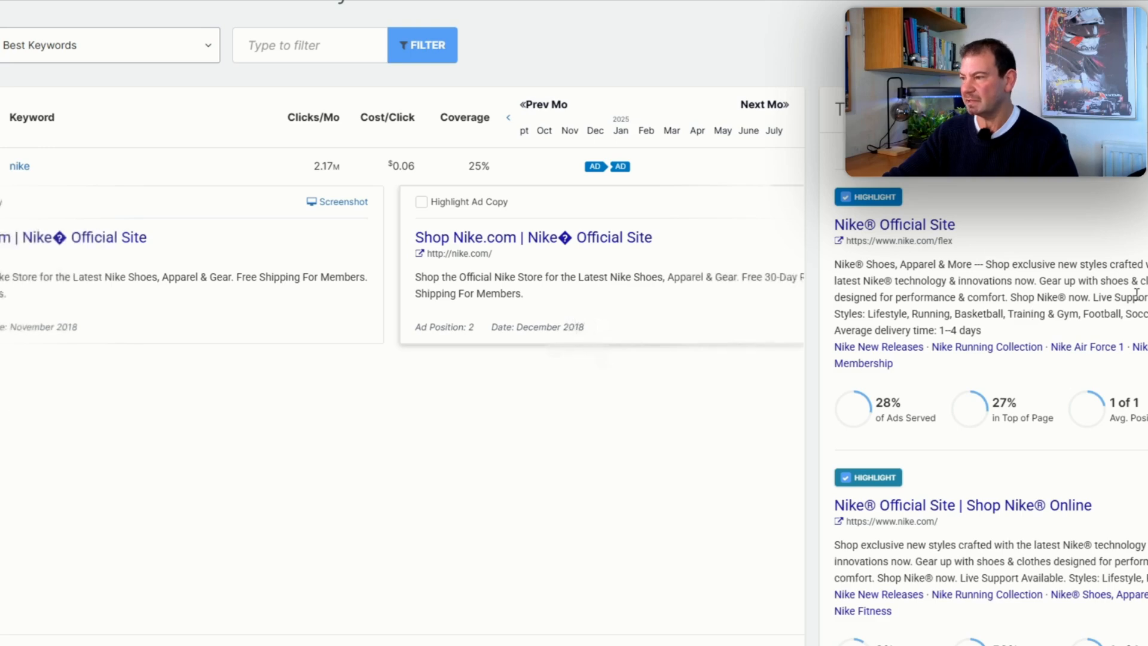
scroll("down", 3)
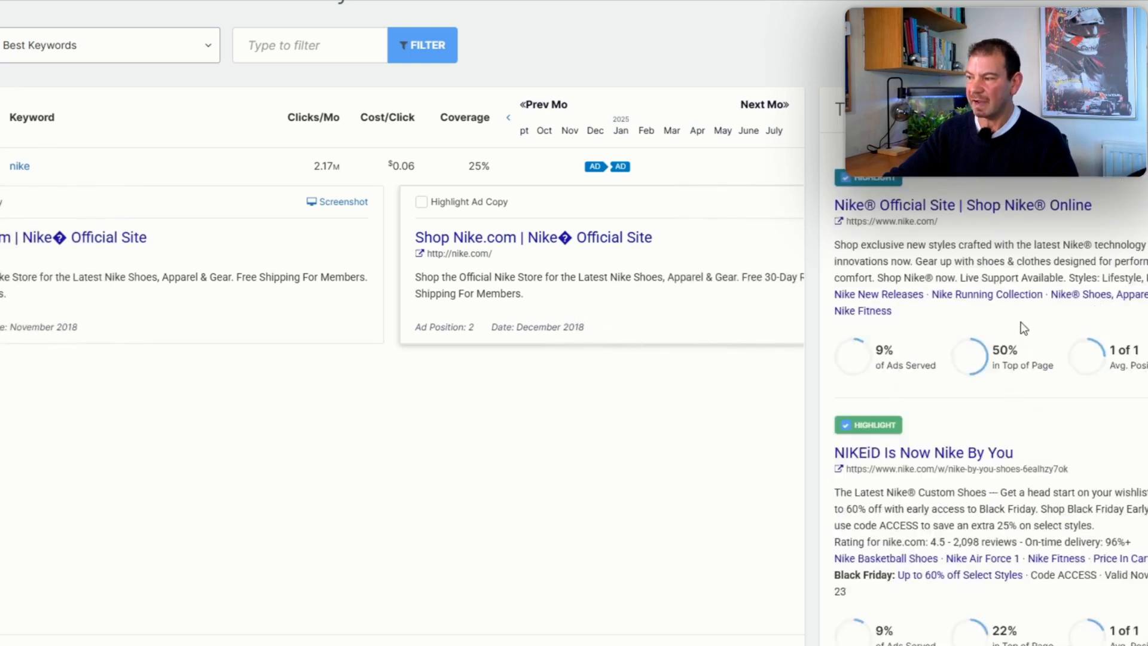
scroll("down", 3)
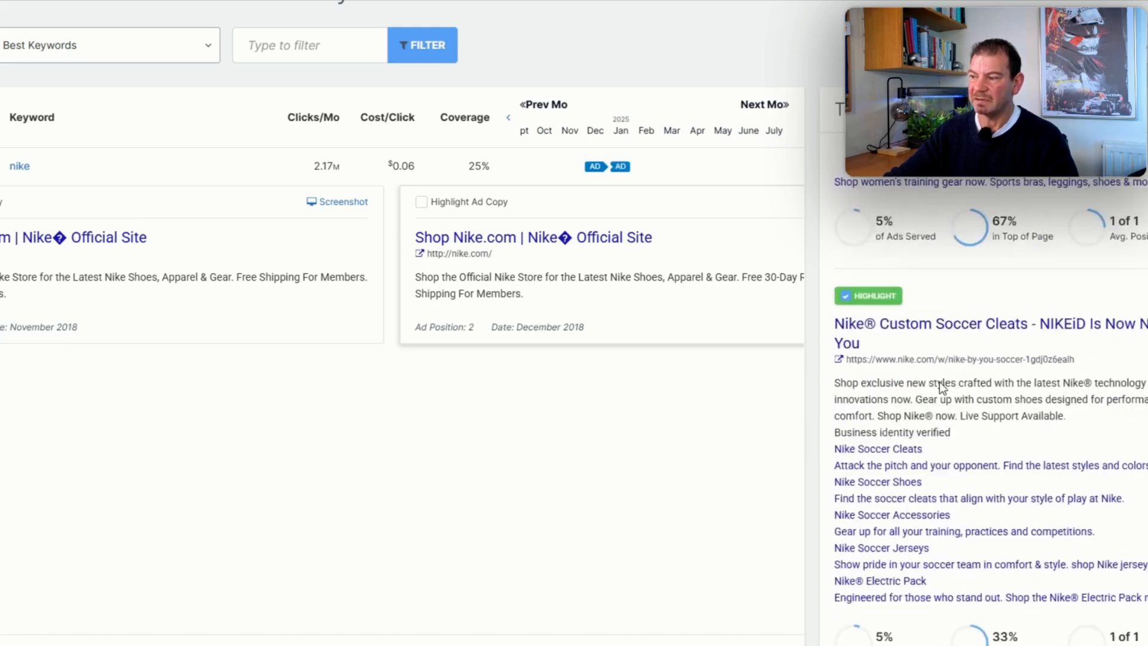
scroll("down", 3)
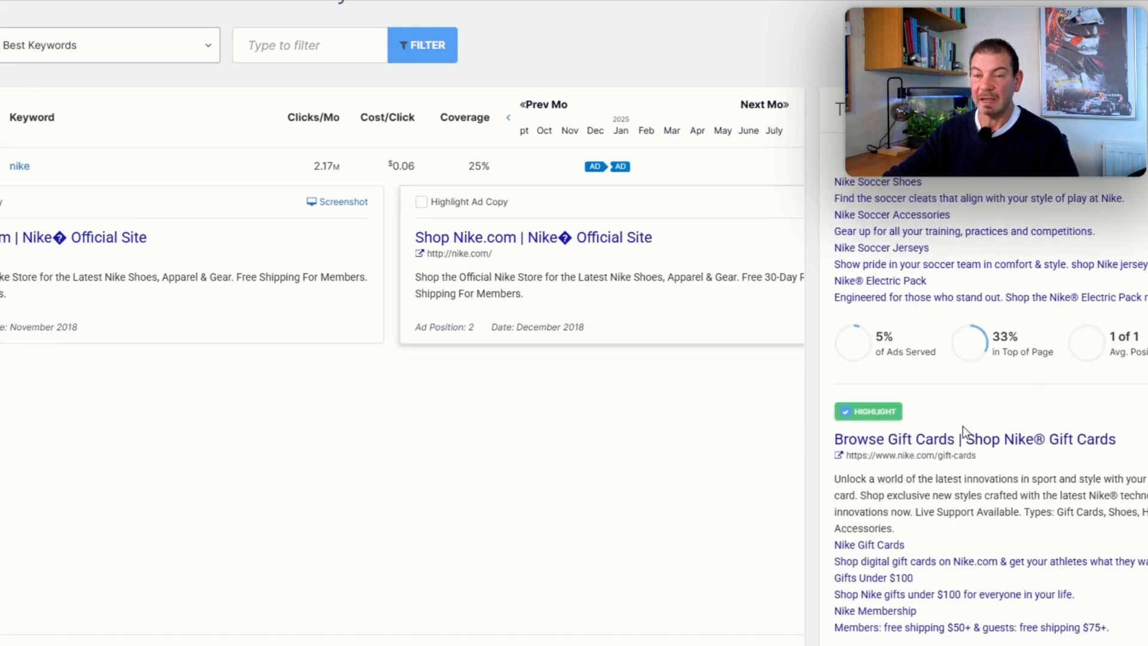
mouse_move(313, 321)
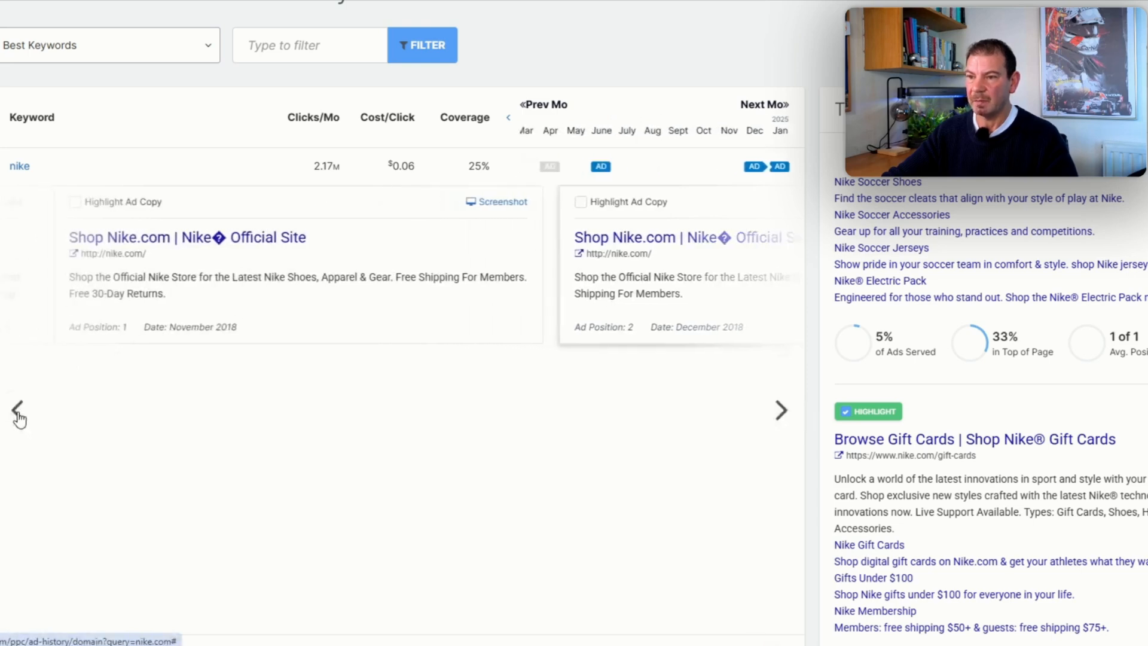
Step back to an earlier ad version for the 'nike' keyword
left_click(18, 410)
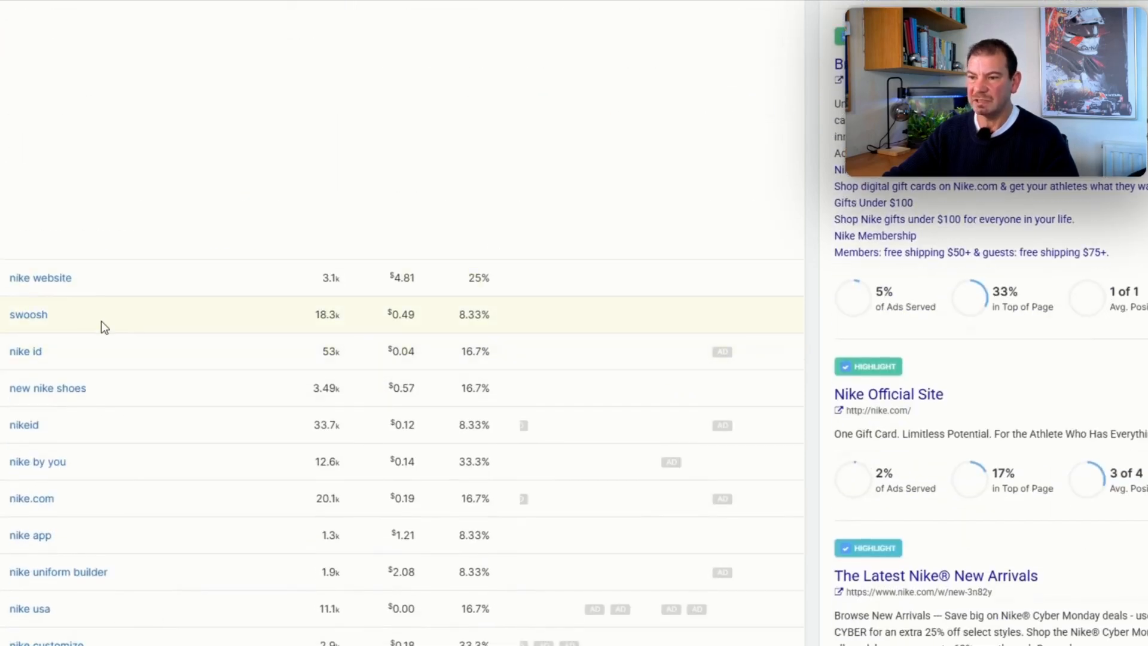
mouse_move(114, 427)
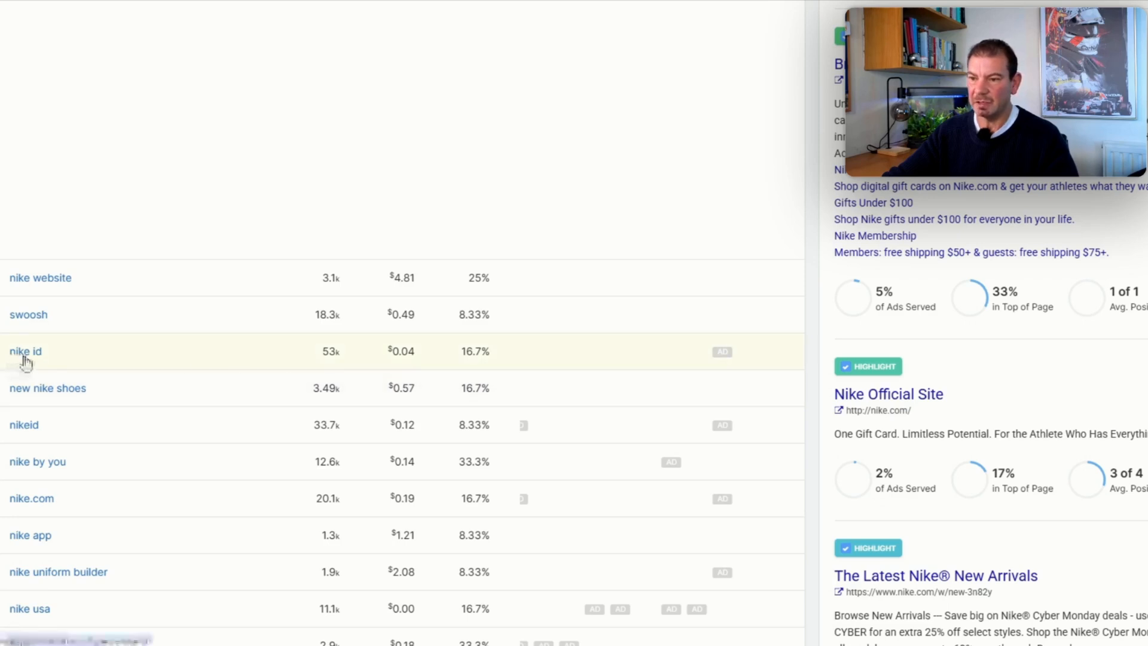
mouse_move(50, 472)
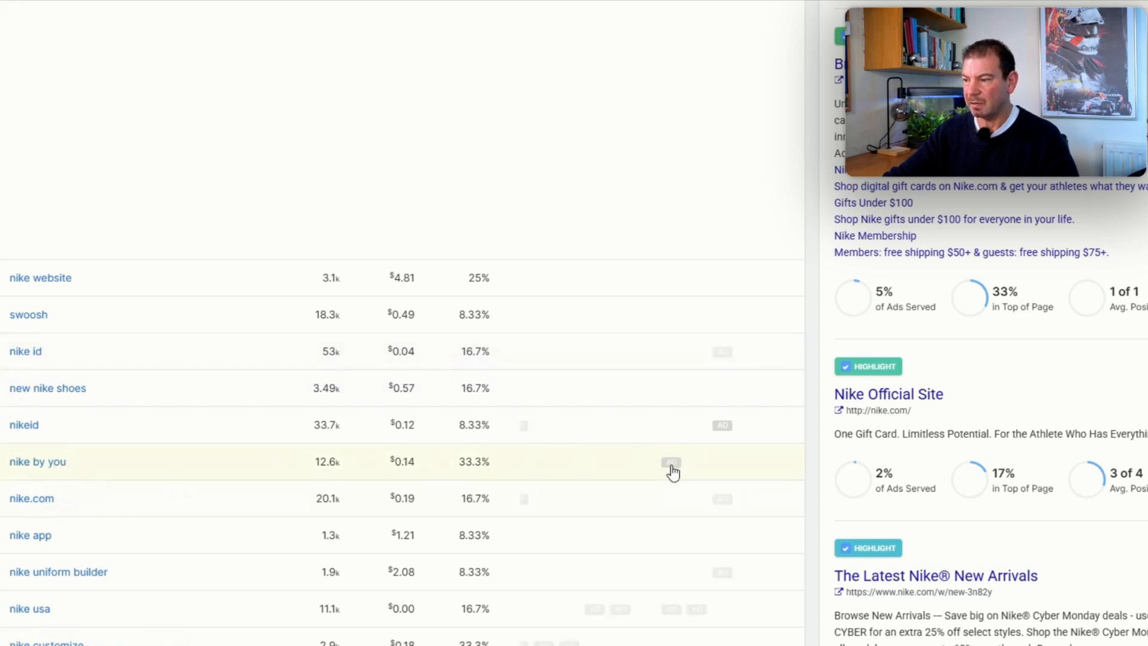
Show the September 2023 'NIKEiD Is Now Nike By You' ad for 'nike by you'
left_click(670, 461)
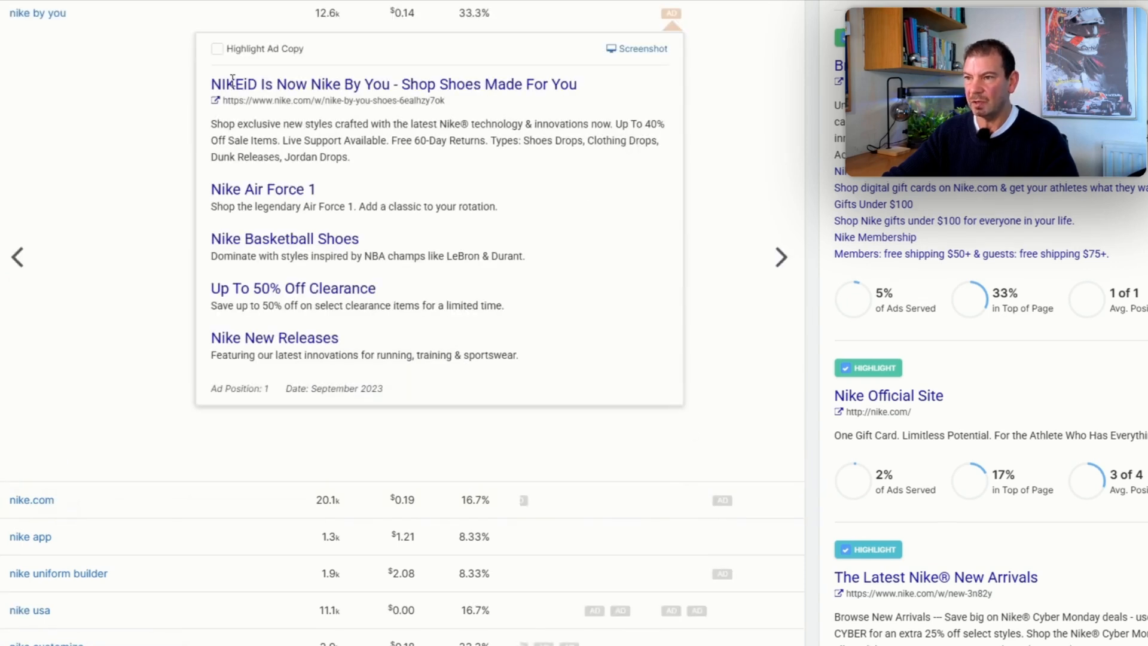
mouse_move(469, 107)
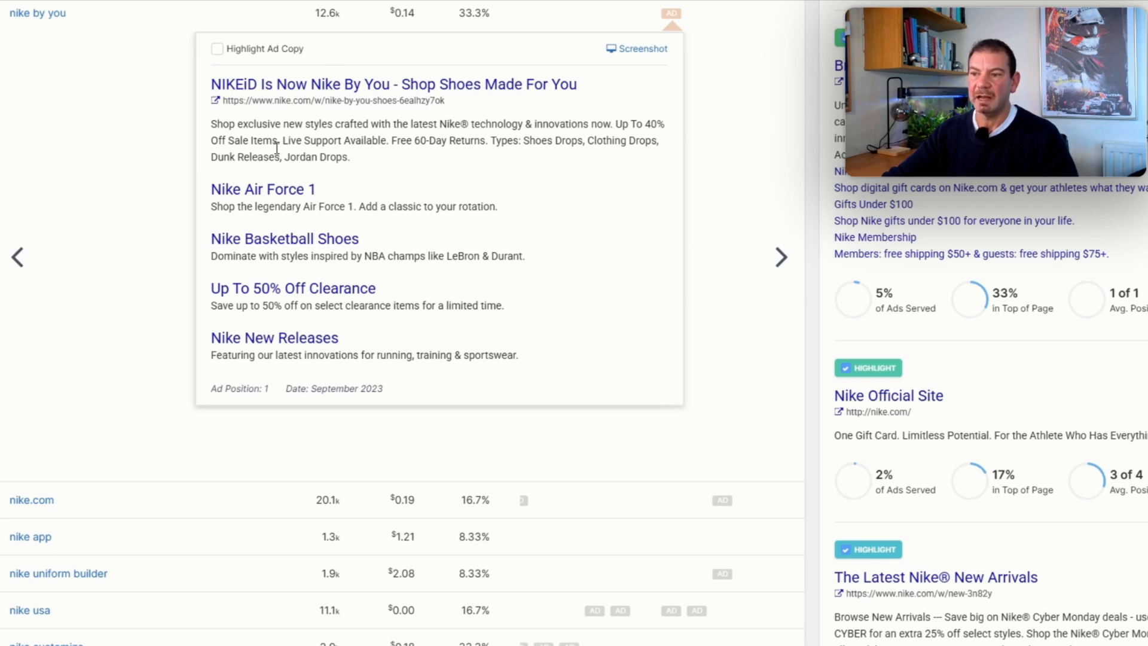
mouse_move(388, 248)
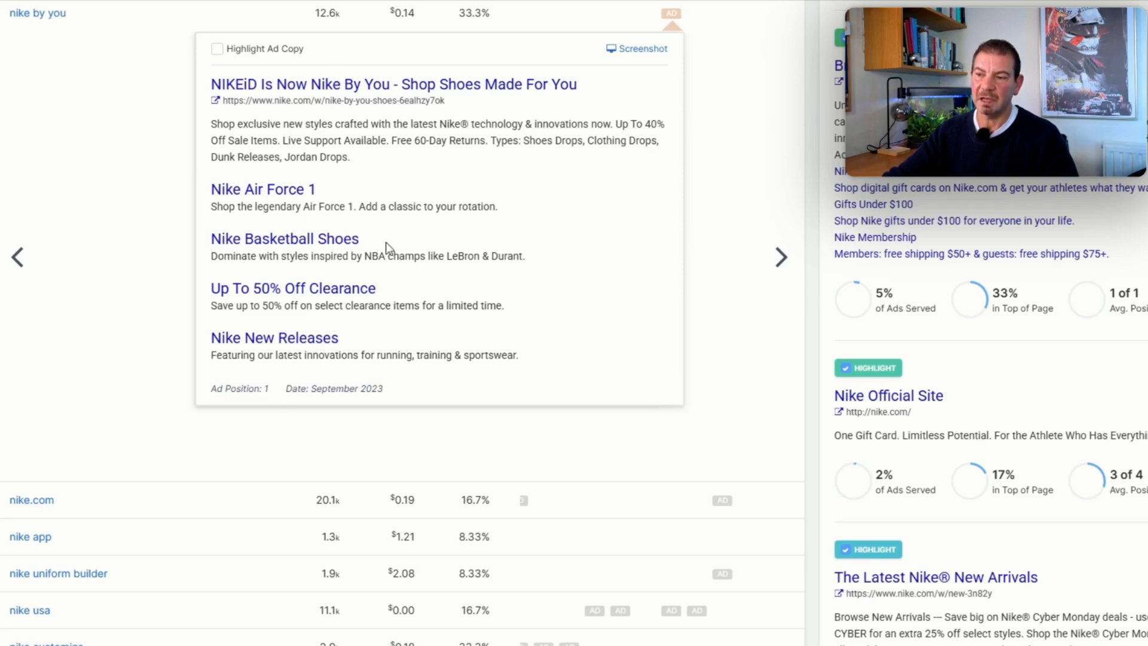
mouse_move(359, 404)
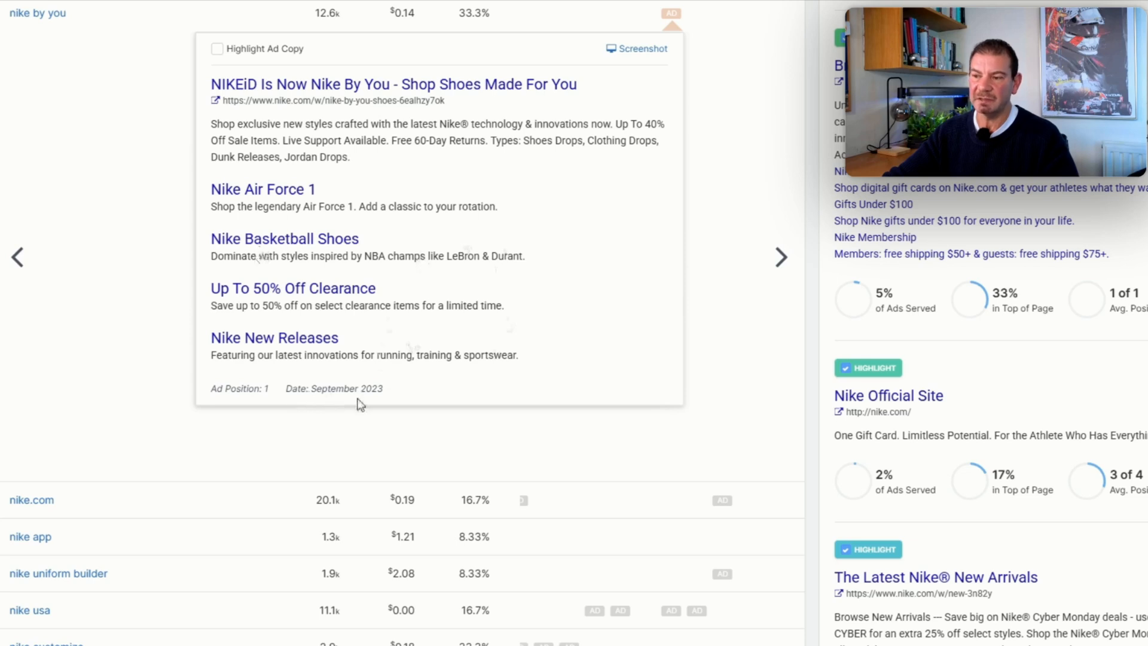
mouse_move(459, 352)
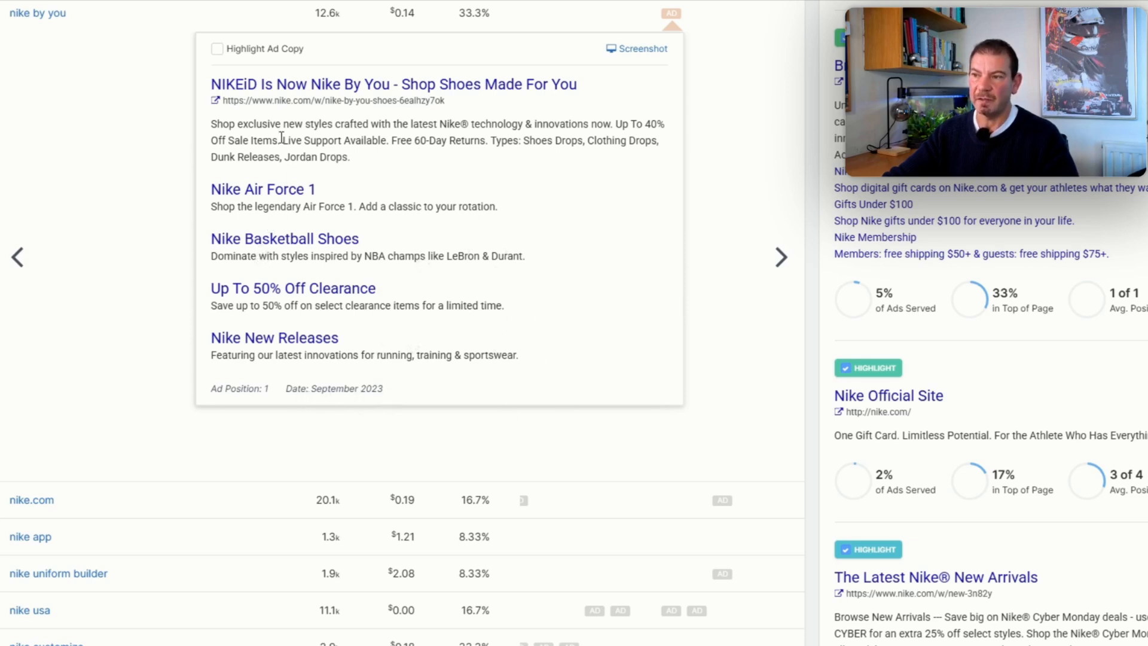
mouse_move(130, 492)
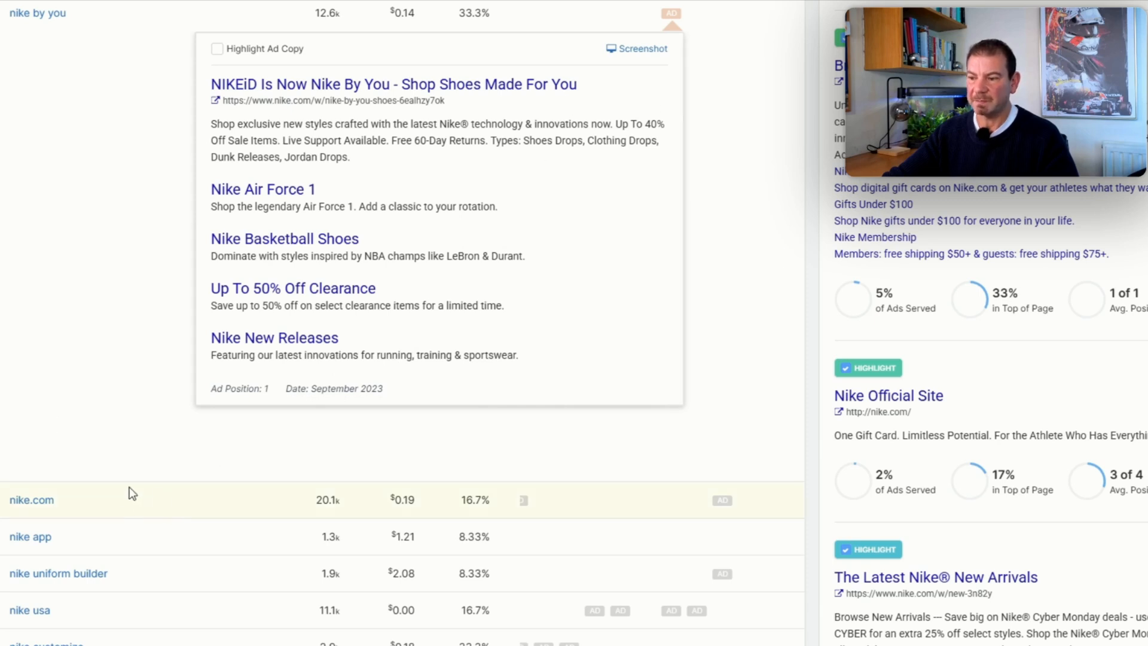
mouse_move(669, 423)
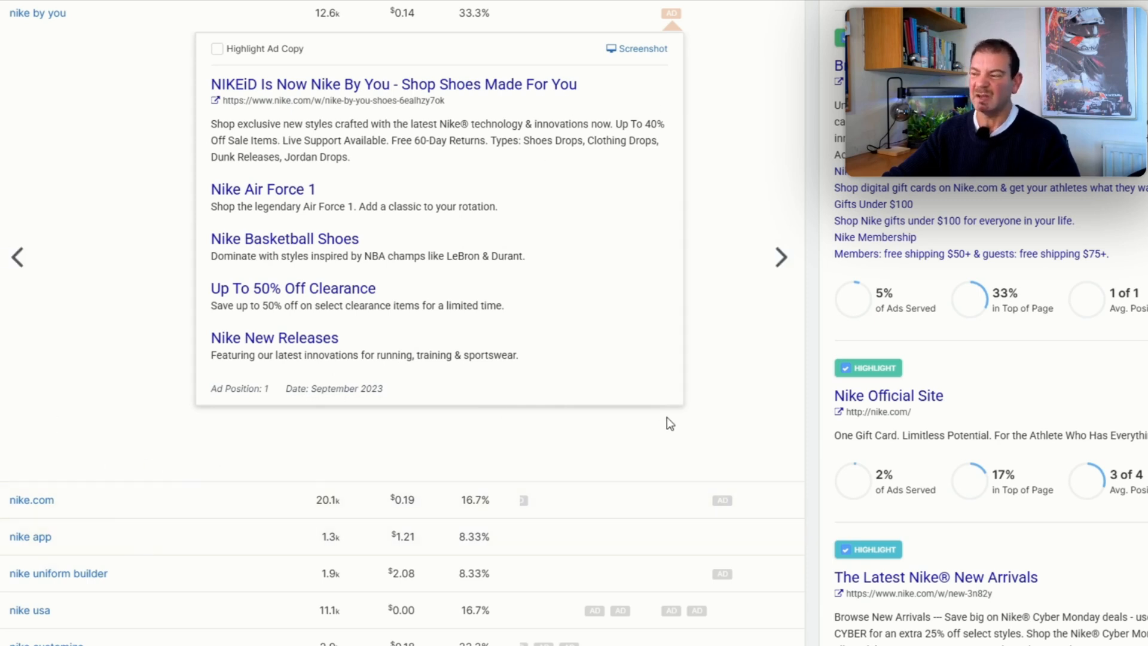
mouse_move(511, 417)
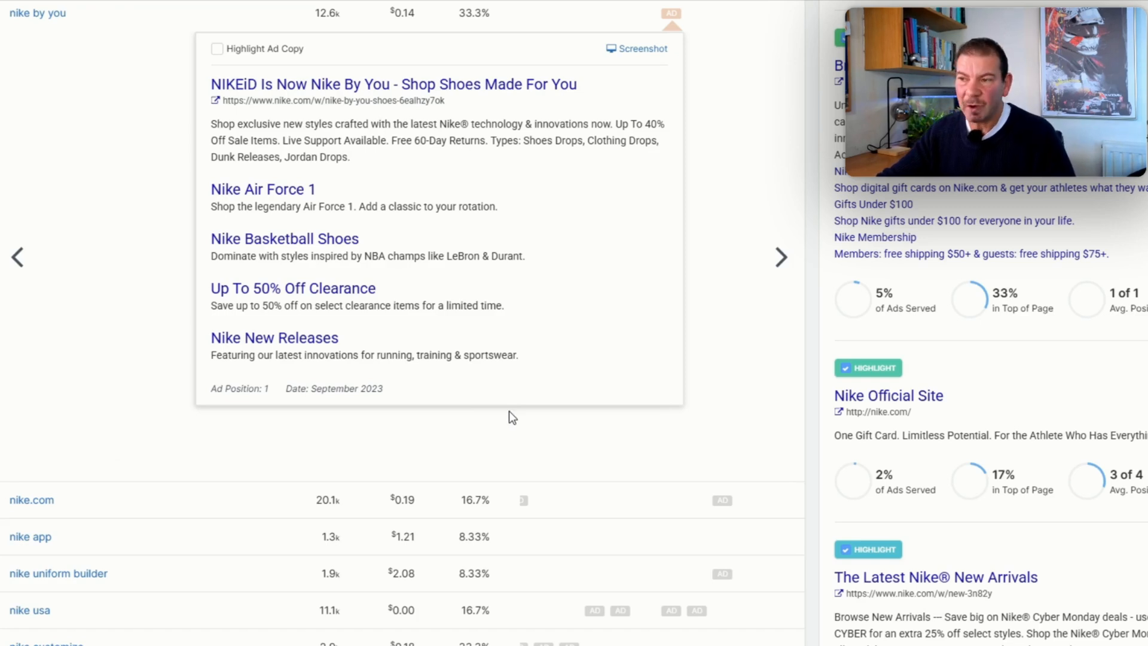